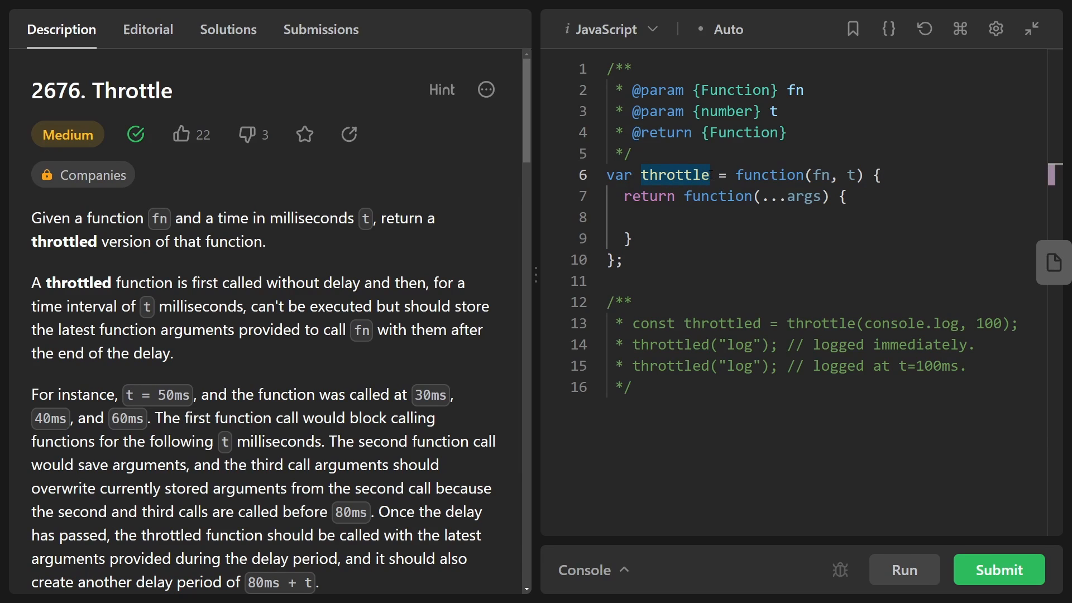
Step: Insert blank lines after the example comment and return to the /** line
click(823, 175)
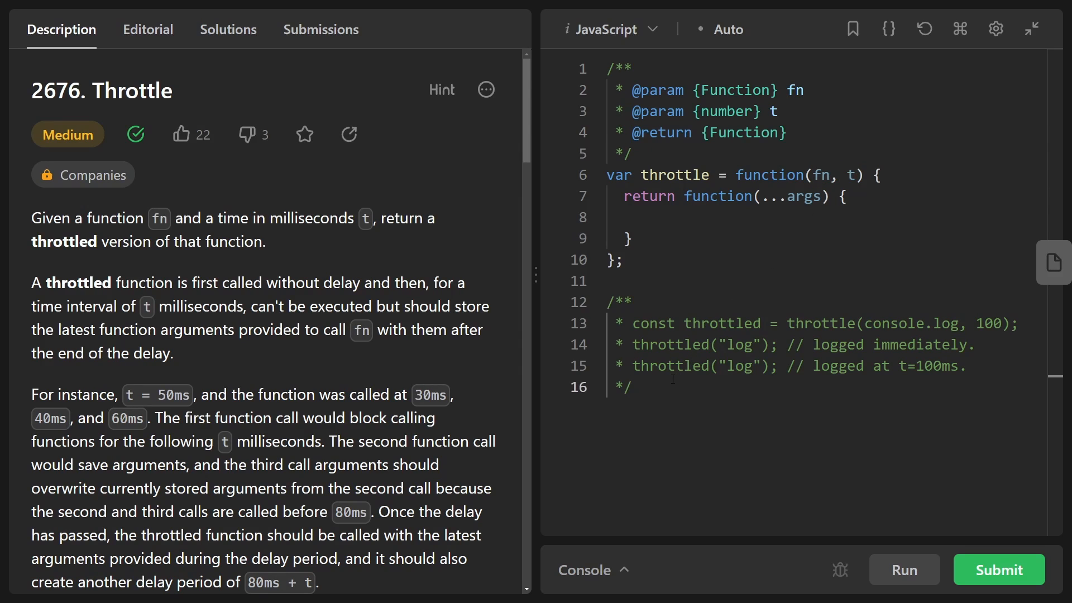
key(Enter)
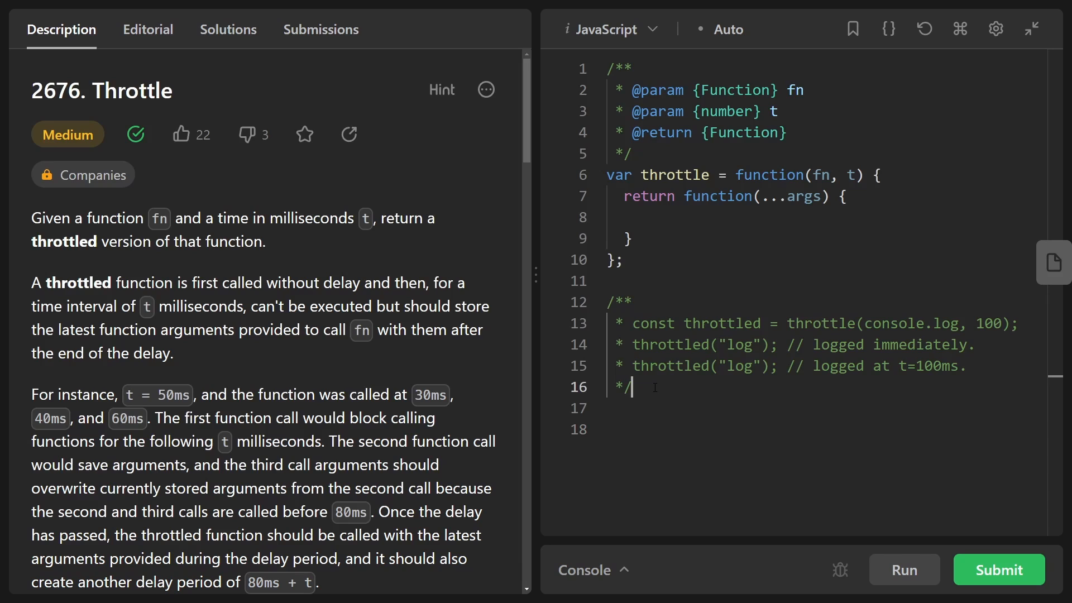
click(636, 301)
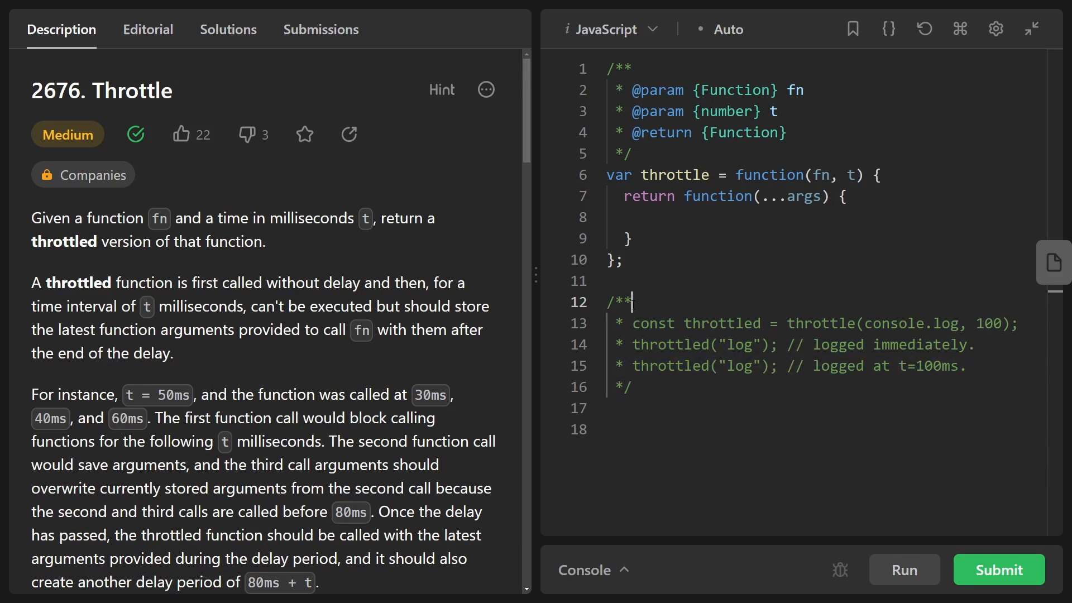
Step: Uncomment the example usage and highlight console.log and the 100ms delay argument
click(1031, 29)
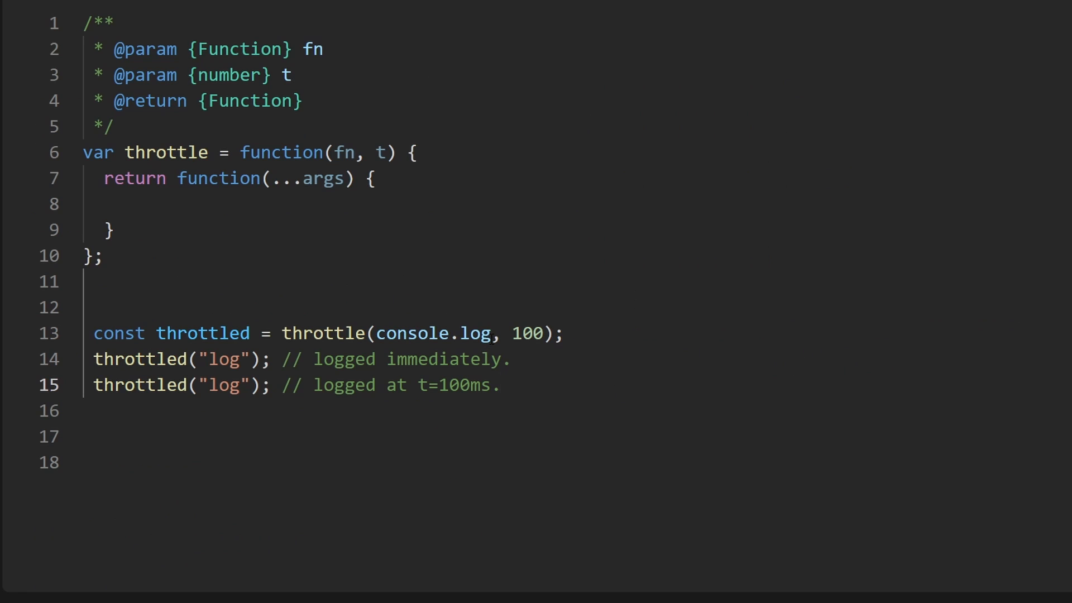
double_click(435, 334)
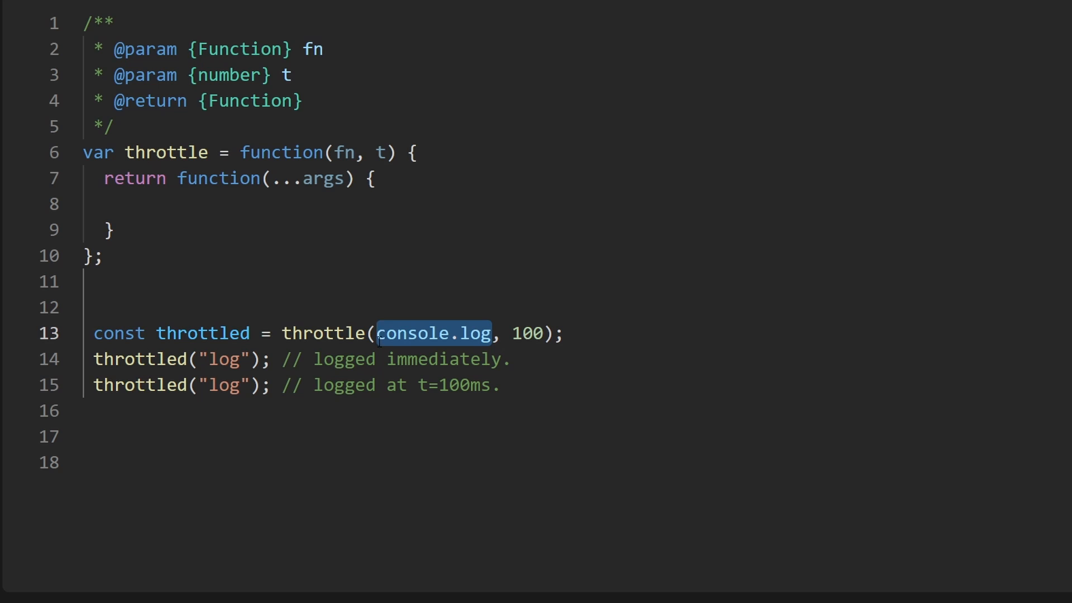
double_click(526, 334)
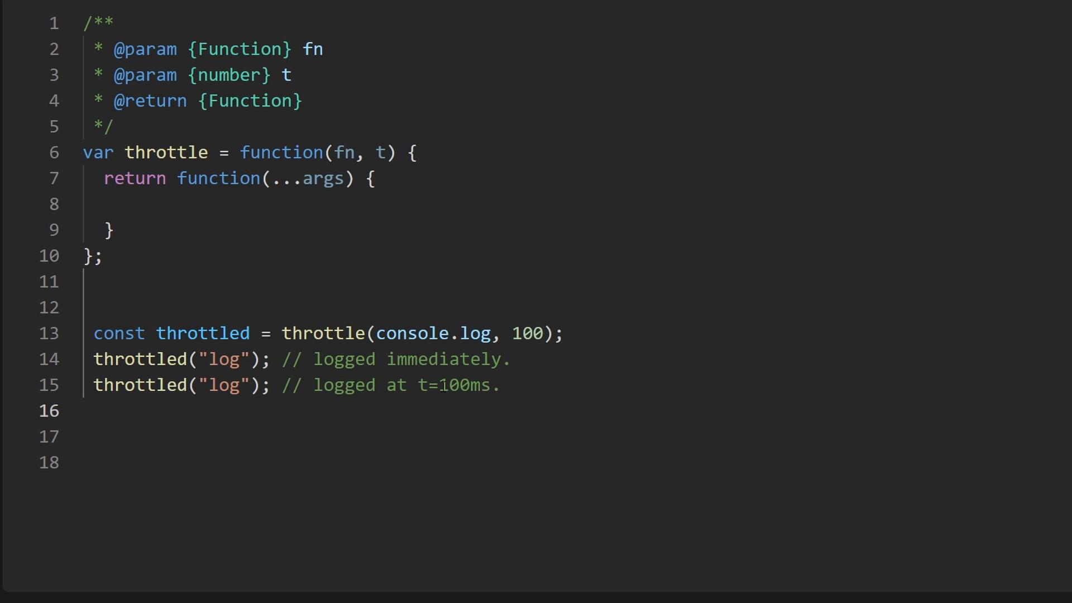
double_click(464, 384)
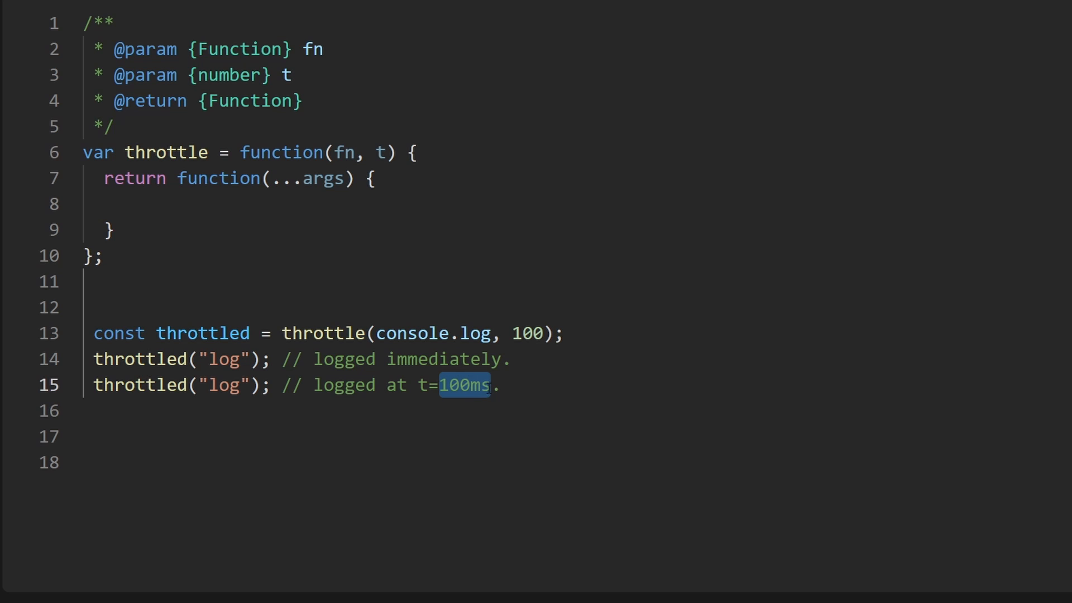
double_click(527, 334)
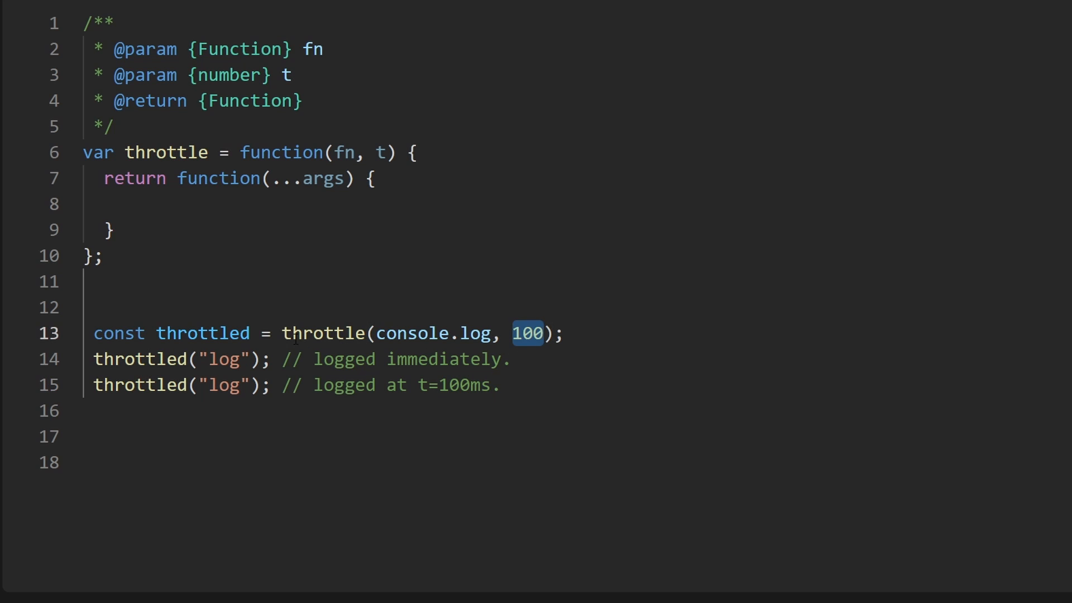
double_click(326, 334)
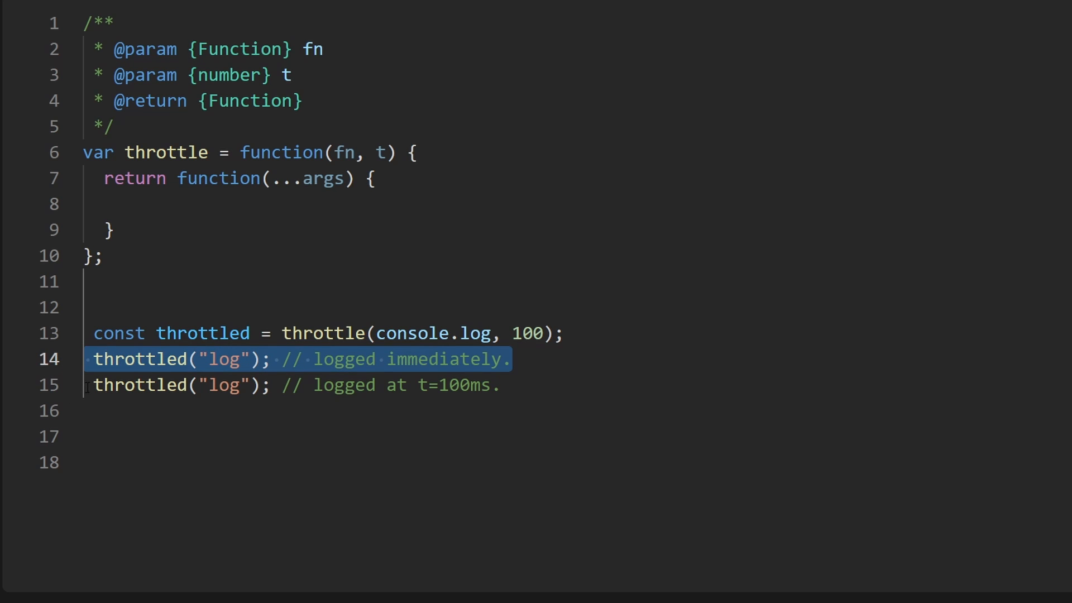
Step: Mark the second throttled("log") call with a 'Rate limiting' note
double_click(202, 333)
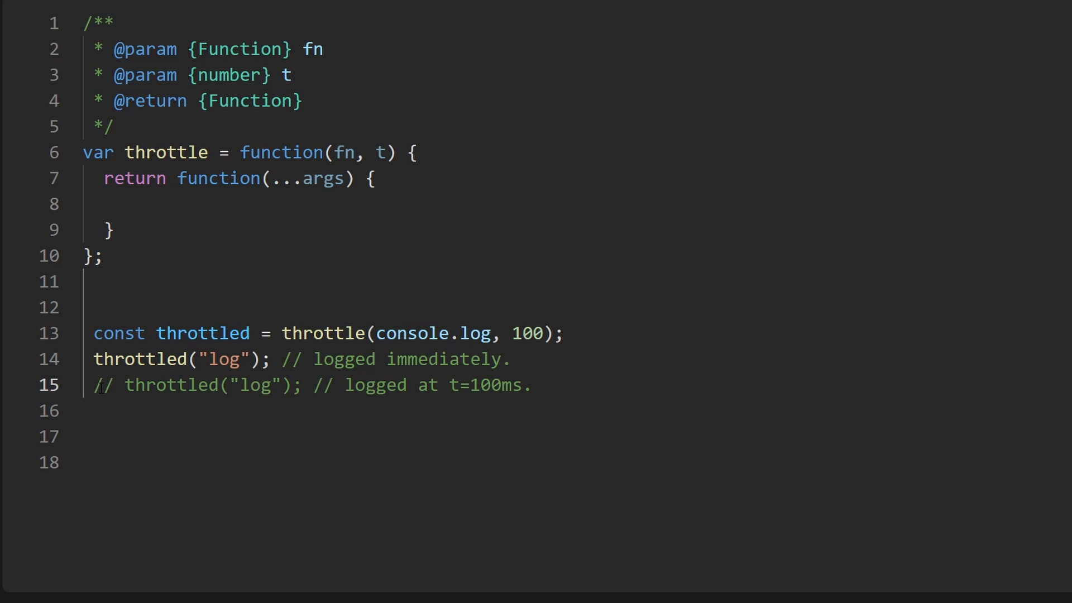
text(Rate)
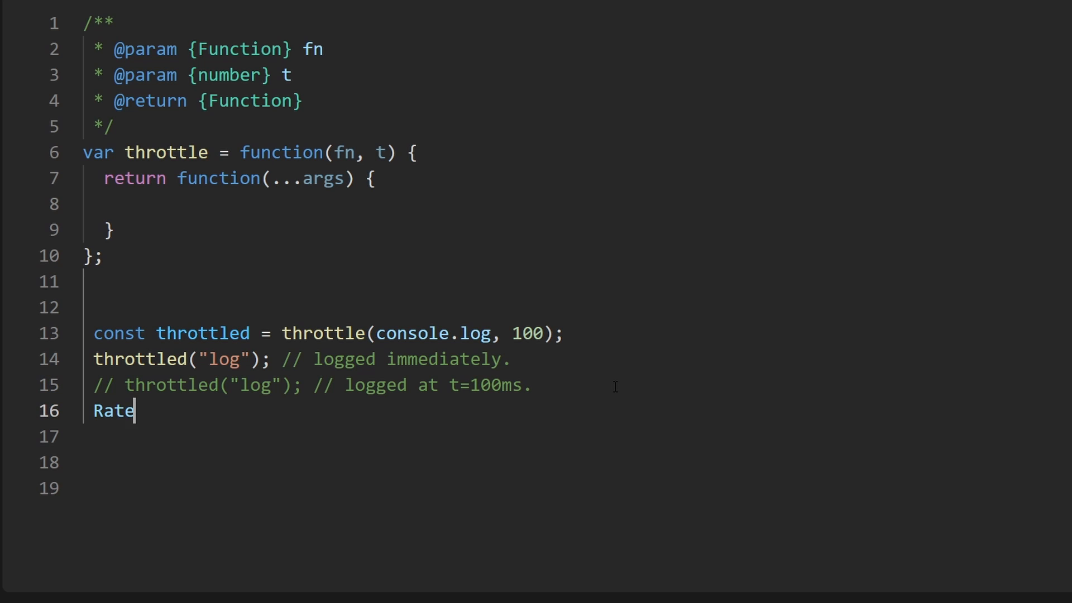
text(limiting)
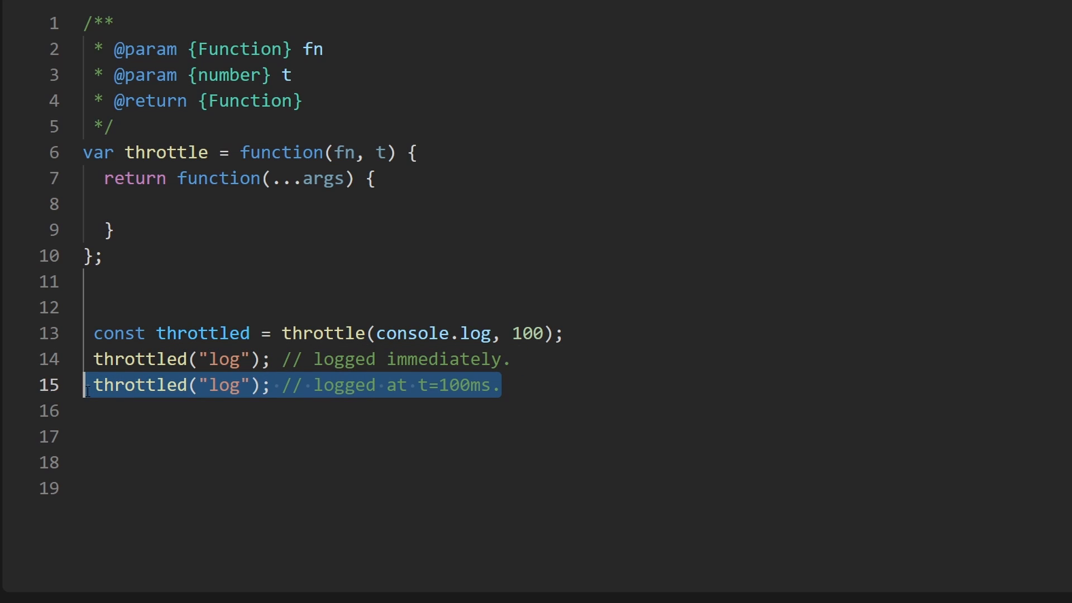
click(503, 386)
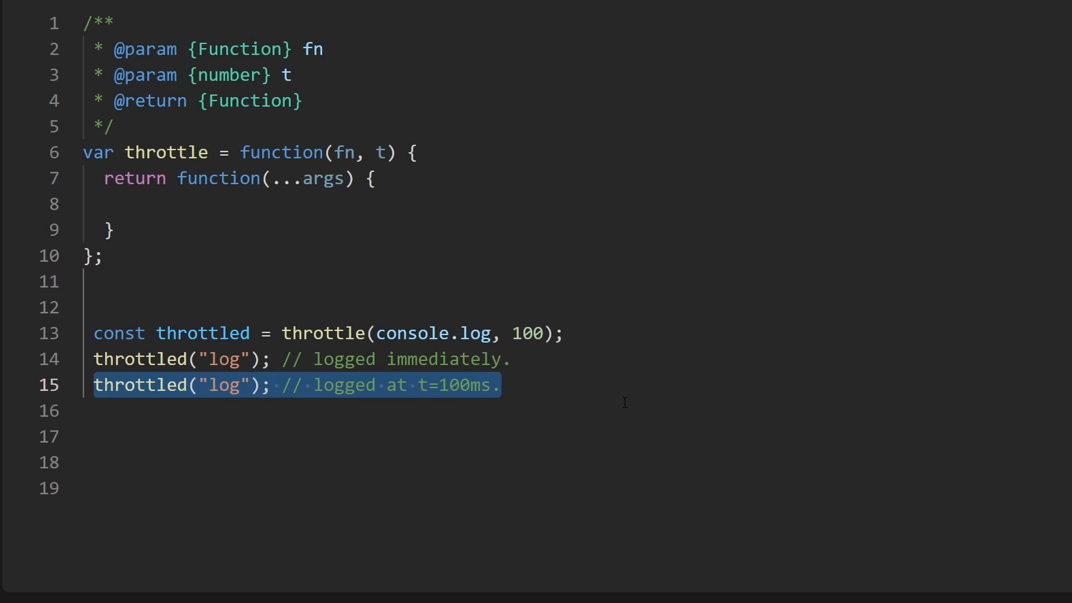
click(503, 385)
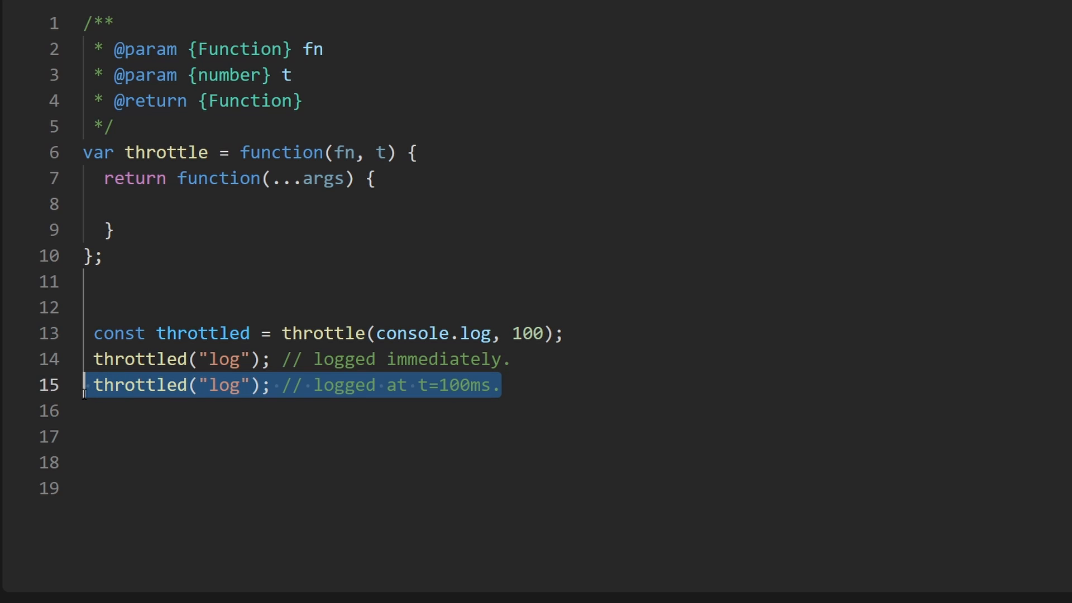
Step: Duplicate the second throttled call as throttled("log2")
click(499, 384)
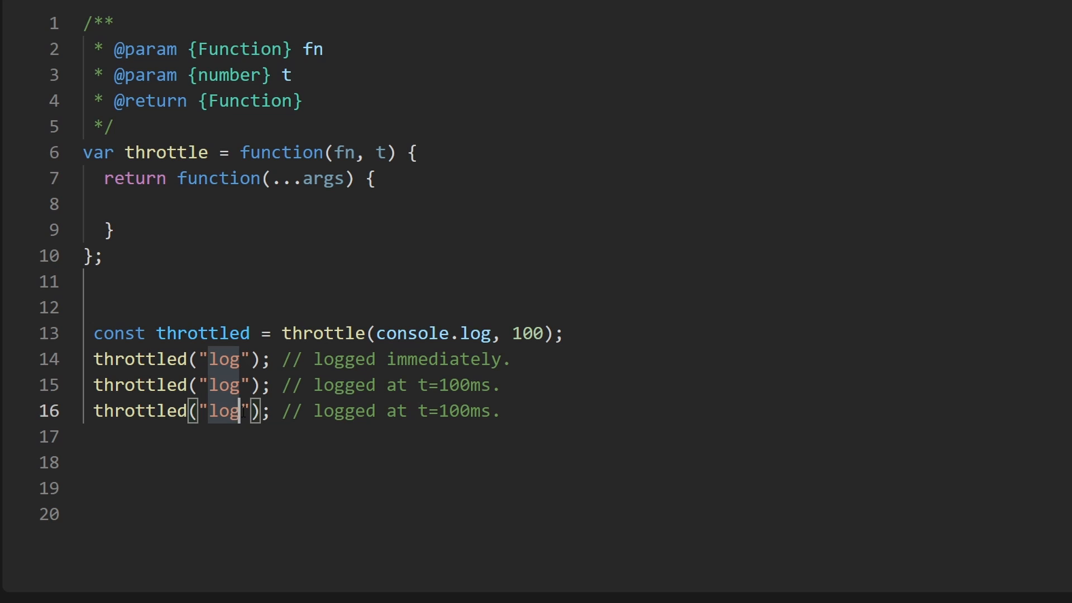
text(2)
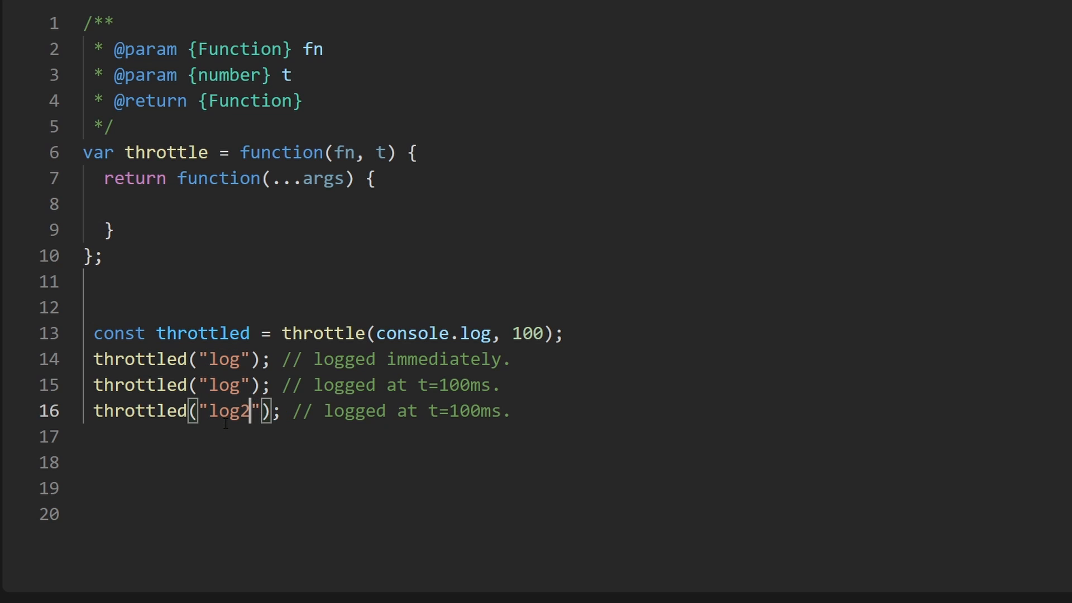
double_click(229, 410)
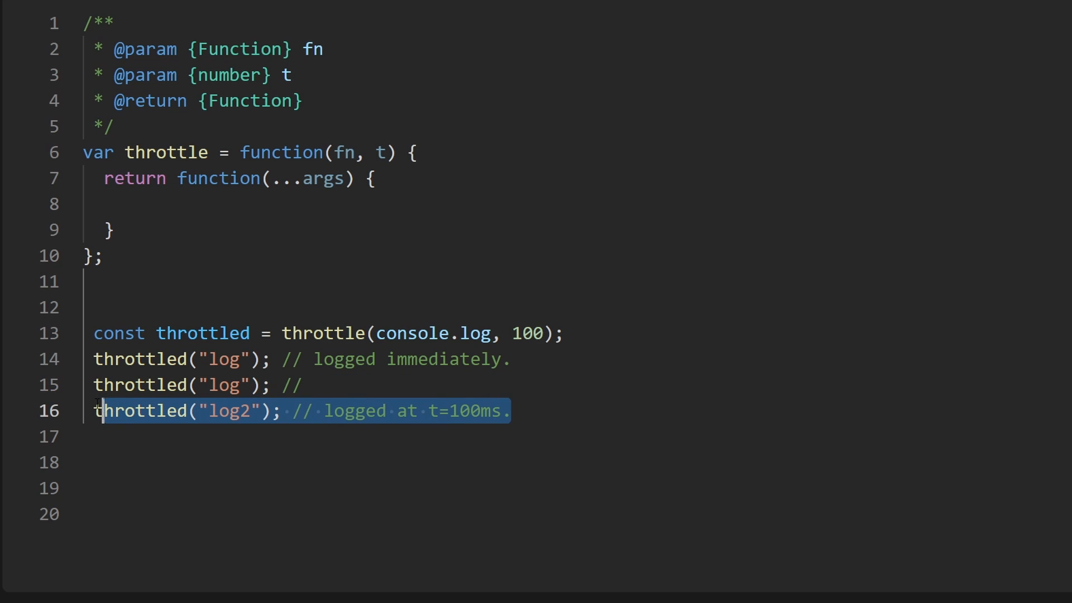
click(511, 358)
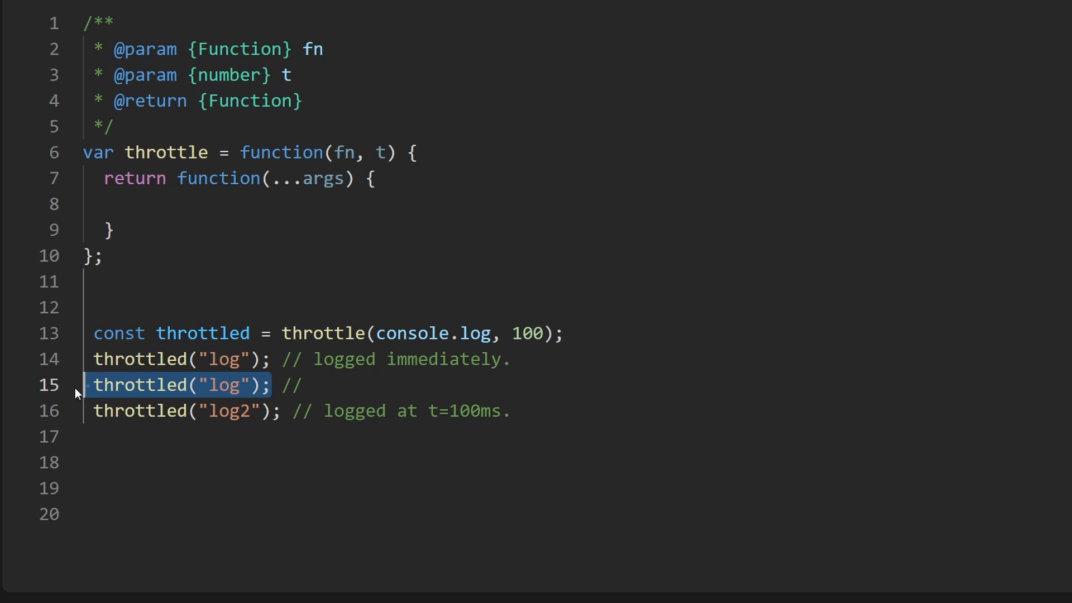
mouse_move(194, 393)
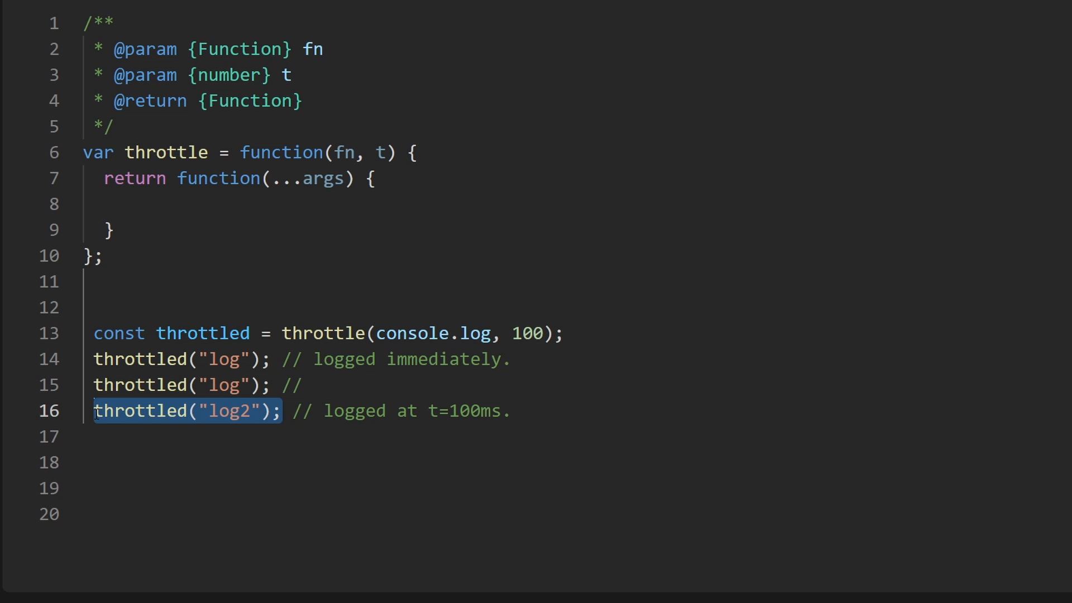
Step: Write the timing comments logged at t=100ms / t=200ms and drop the FIFO, promises note
click(396, 390)
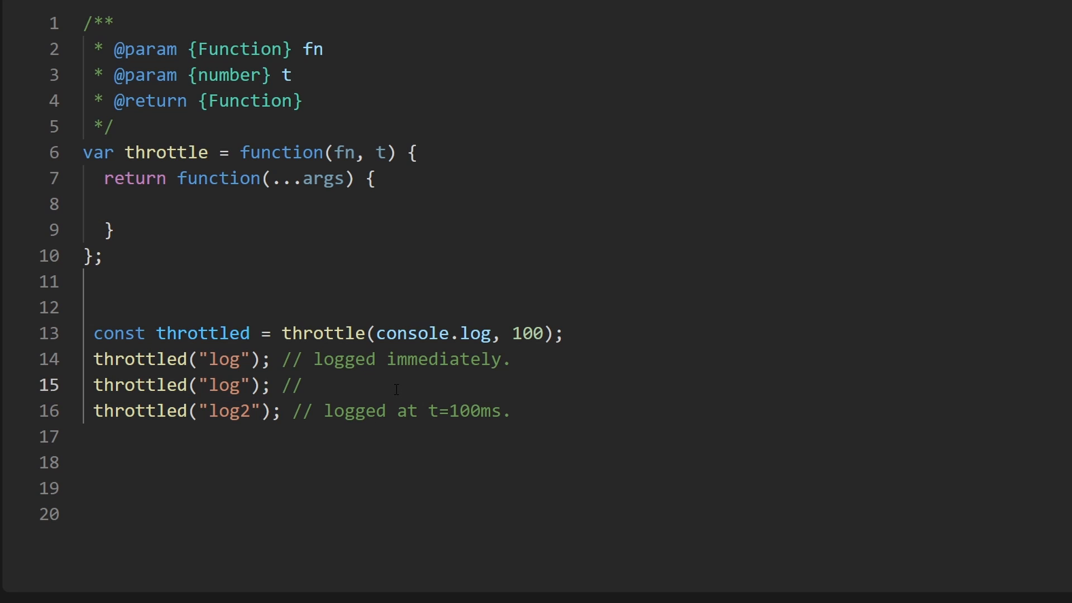
text(logged at t)
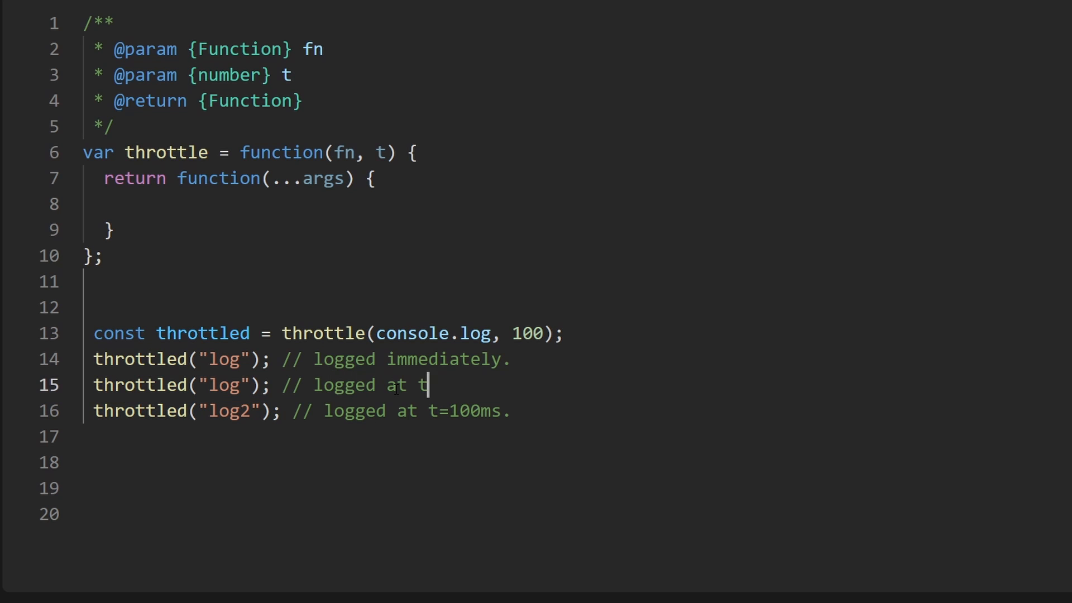
text(=100ms)
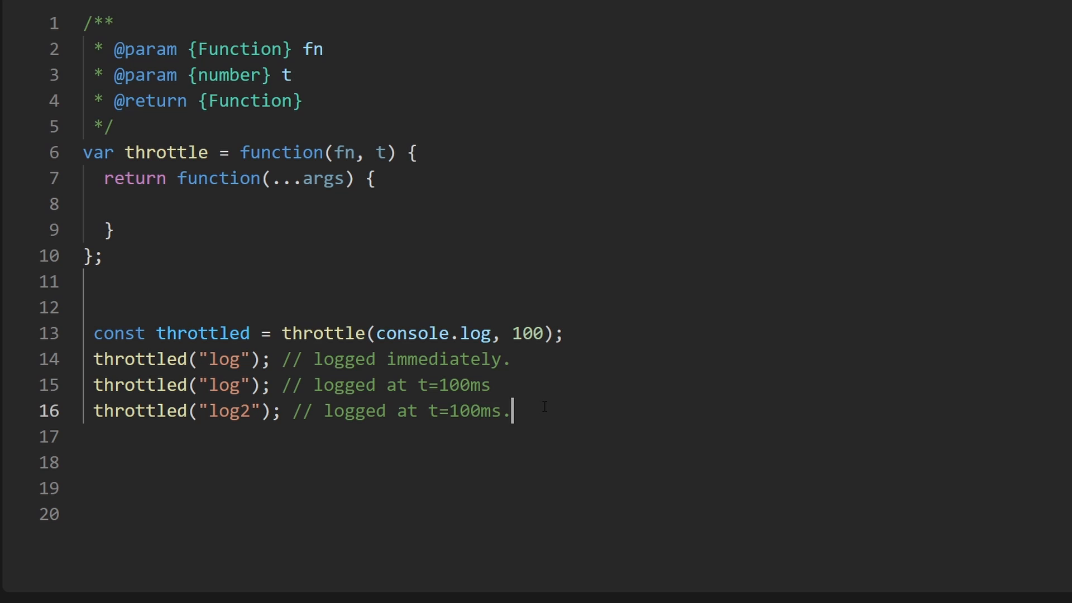
text(2)
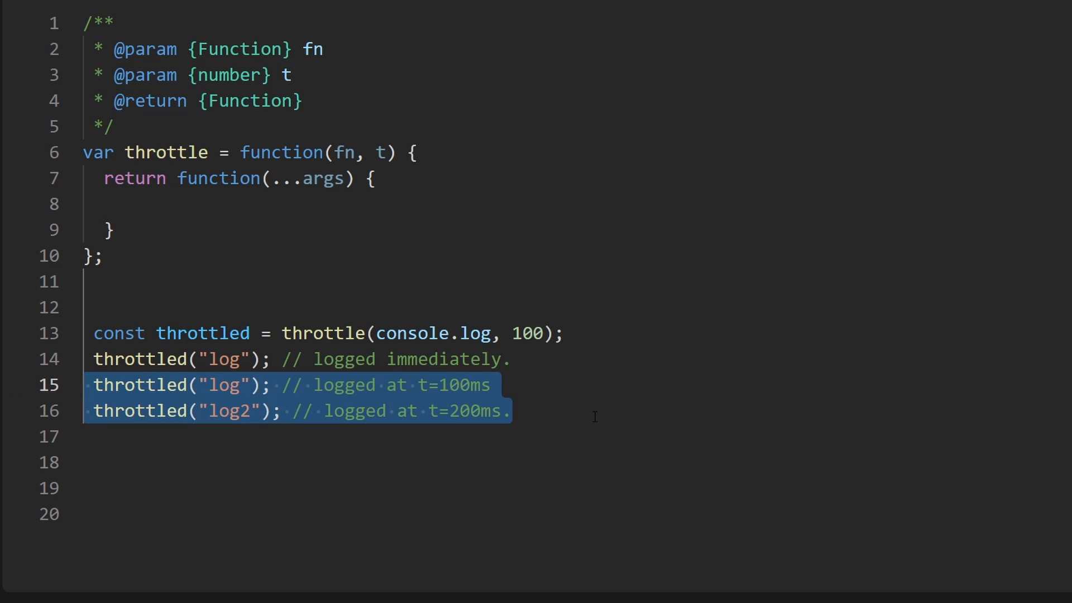
text(FI)
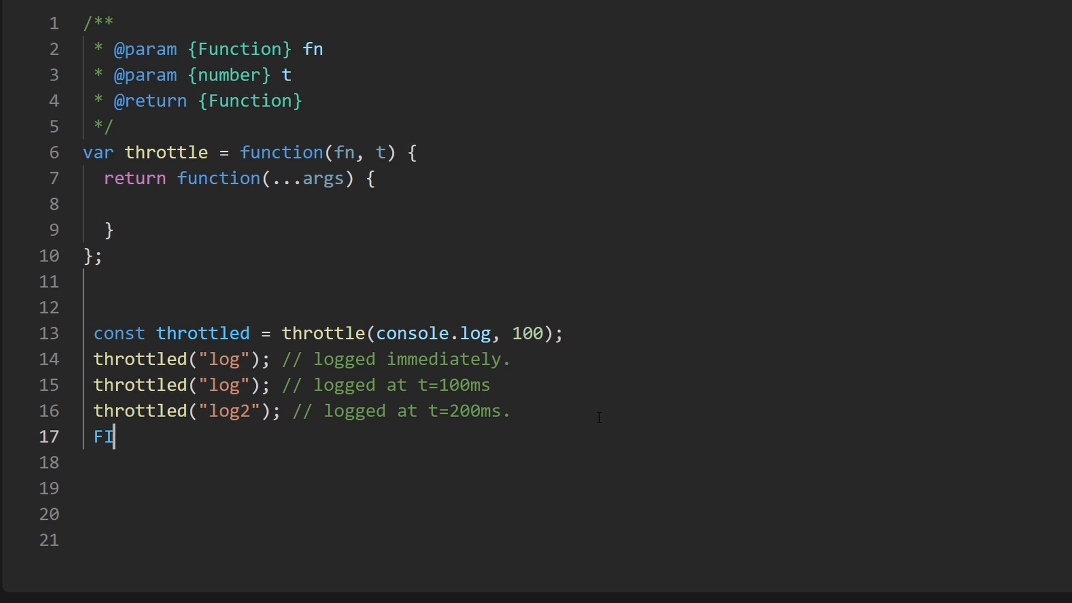
text(FO,)
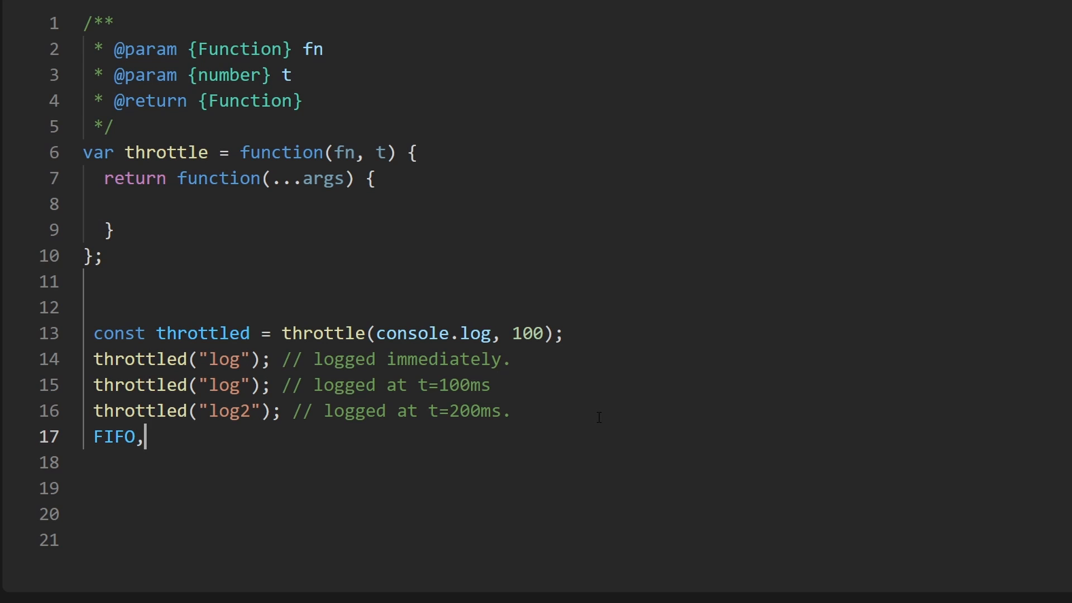
text(promises)
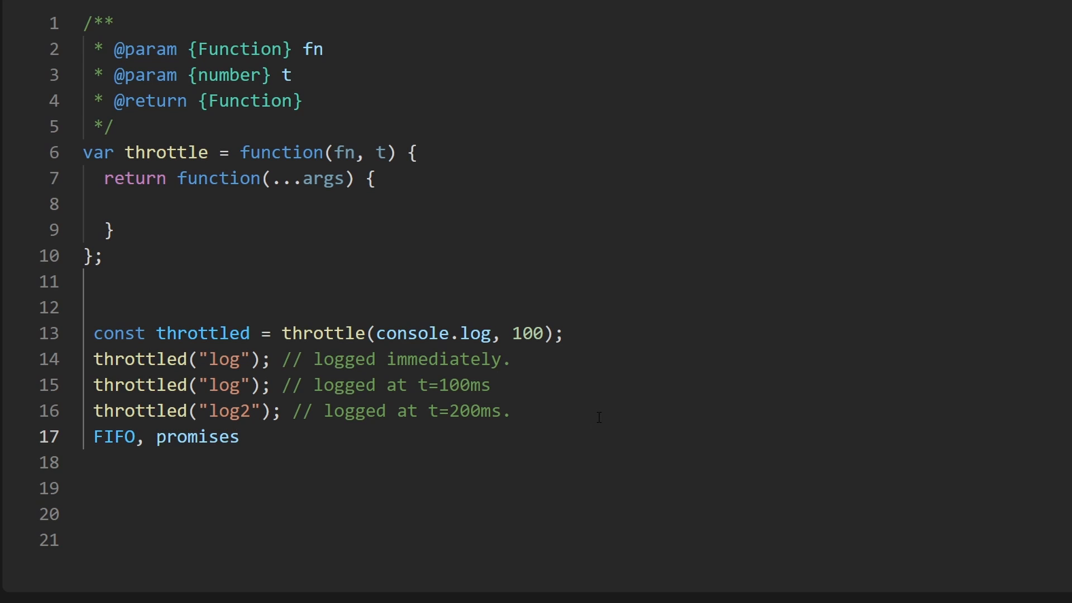
key(Ctrl+shift+k)
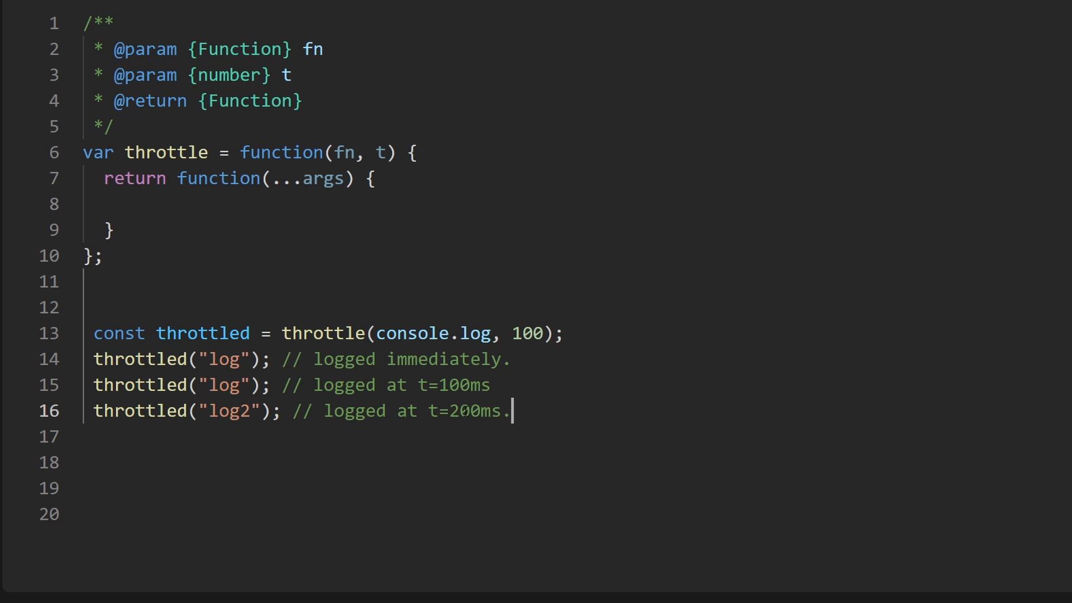
Step: Run the still-empty throttle against the example calls to observe the output
click(488, 385)
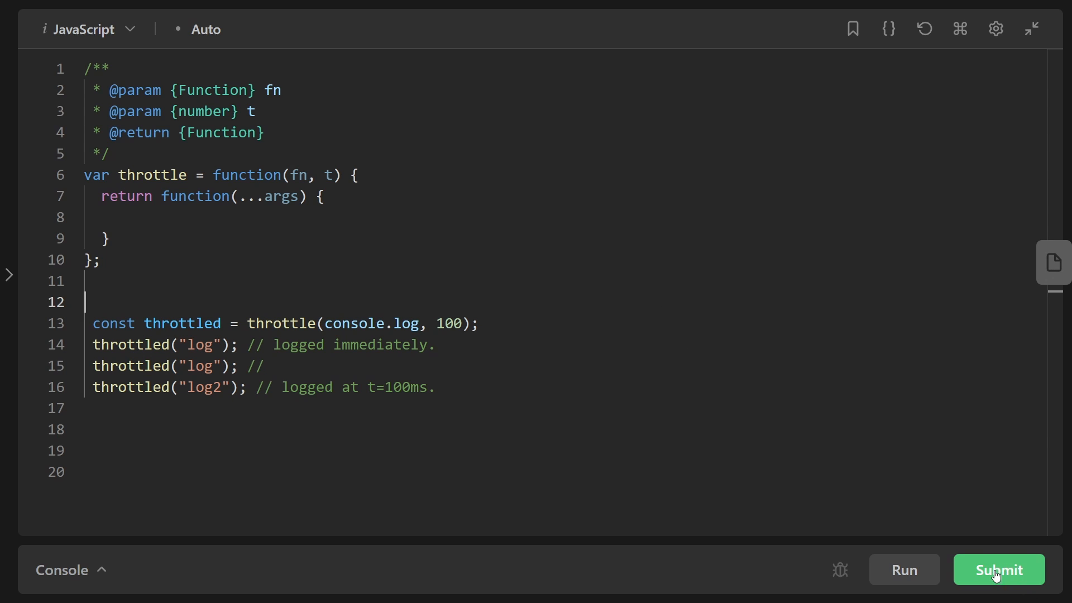
click(998, 570)
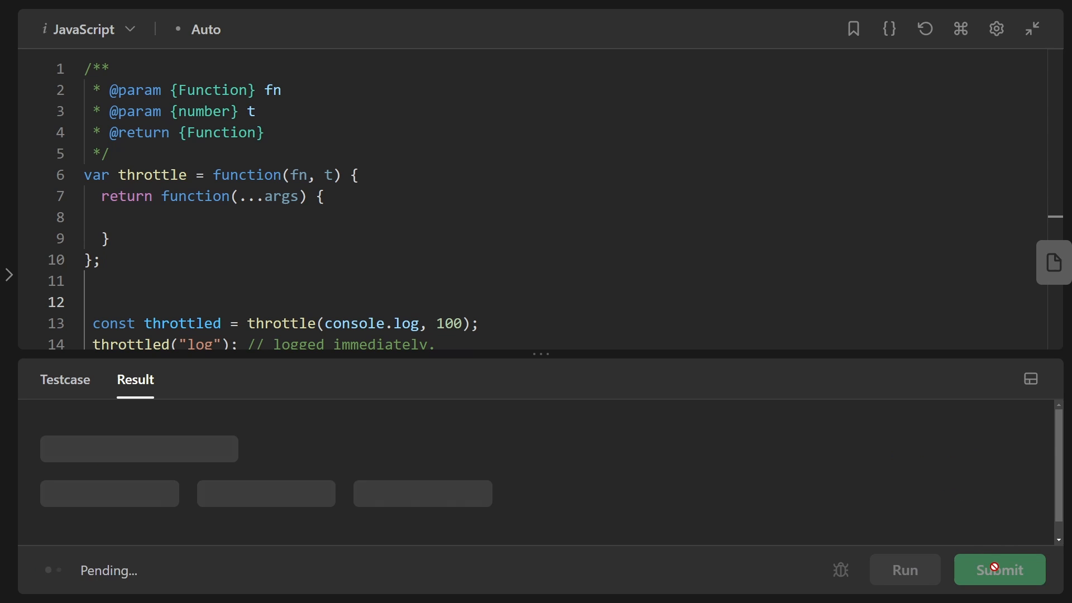
click(998, 570)
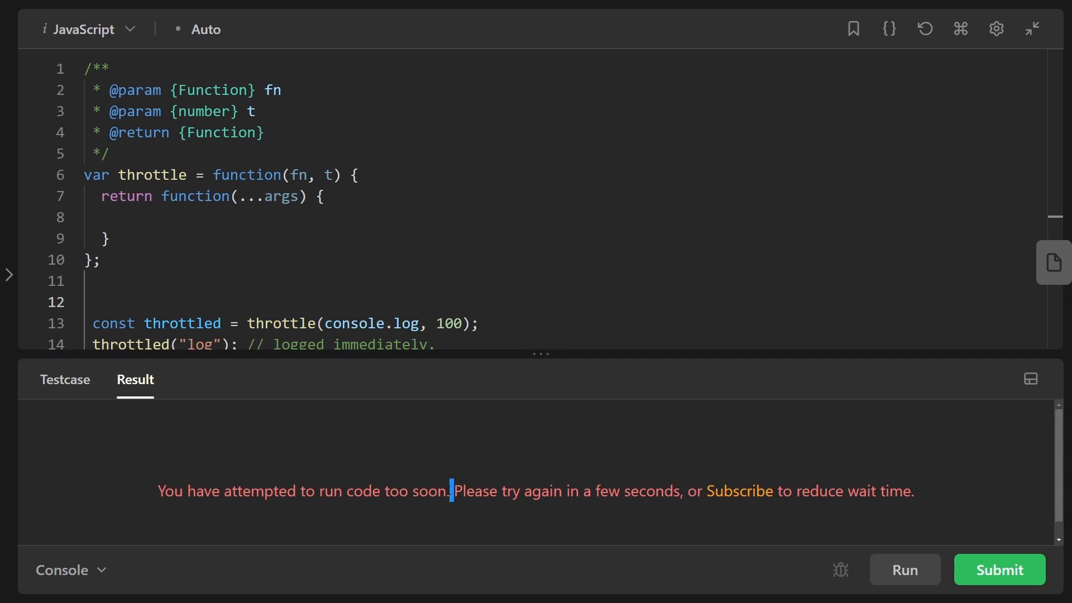
double_click(302, 491)
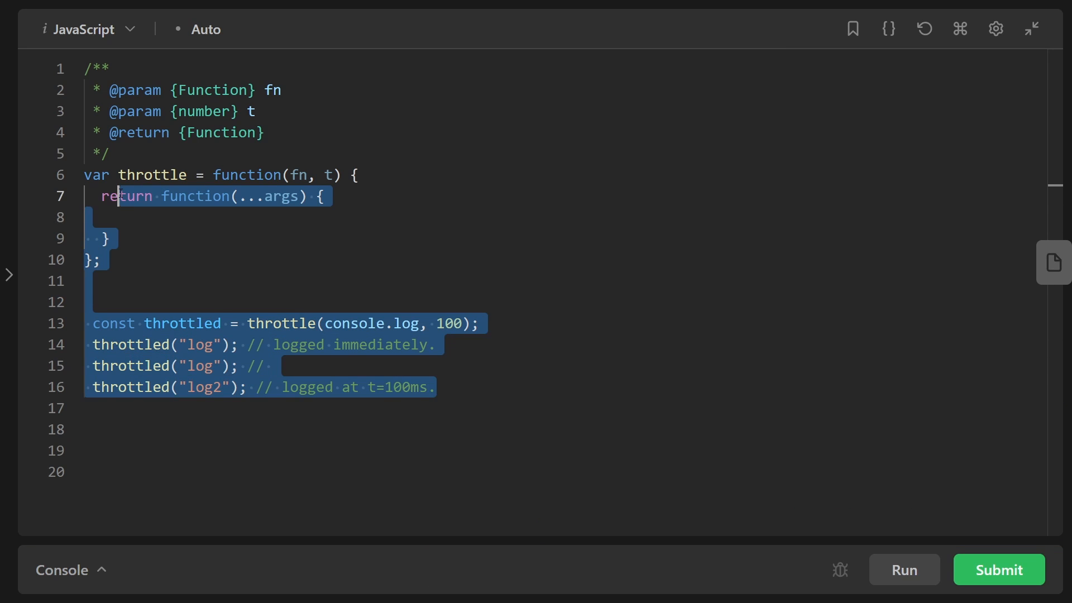
Step: Comment out the example calls and have the returned function call fn(...args);
click(1030, 29)
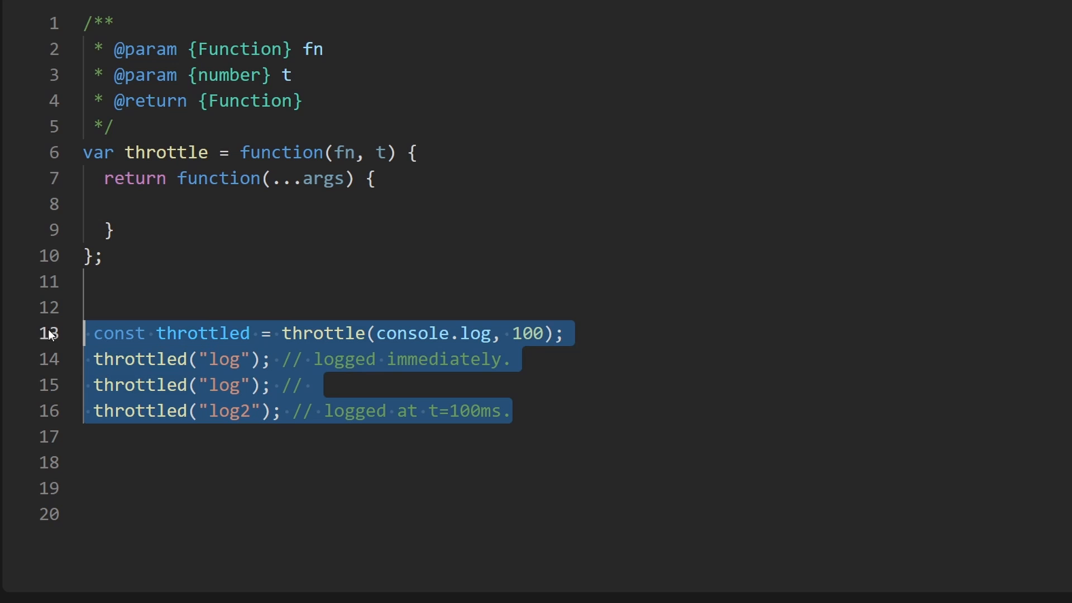
key(ctrl+/)
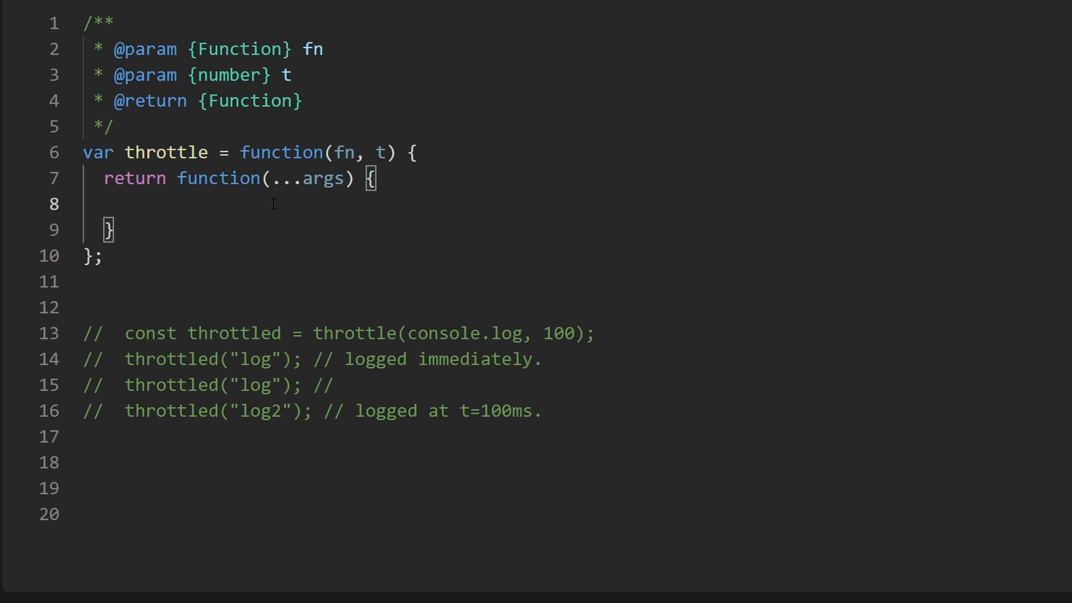
text(fn)
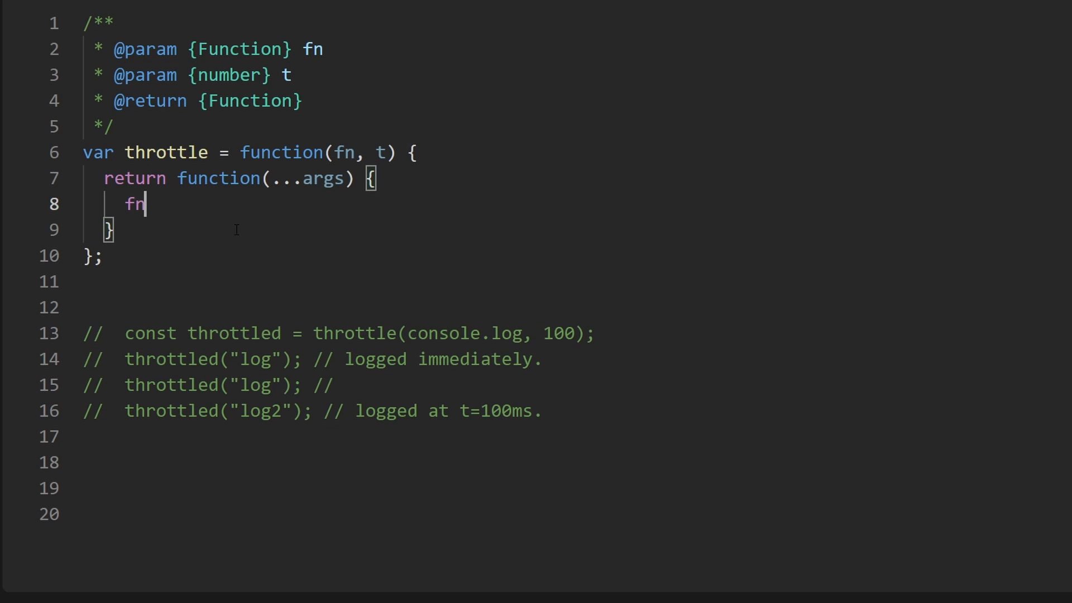
text((...))
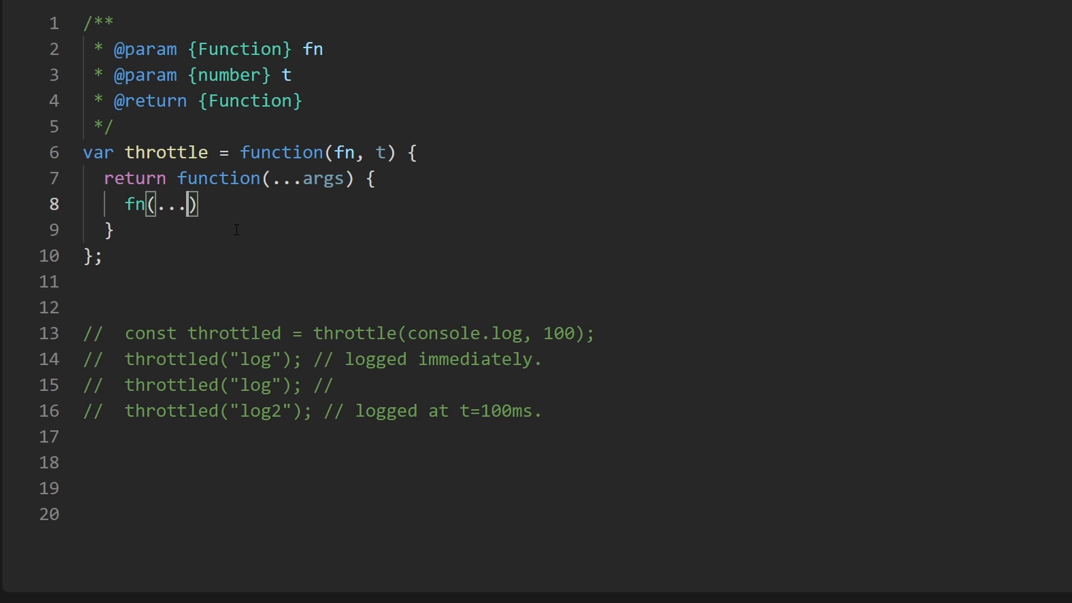
text(args)
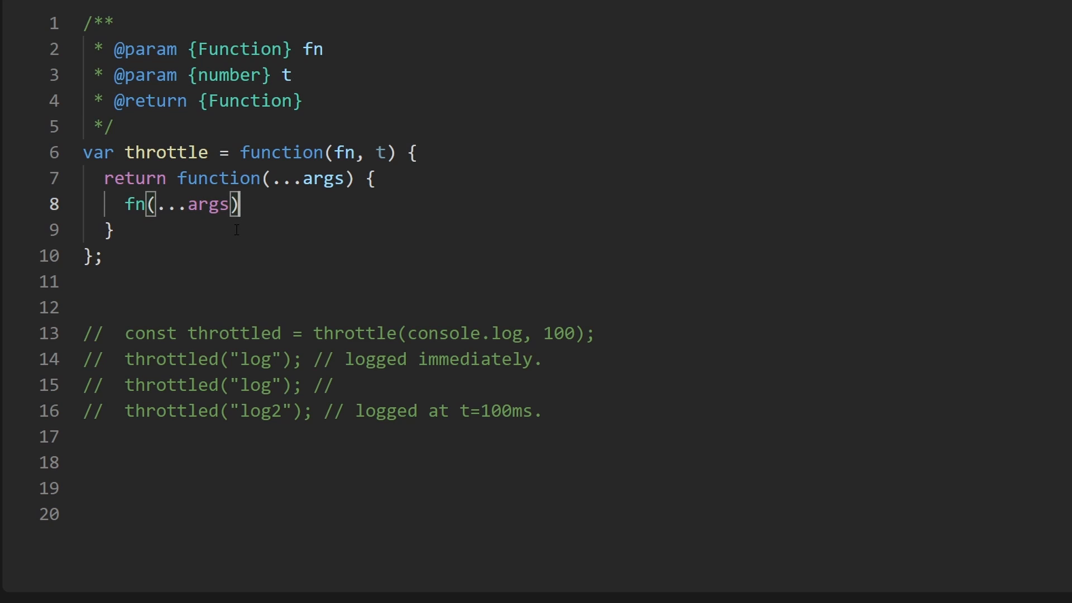
text(;)
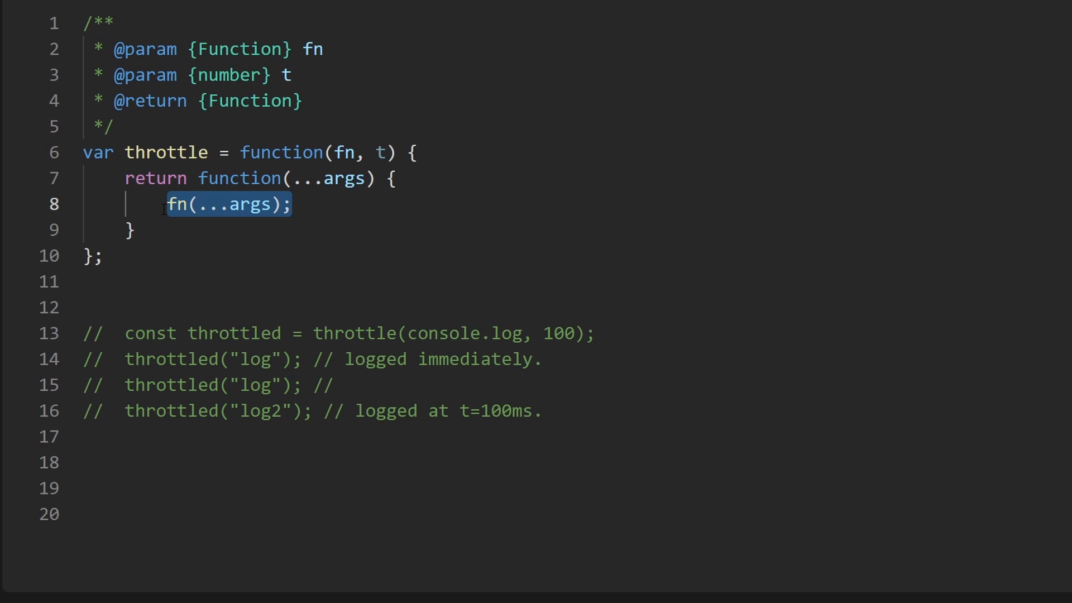
Step: Wrap fn(...args) in an if with empty condition and an else holding a // wait comment
key(Enter)
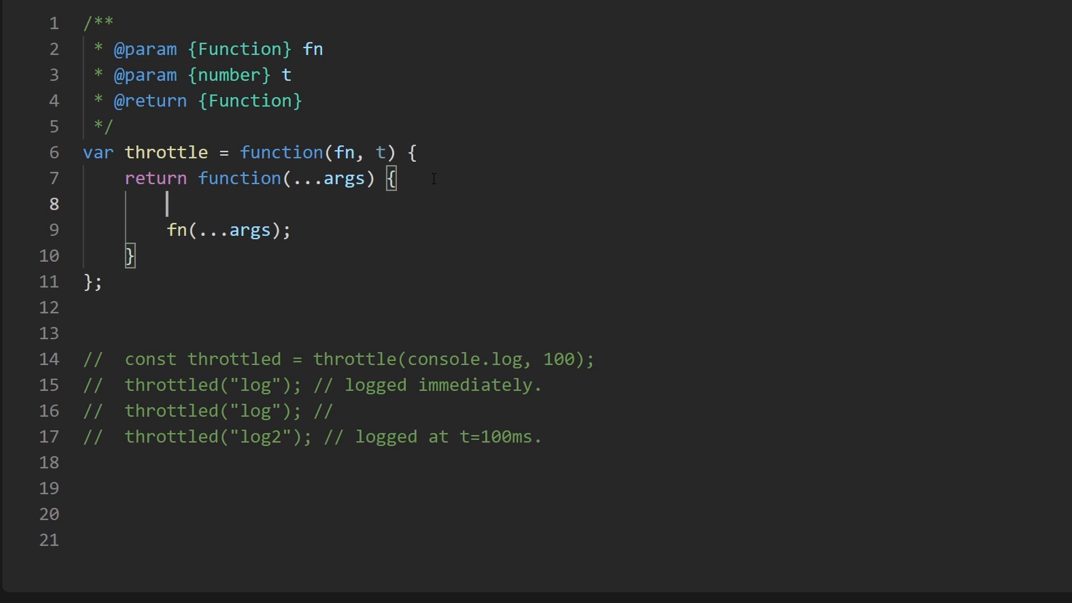
text(if () {)
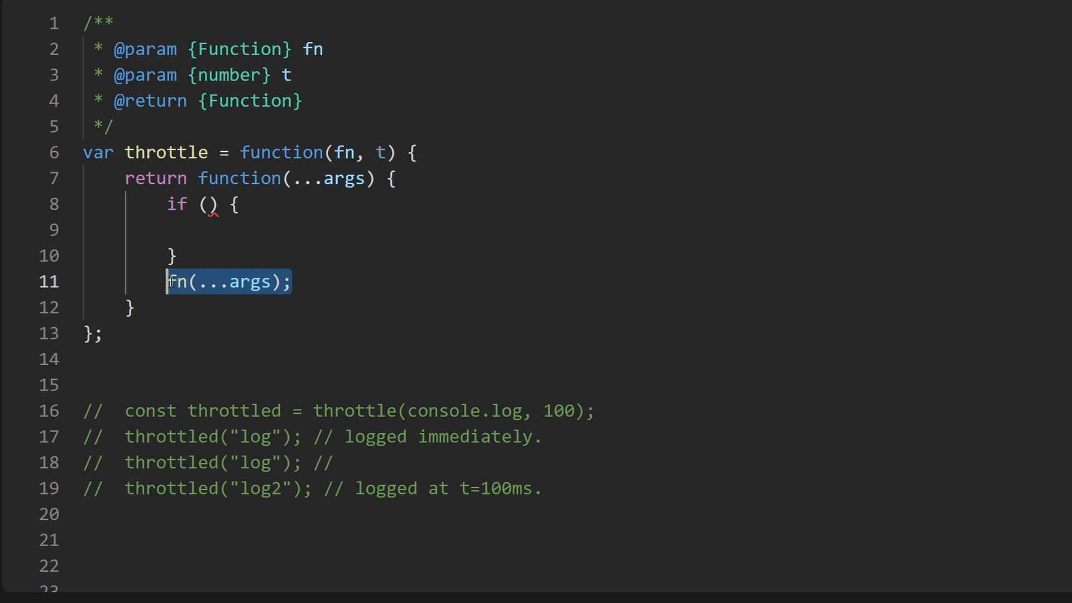
key(Delete)
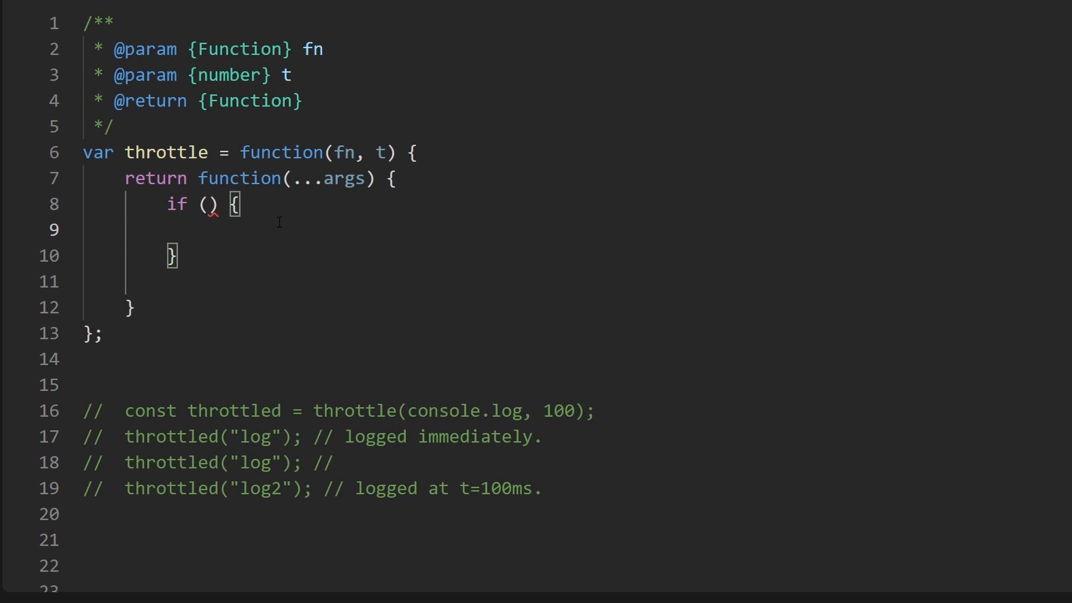
text(fn(...args);)
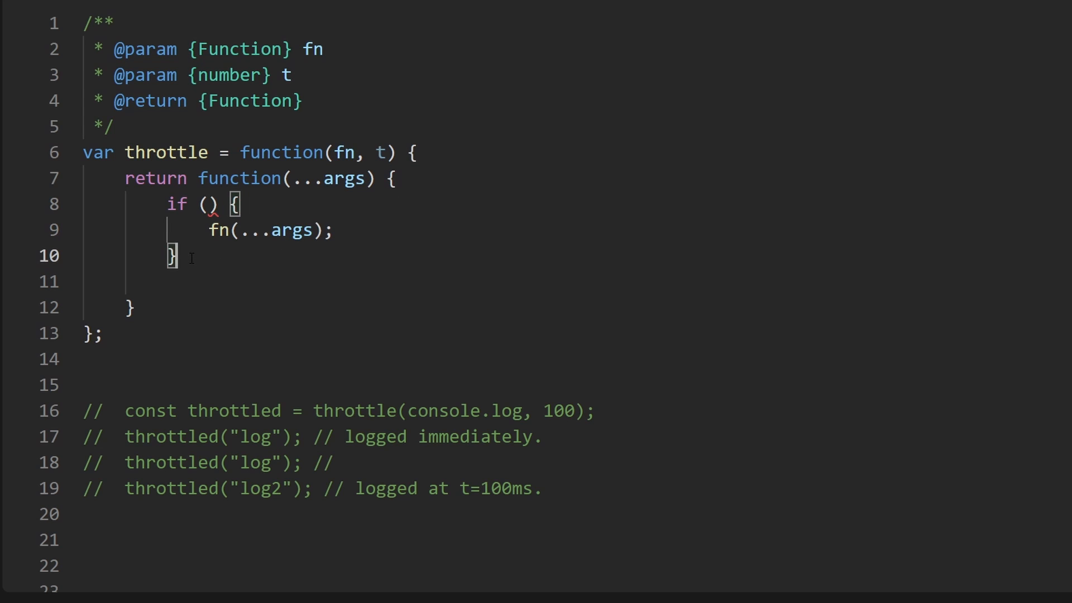
text(else {)
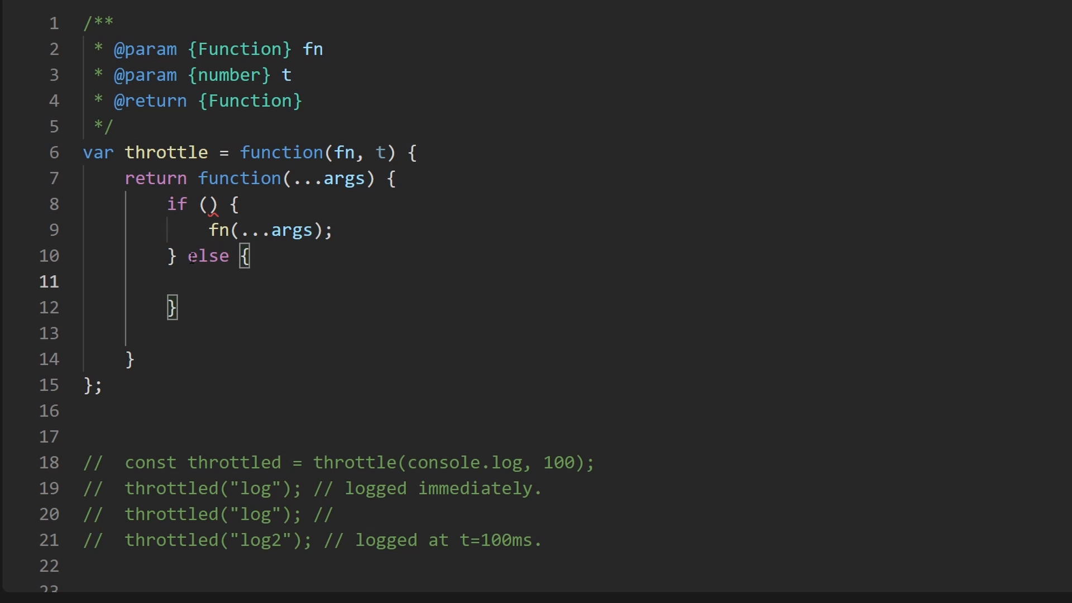
text(//)
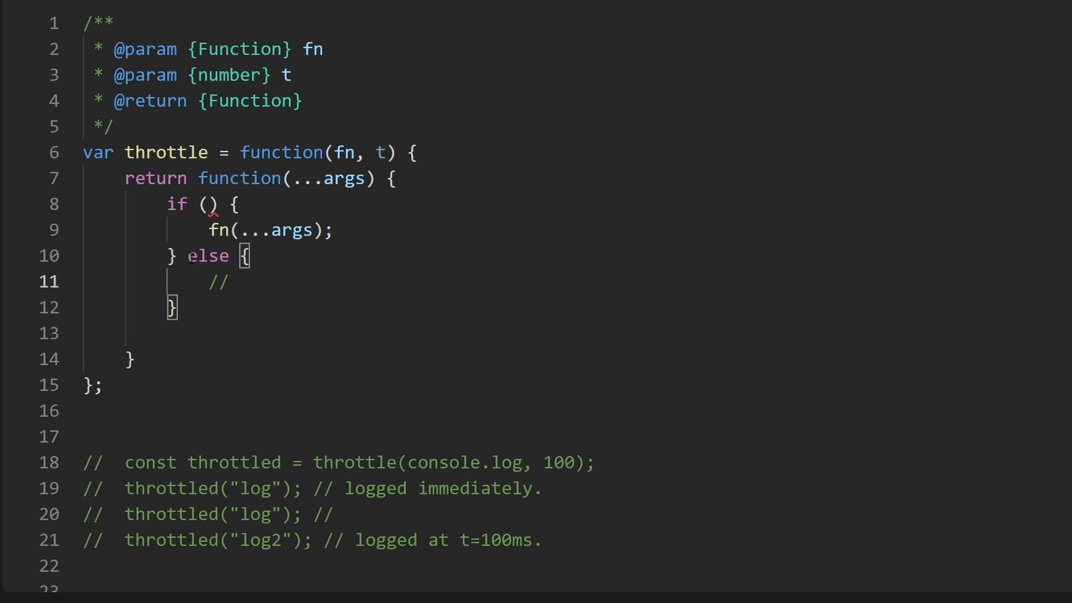
text(wait)
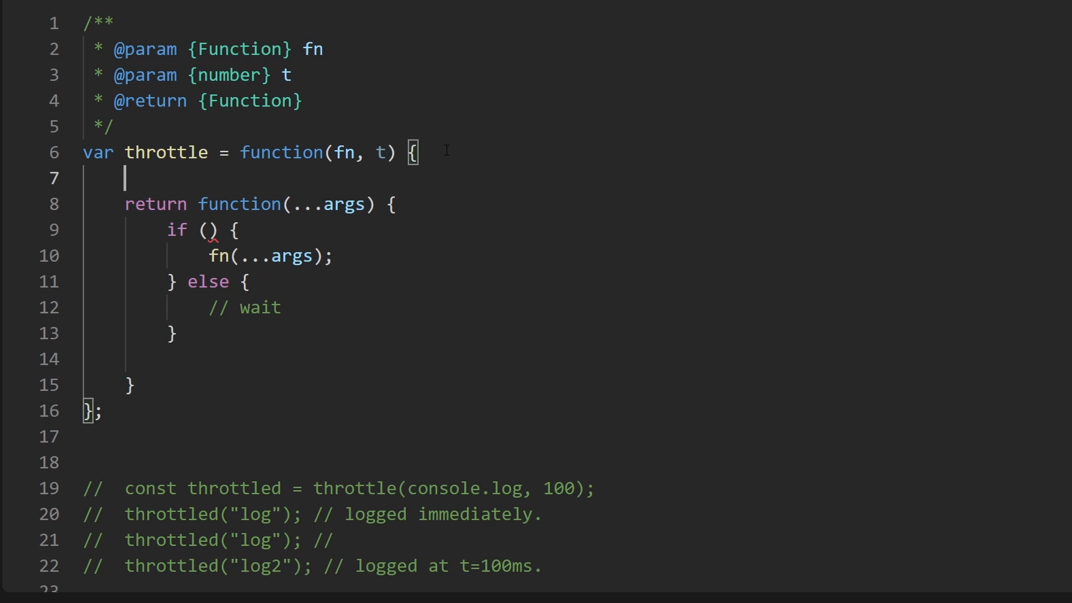
Step: Declare let isThrottled = false and set isThrottled = true after calling fn
text(let is)
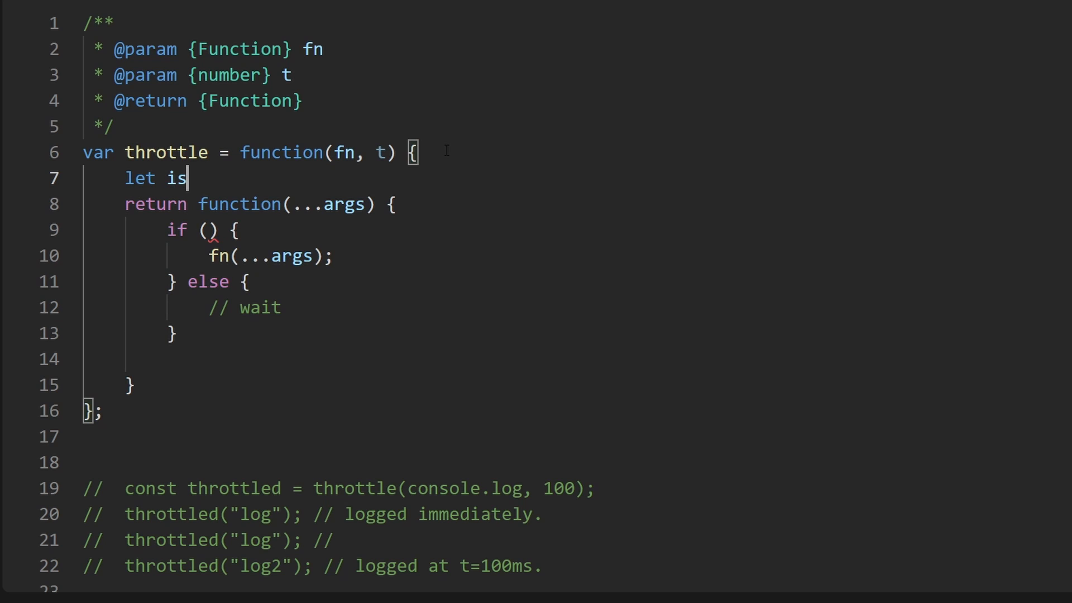
text(Throttled = gfalse;)
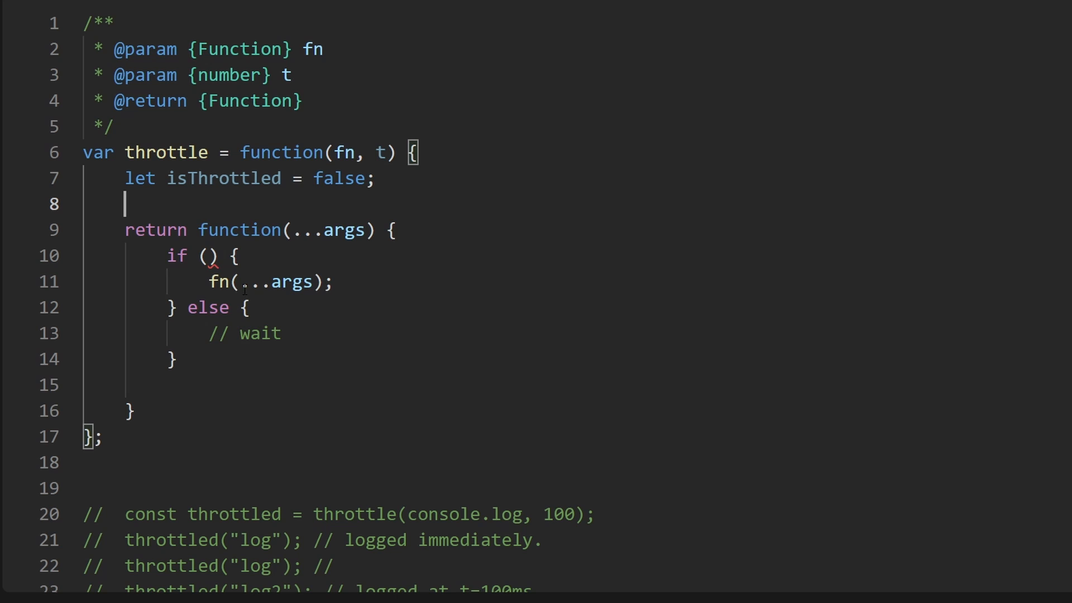
double_click(269, 281)
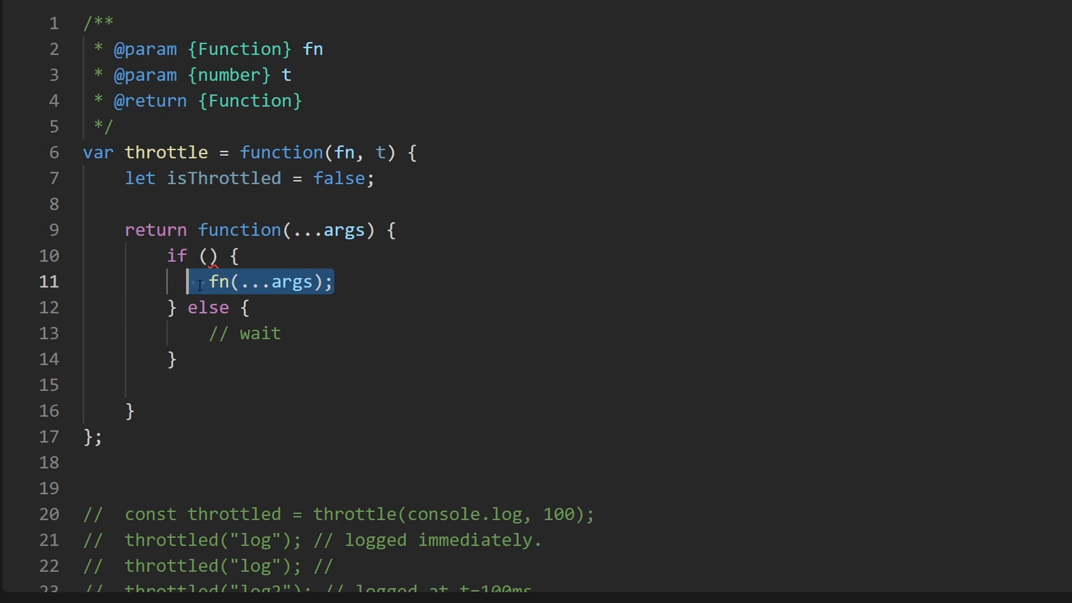
key(Enter)
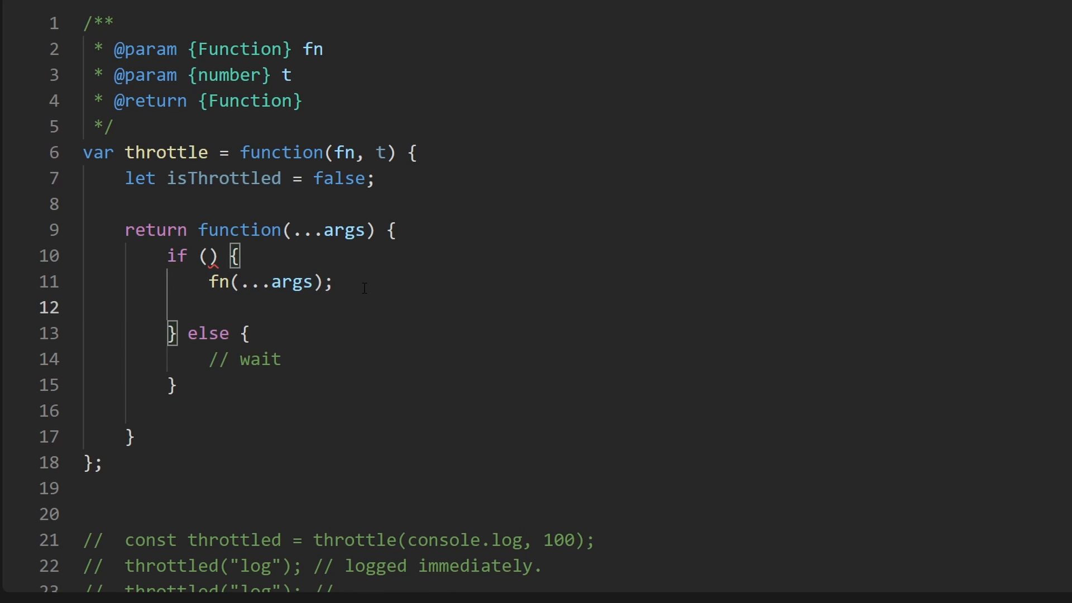
text(isThrottle)
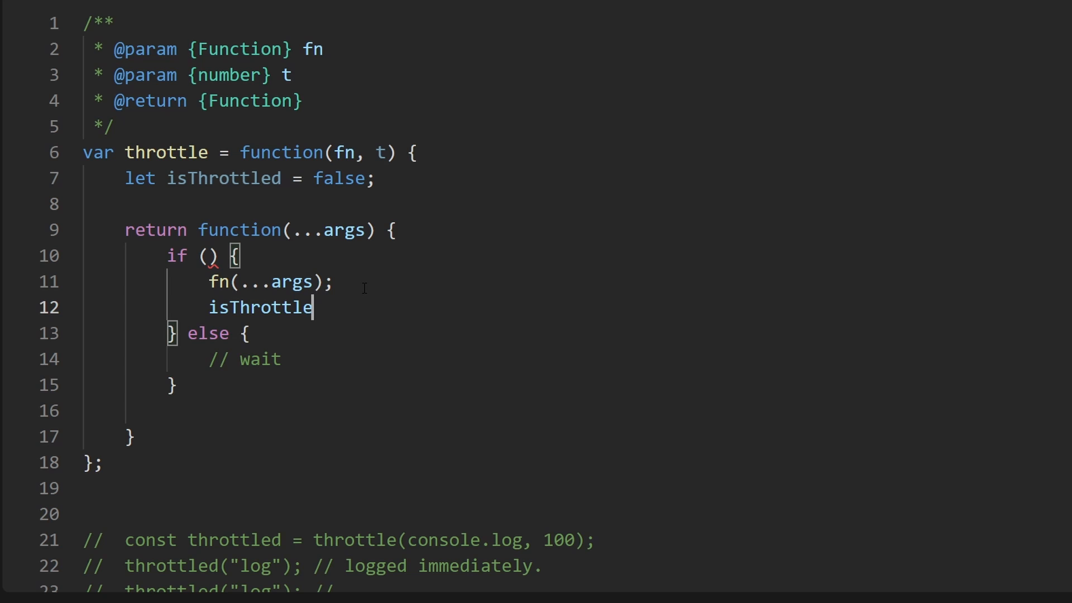
text(d = true;)
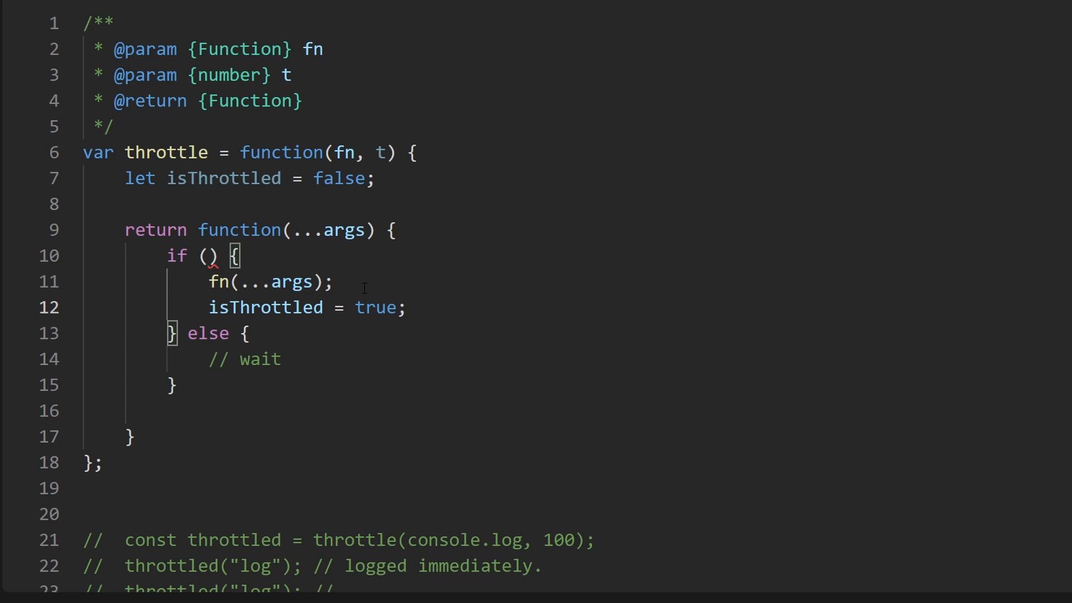
Step: Make the if condition test isThrottled and select the call and flag lines
click(208, 256)
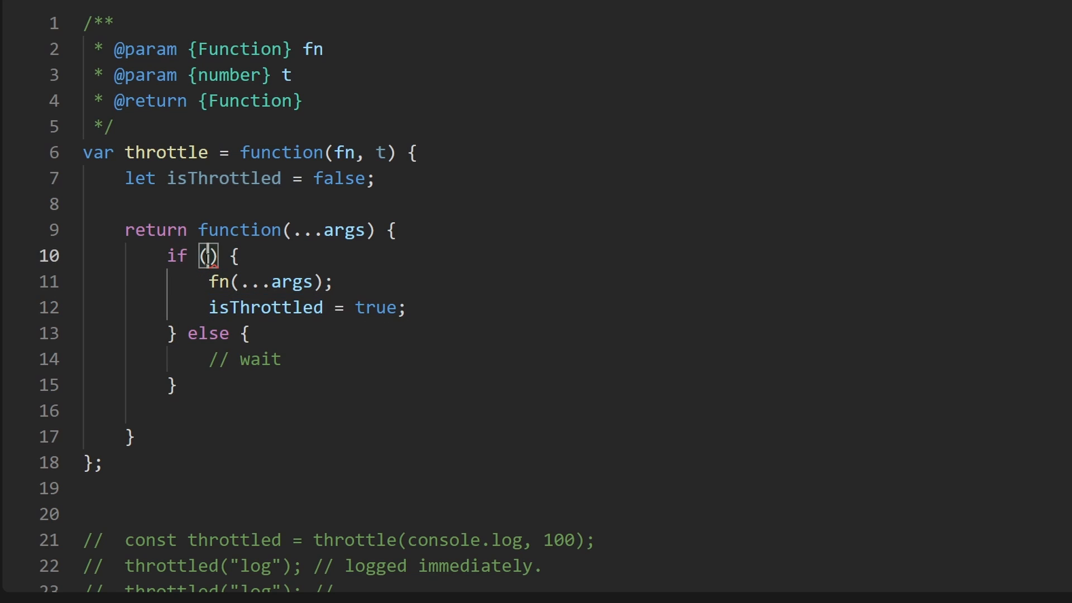
text(isThr)
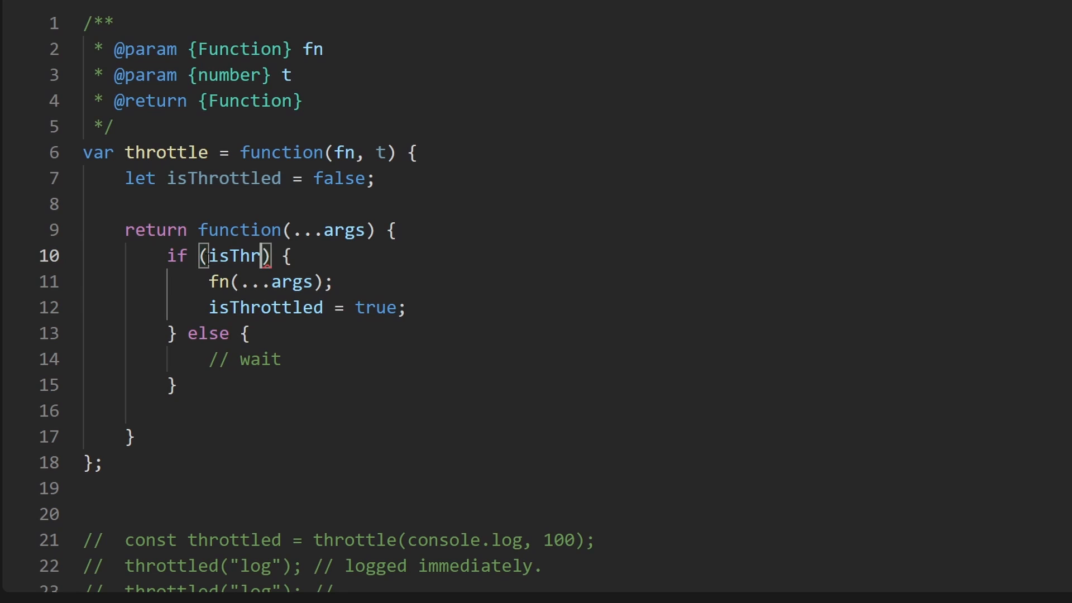
double_click(245, 255)
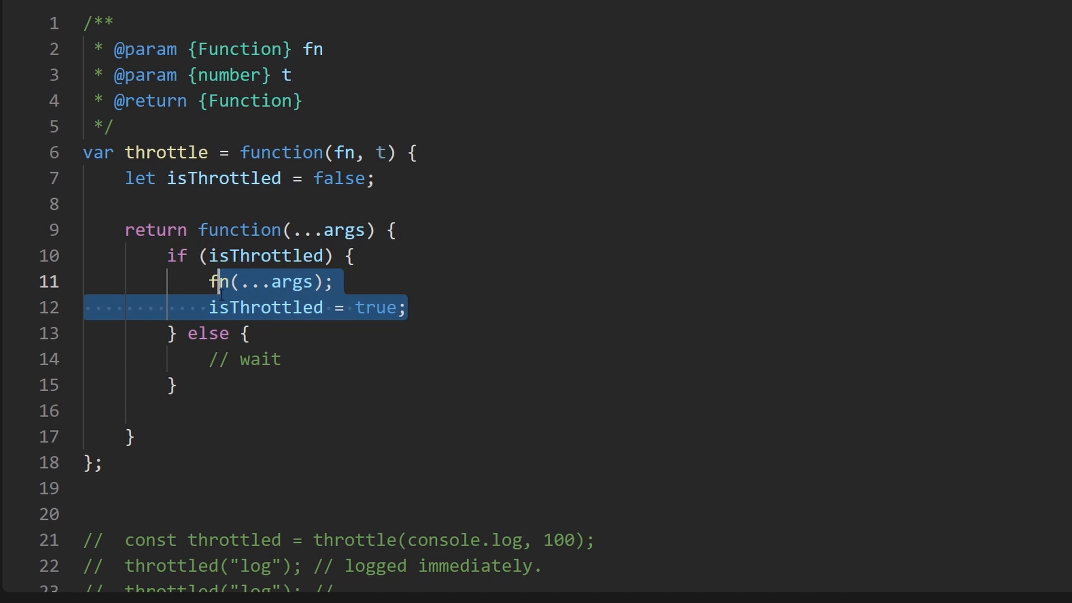
Step: Move the call and flag into else, leaving // wait plus a draft id = setTimeout(() => fn, t) under isThrottled
key(Delete)
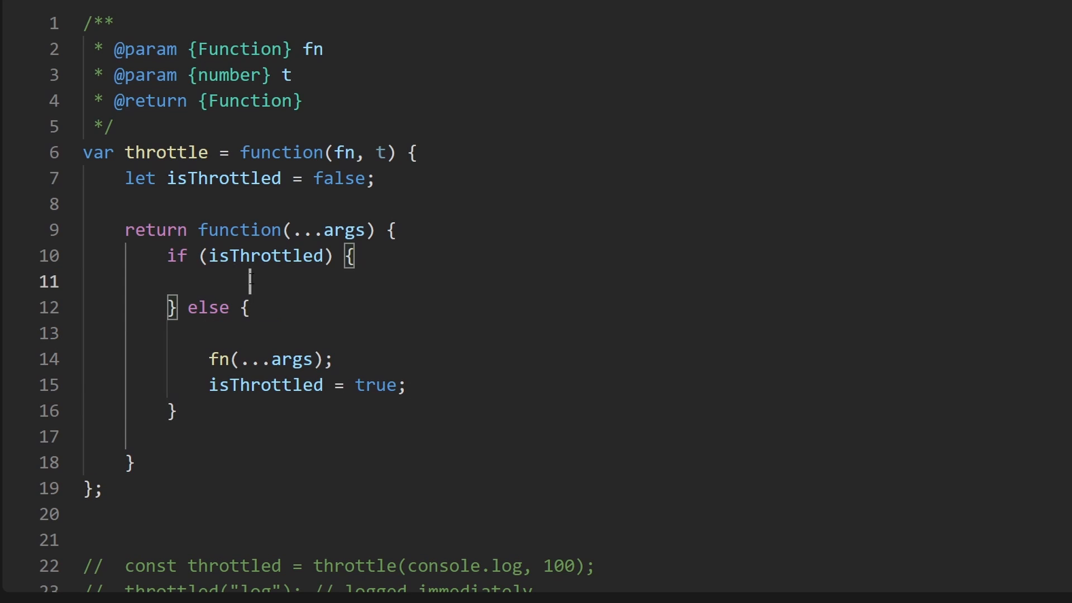
text(// wait0)
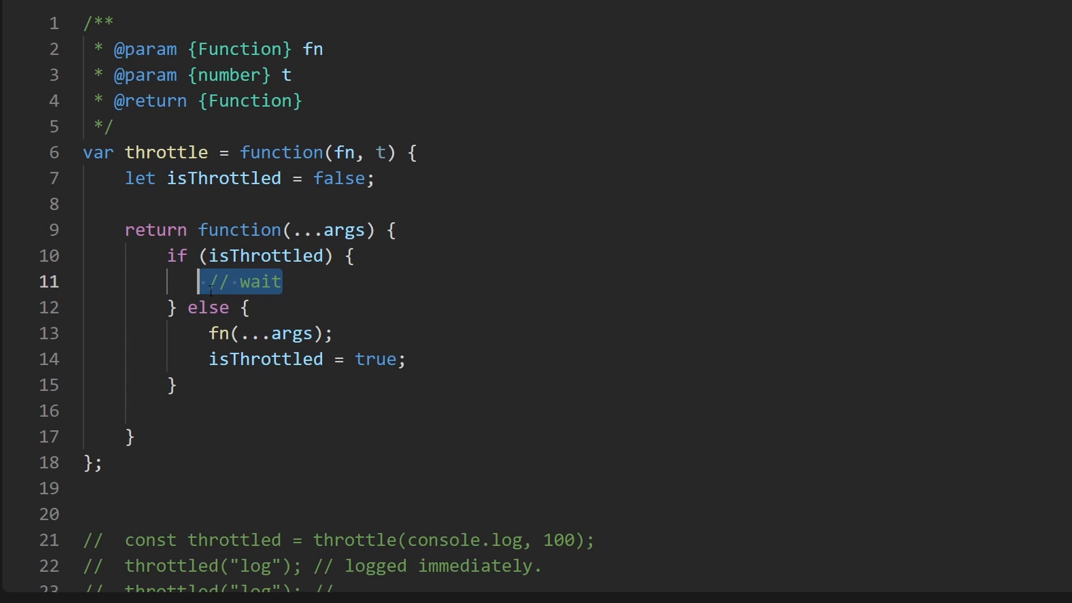
text(setT)
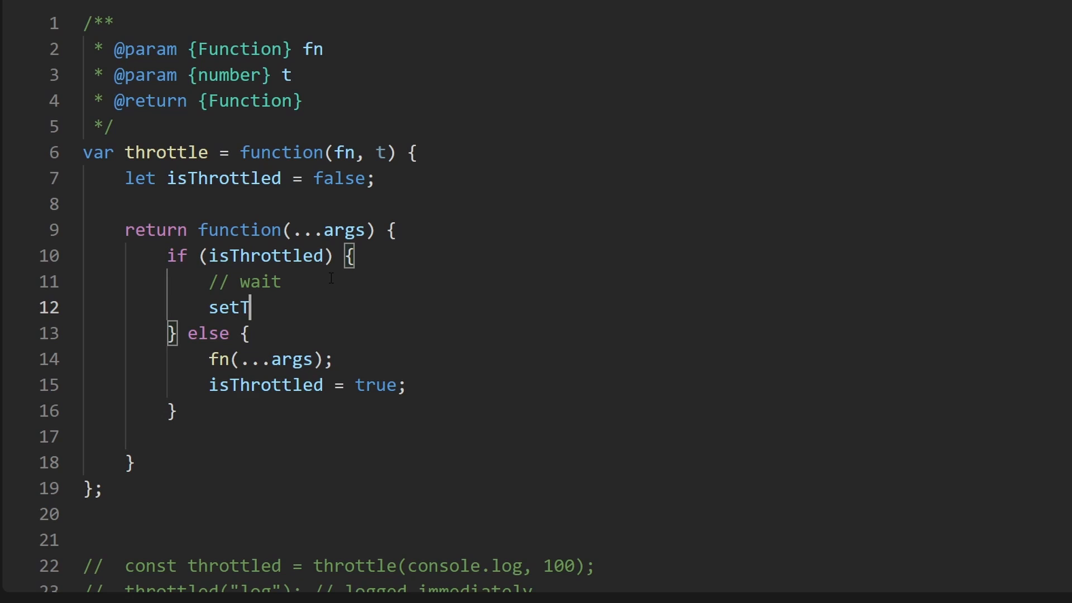
text(imeout)
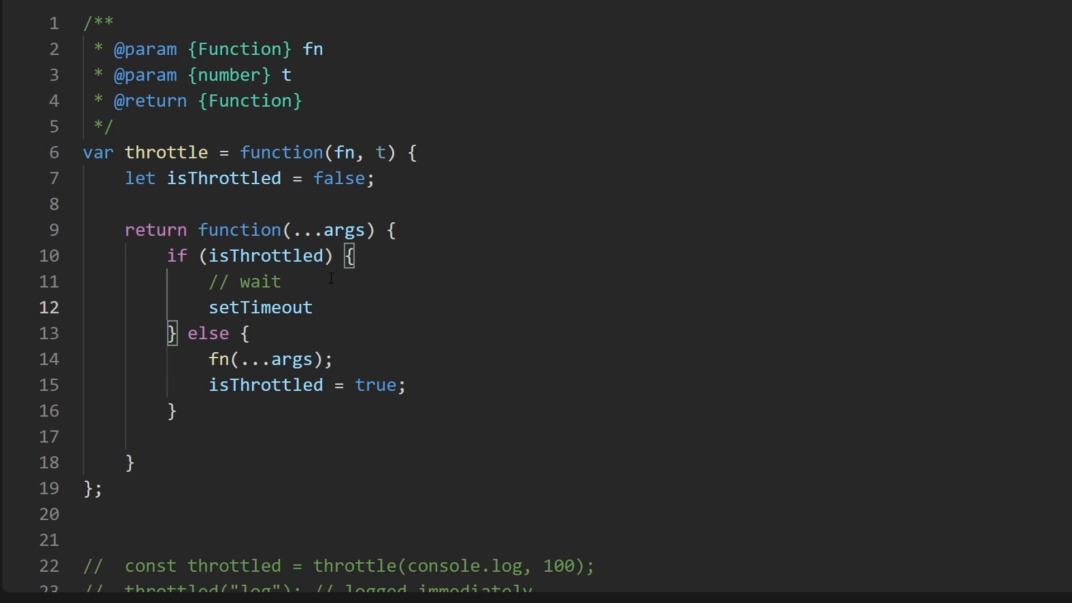
text(()))
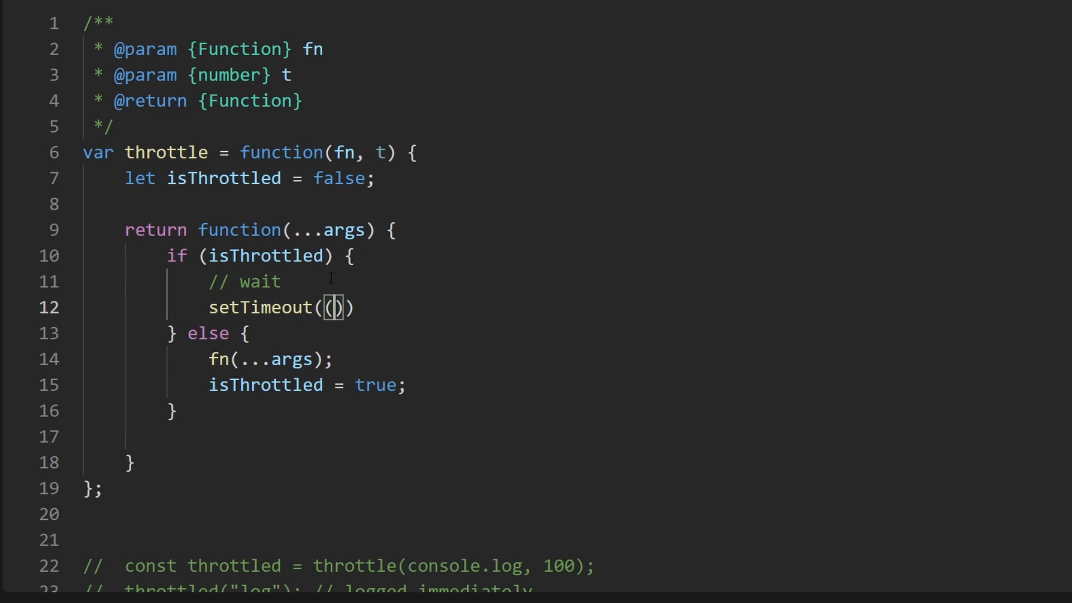
text(() => fn,)
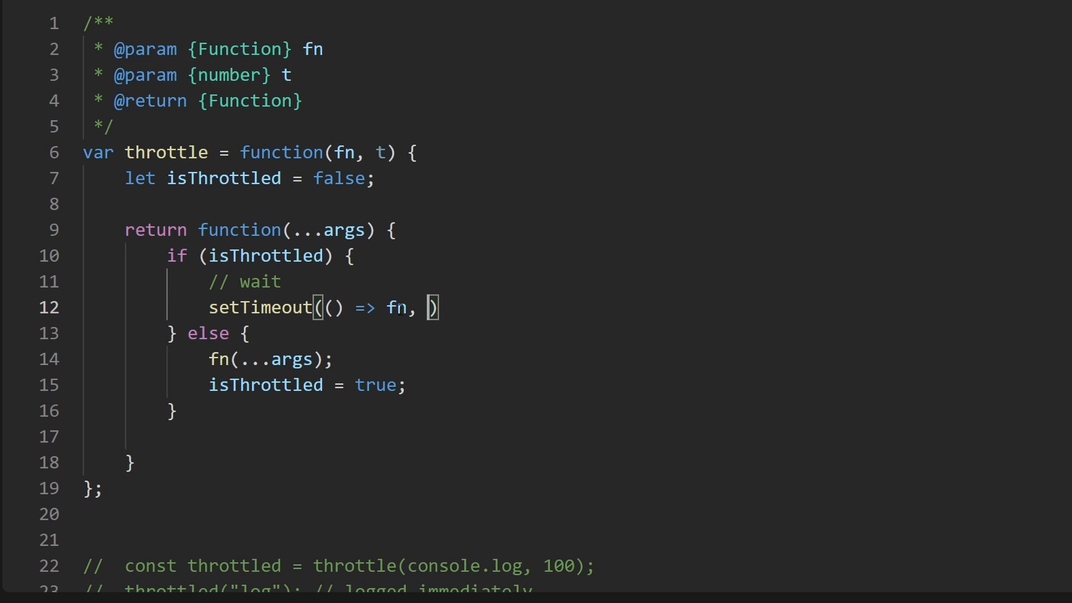
text(t)
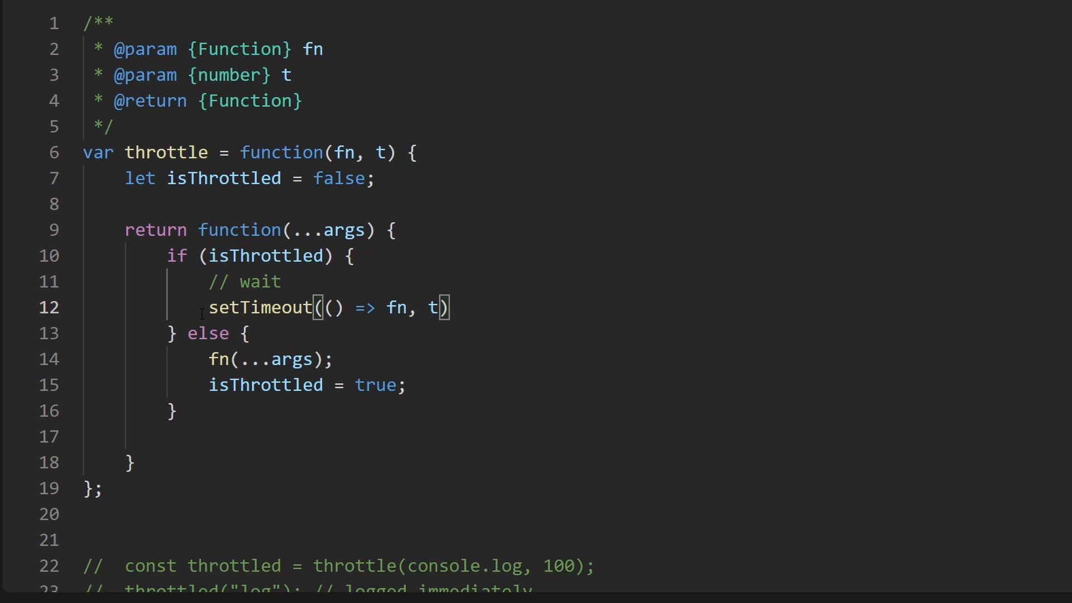
text(id =)
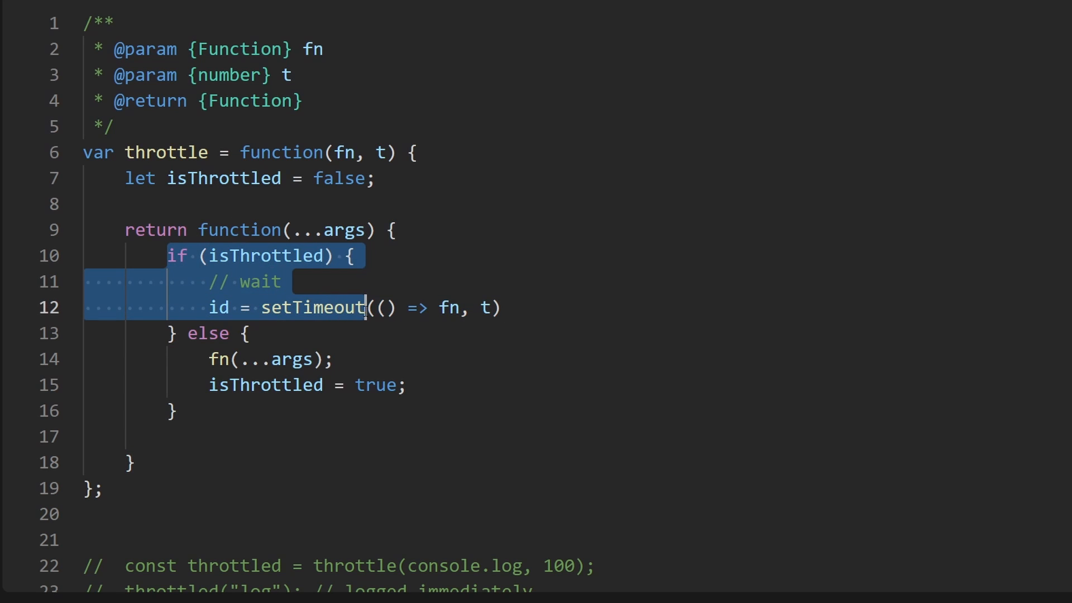
Step: Delete the draft setTimeout line so the throttled branch holds only the wait comment
click(489, 308)
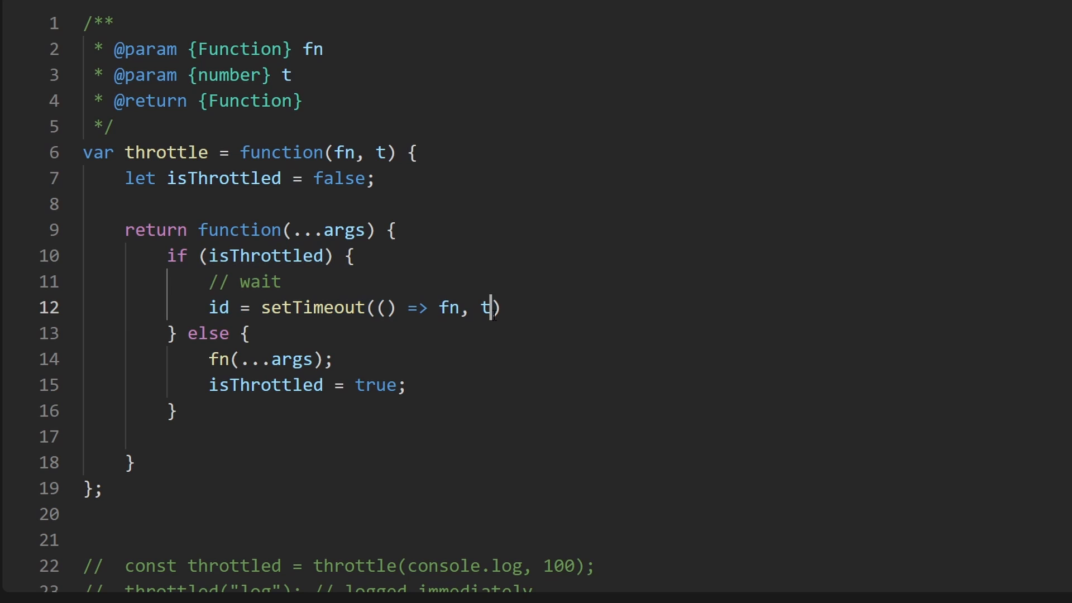
double_click(488, 308)
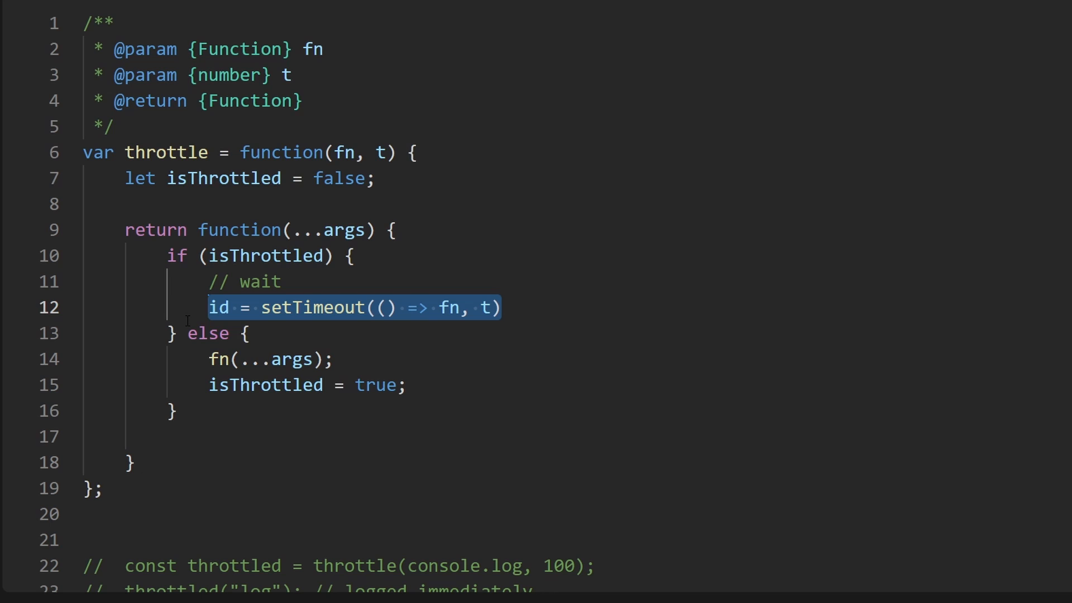
key(Delete)
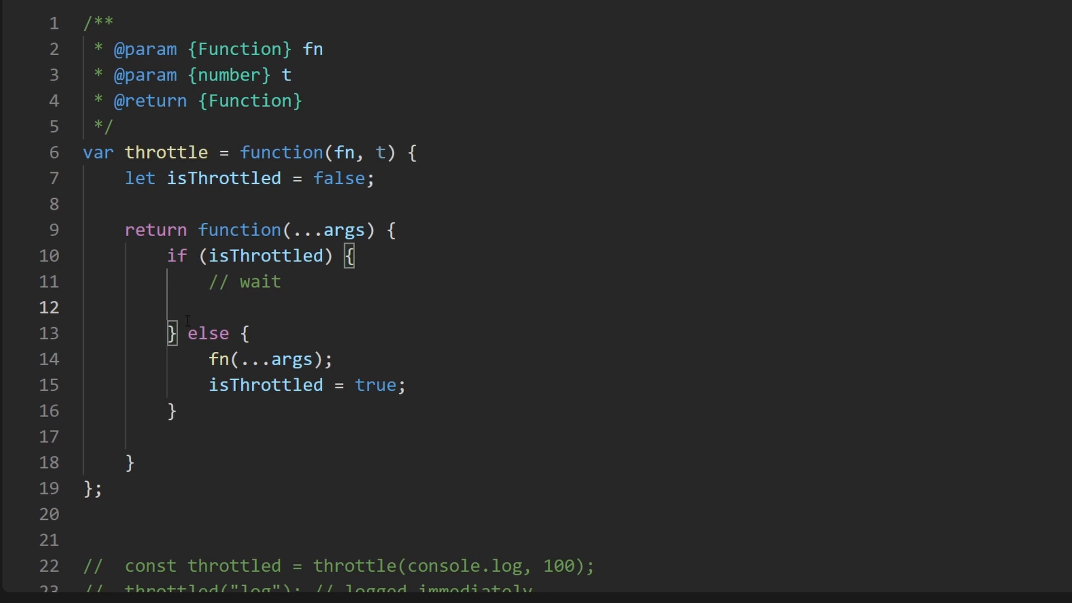
Step: After isThrottled = true, add setTimeout(() => isThrottled = false, t) and select its arrow callback
click(409, 386)
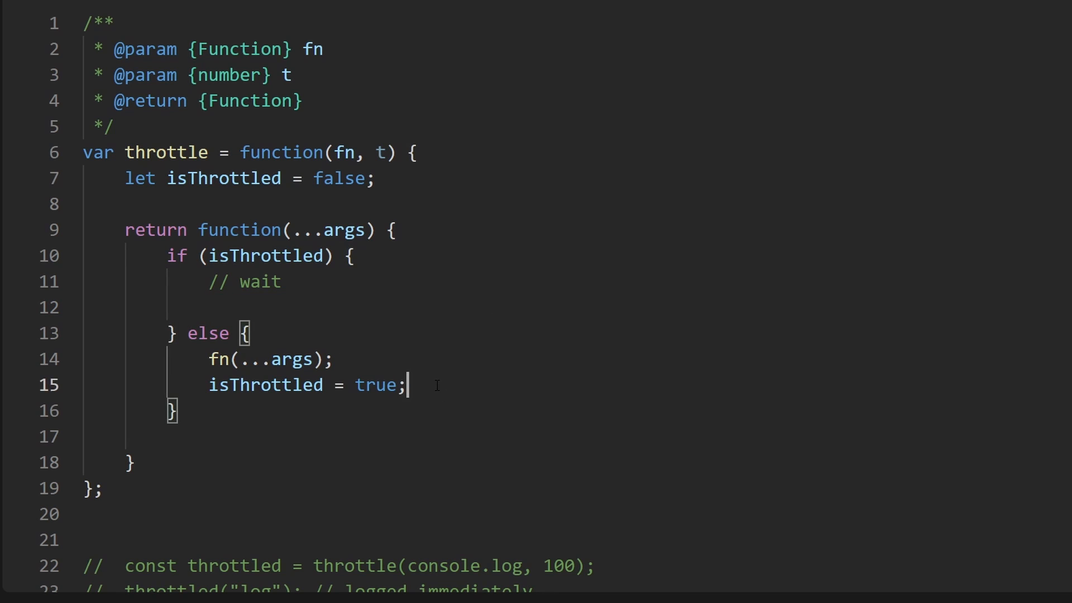
key(Enter)
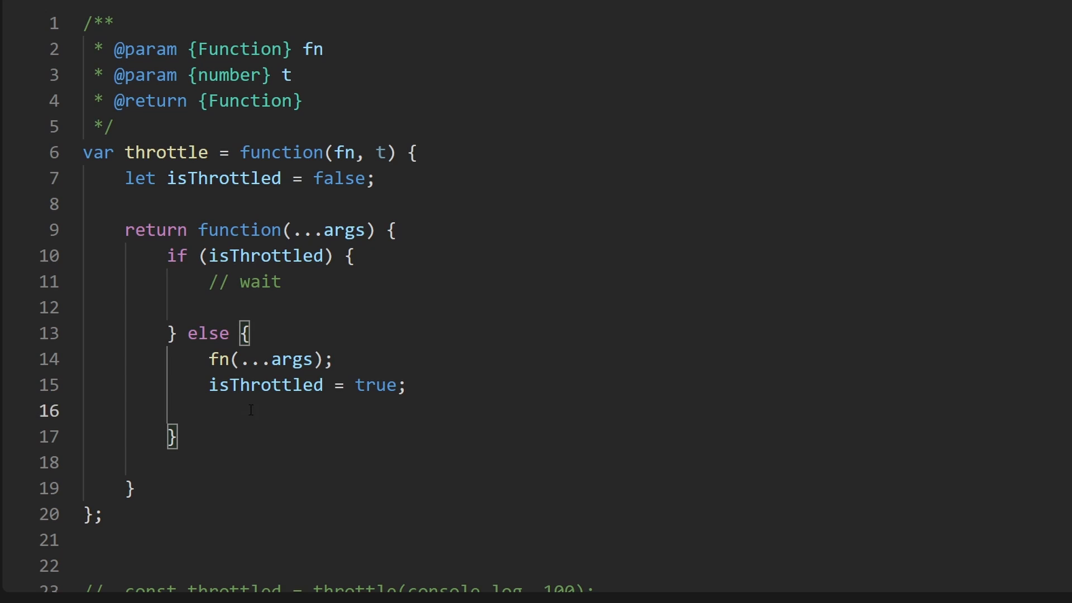
text(setTimeout)
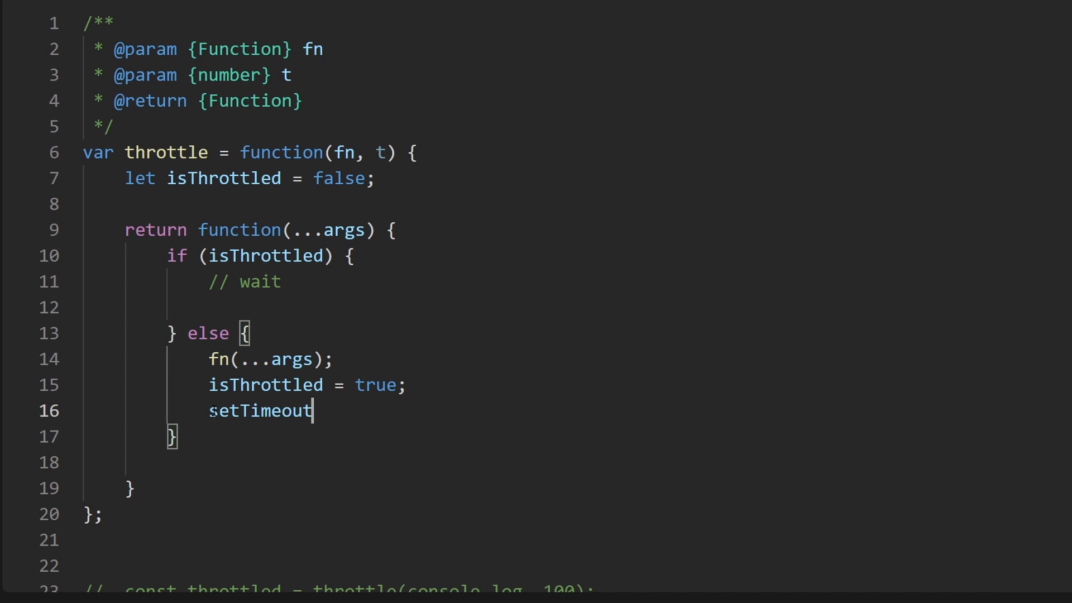
text((()
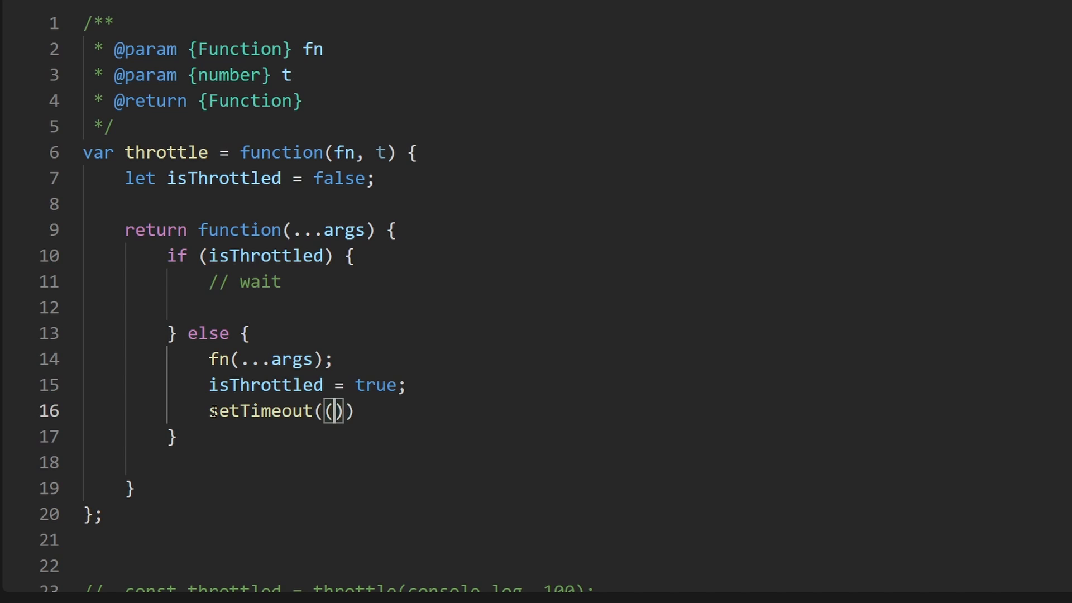
text(() =)
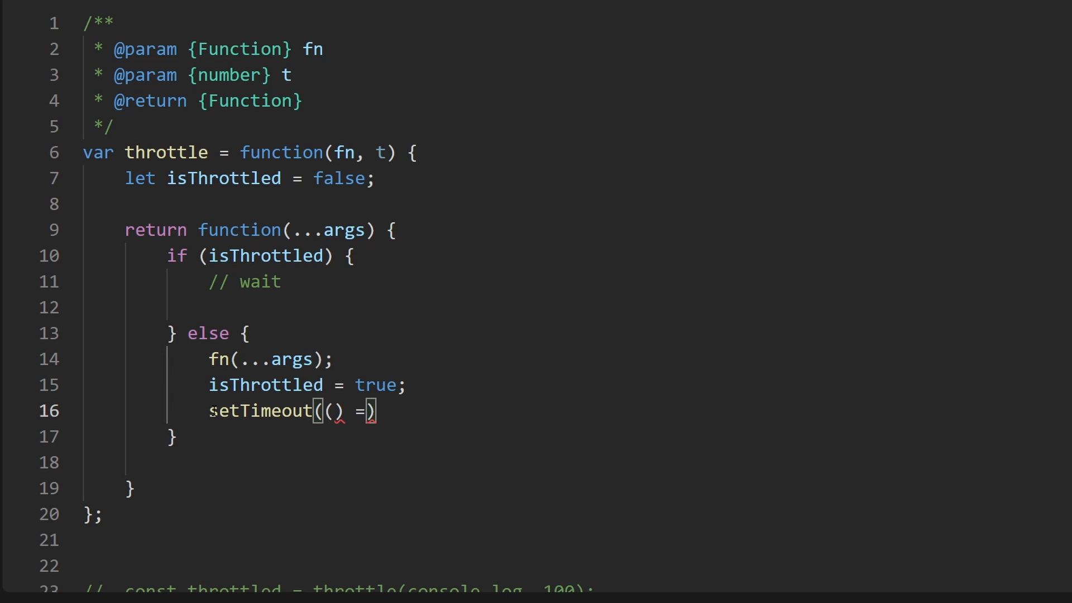
text(> isThr)
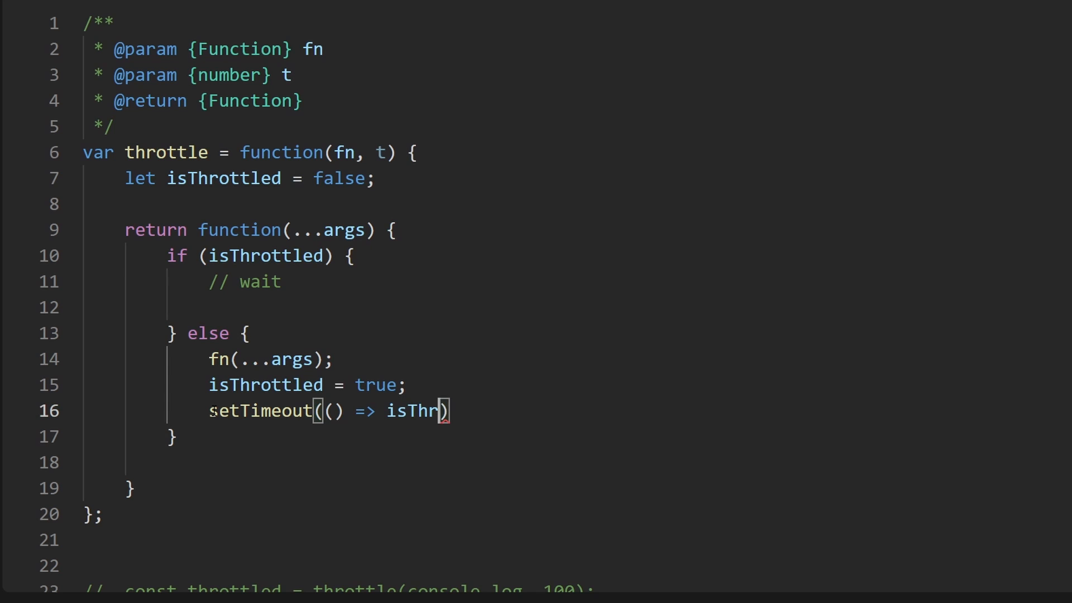
text(ottled = false, t)
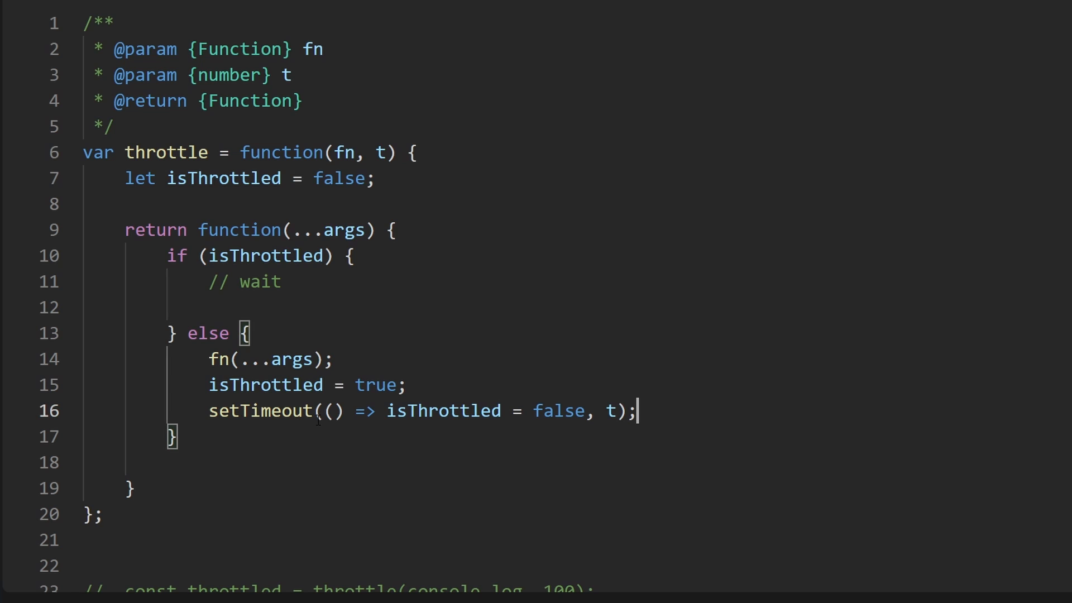
double_click(443, 410)
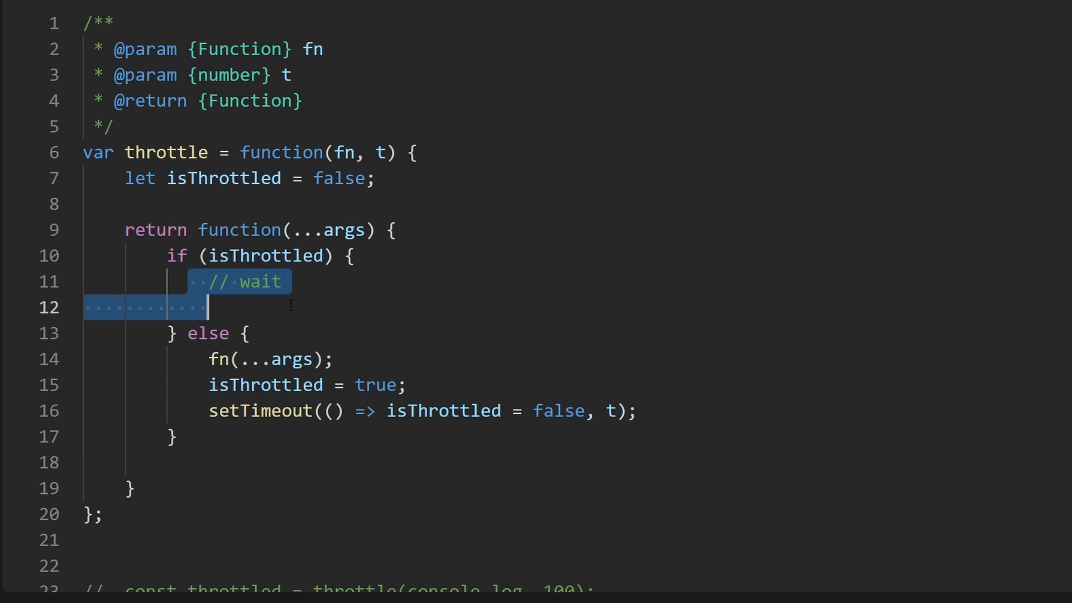
click(280, 178)
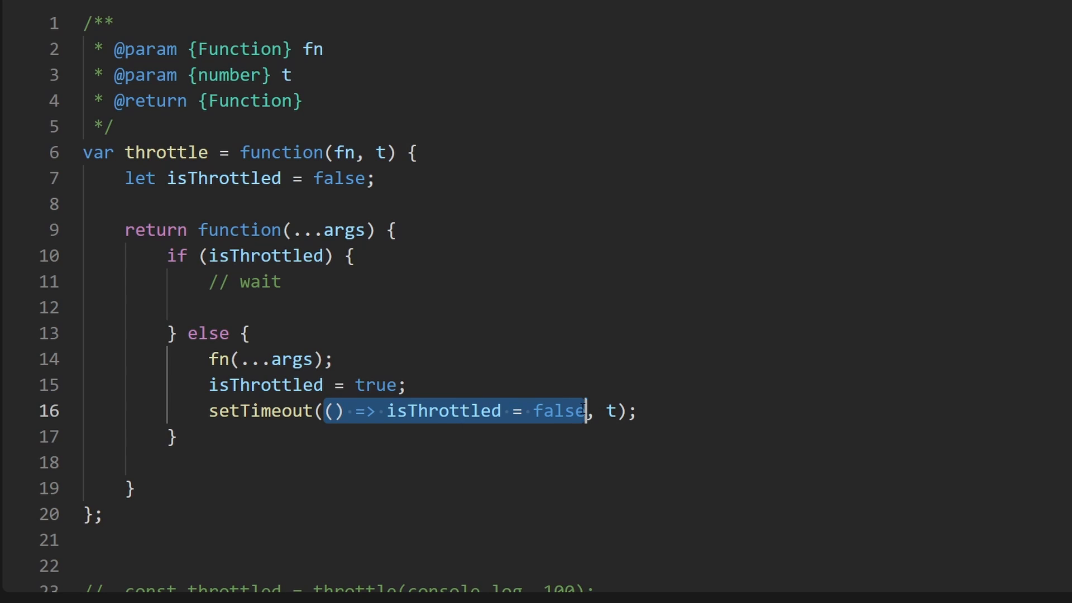
Step: Pass helper to setTimeout and define function helper() resetting isThrottled = false
text(helper, t);)
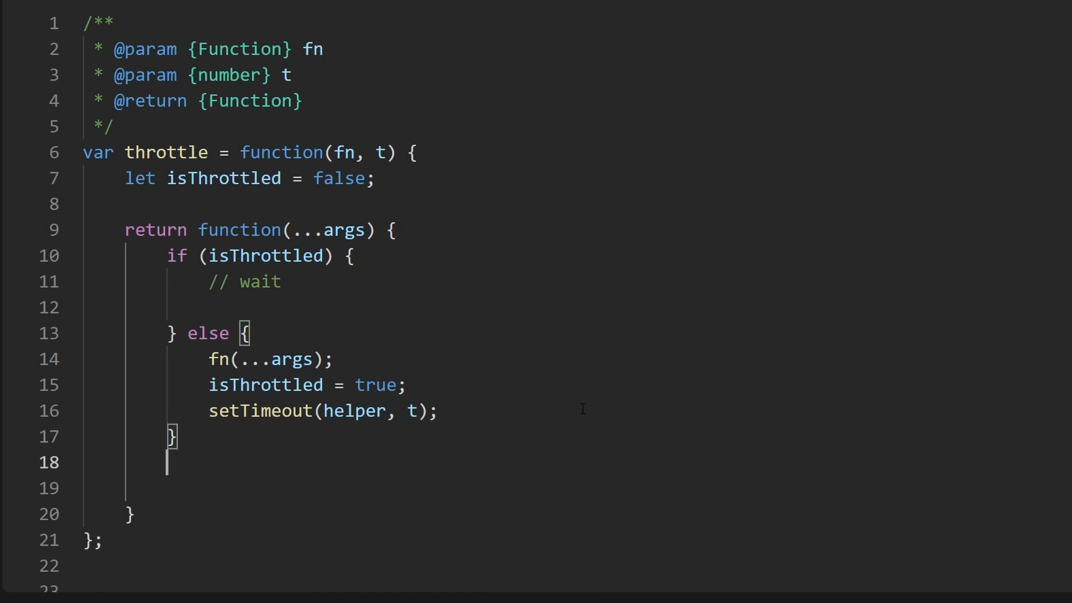
text(function he;)
text(// wait)
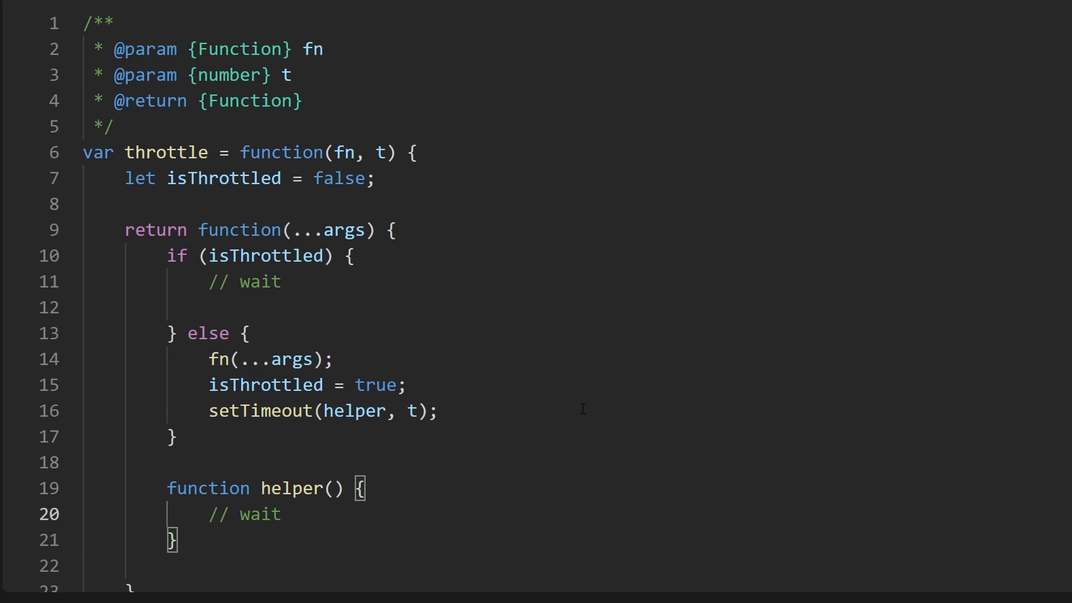
text(isThtto)
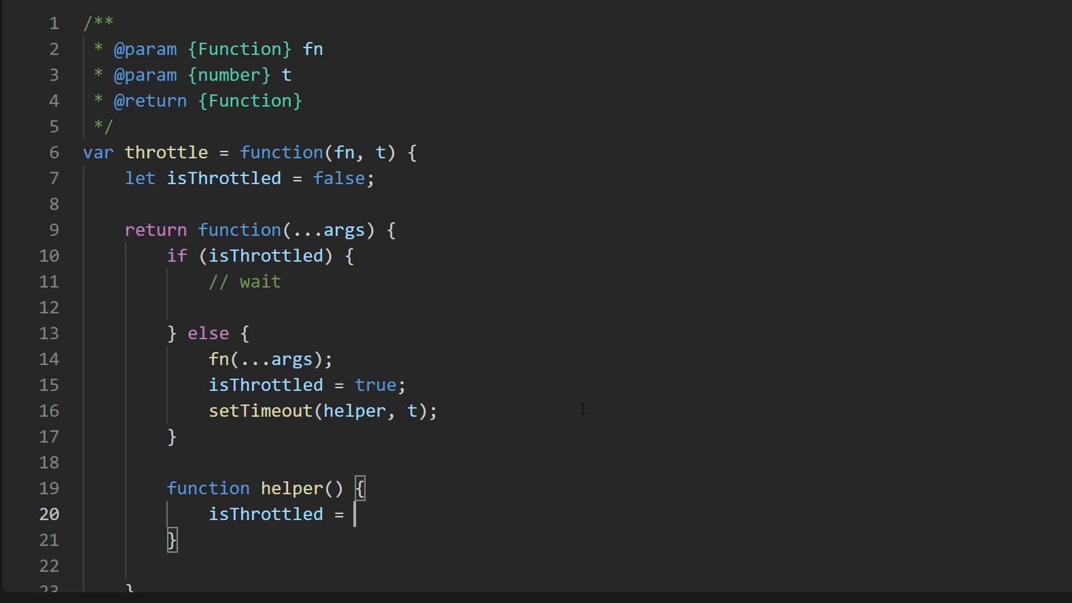
text(false;)
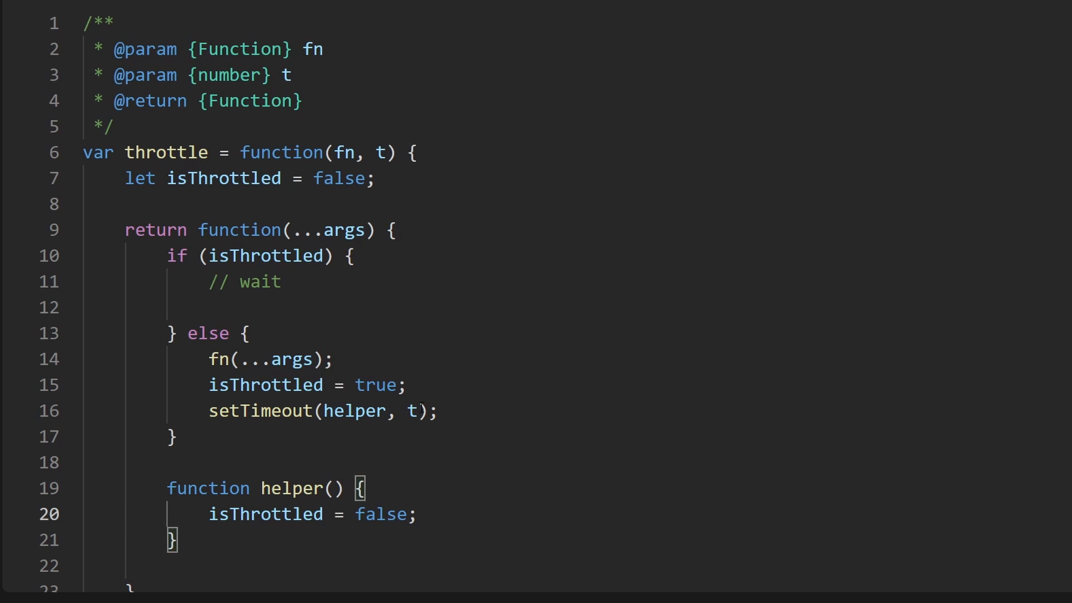
Step: Inside helper add a // scheduled? comment and an if block calling fn()
click(415, 514)
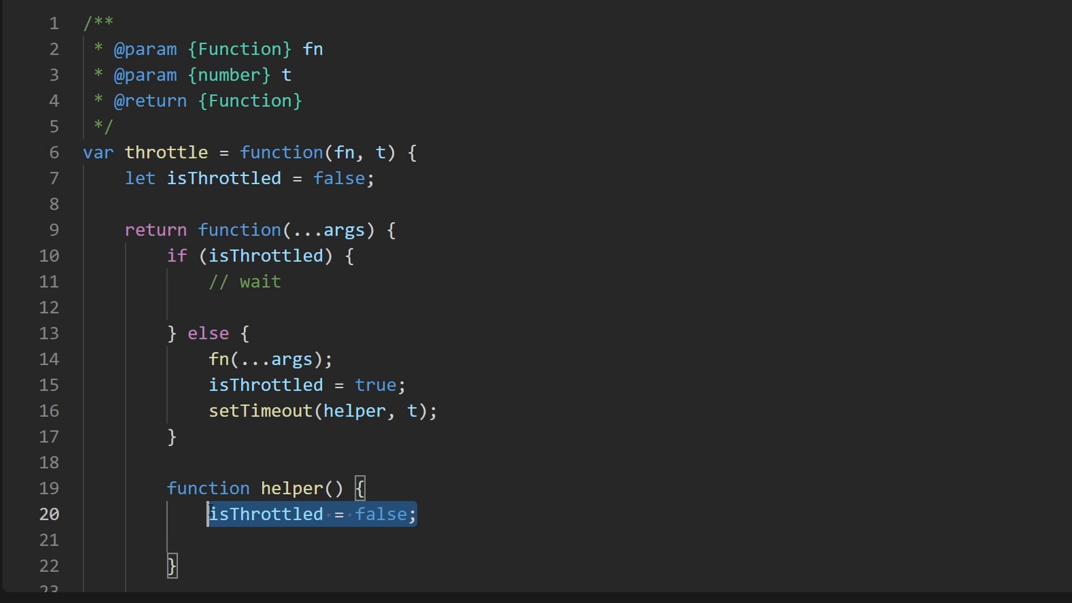
text(/)
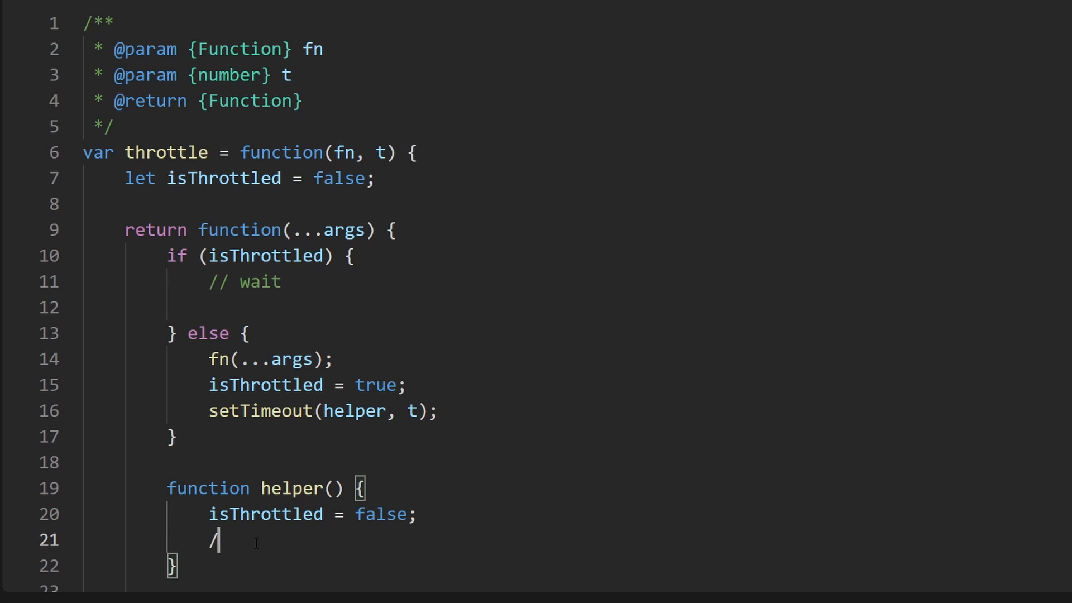
text(/ schedule?)
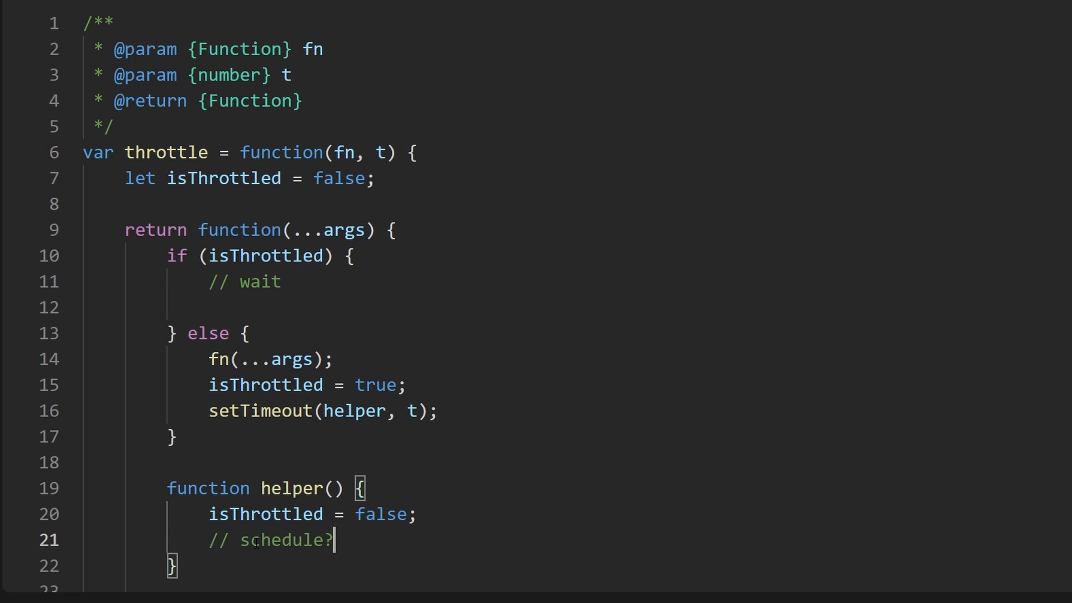
text(d)
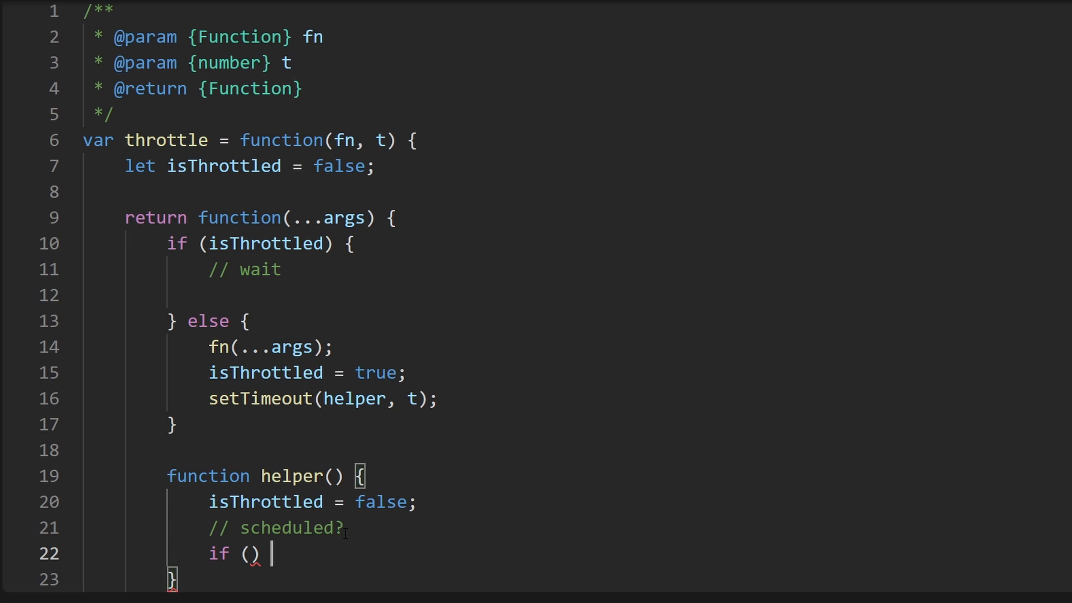
text(fn())
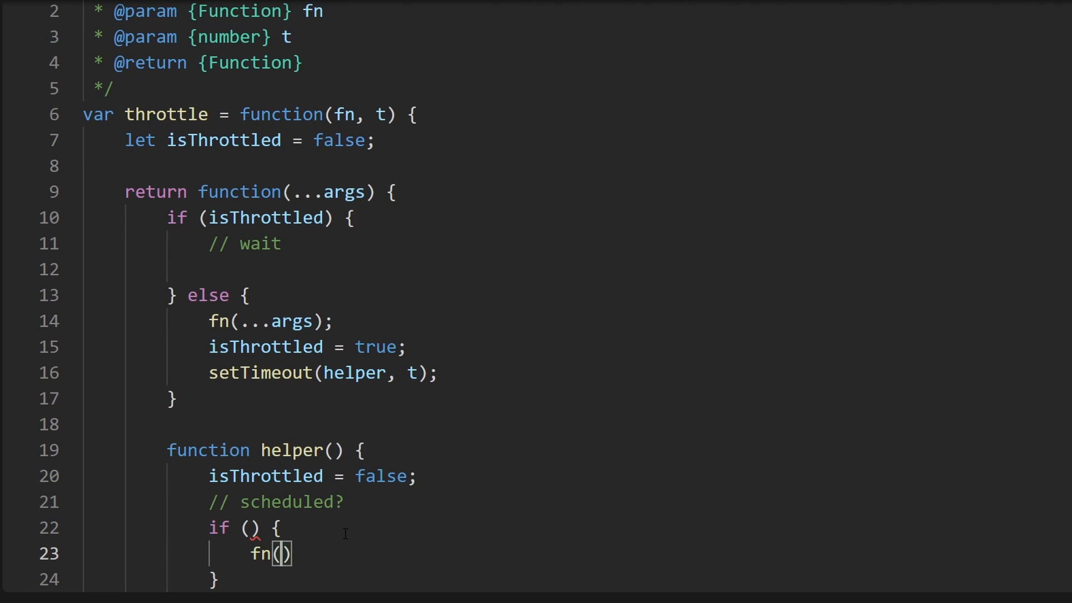
Step: Declare let nextArgs = undefined right after the isThrottled declaration
double_click(264, 553)
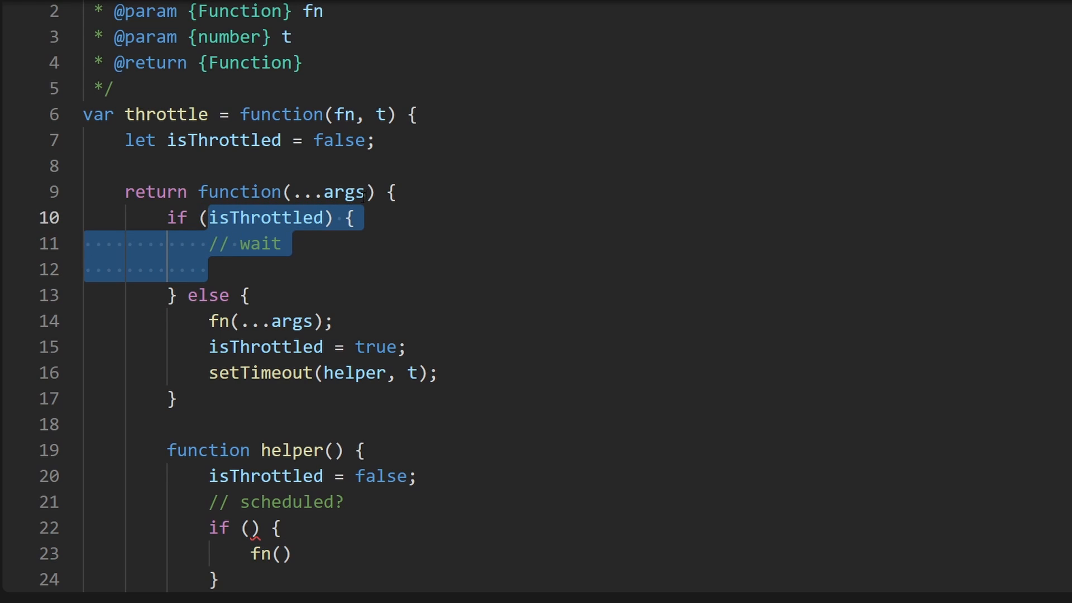
click(221, 164)
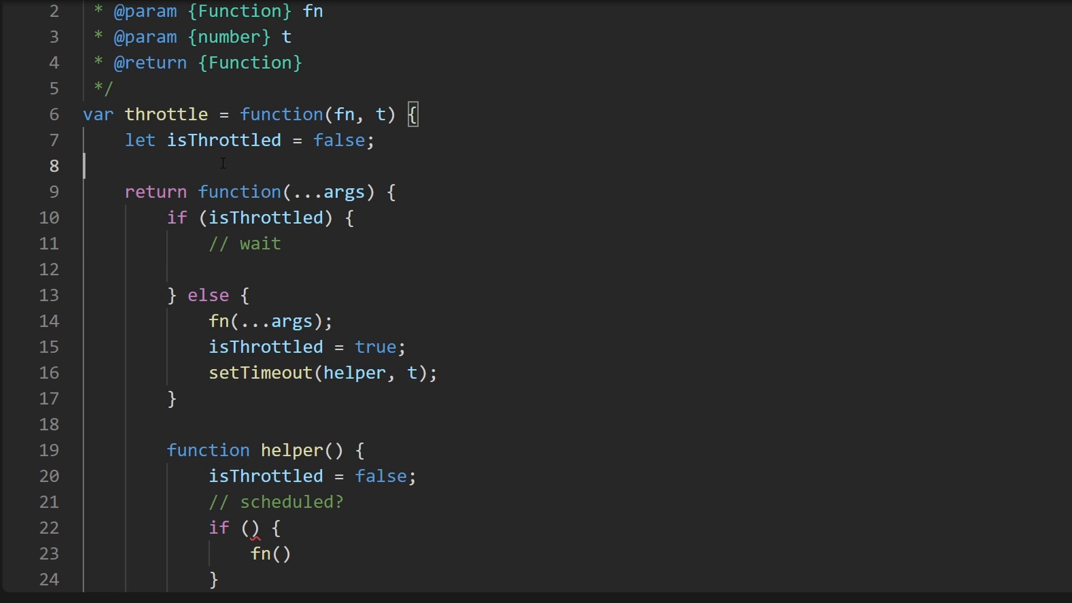
text(let next)
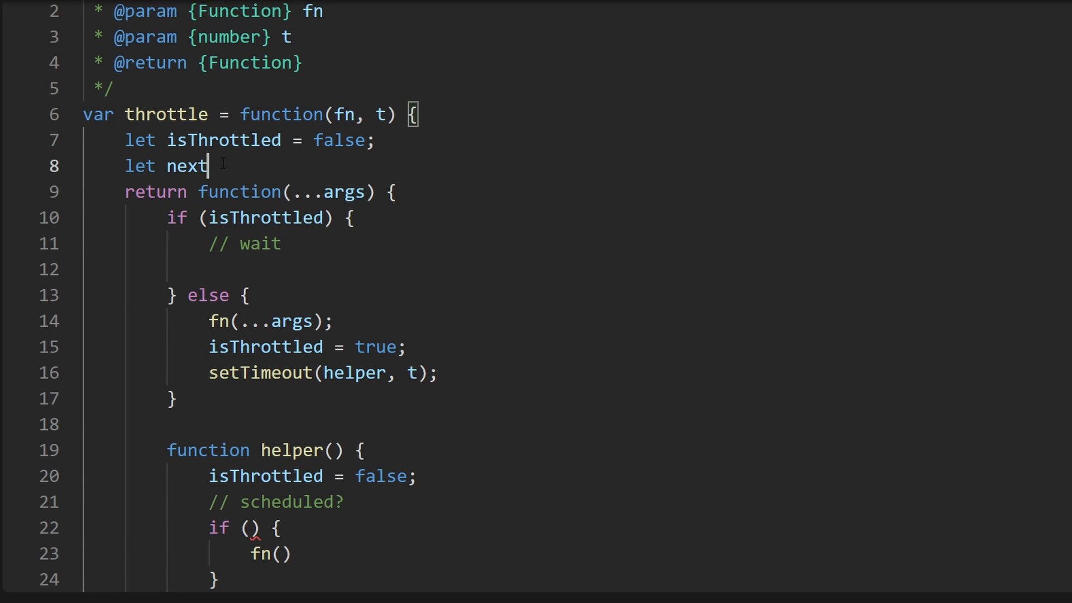
text(Args;)
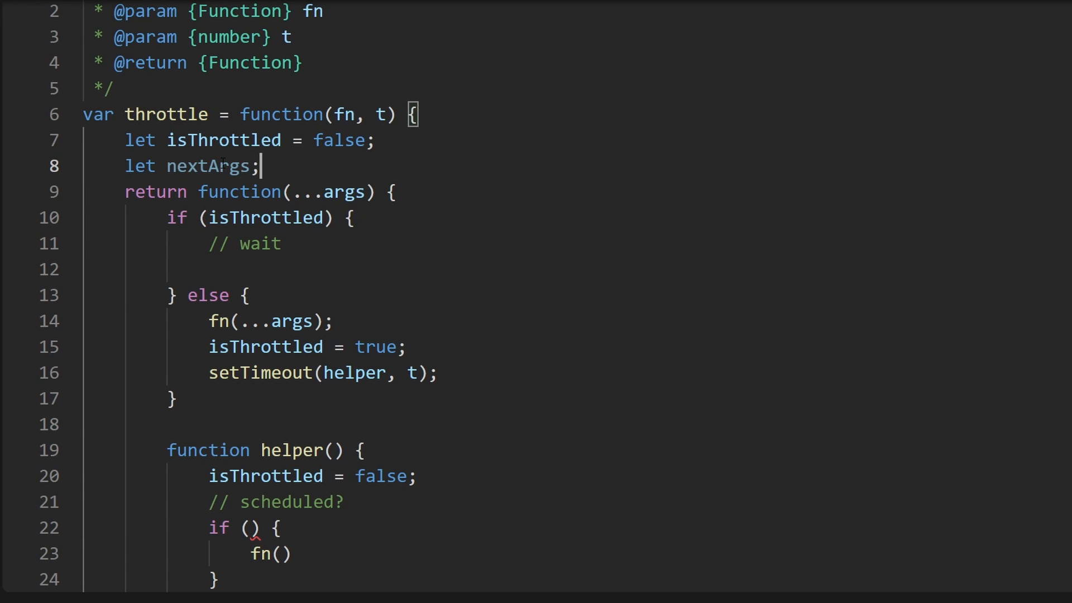
text(= in)
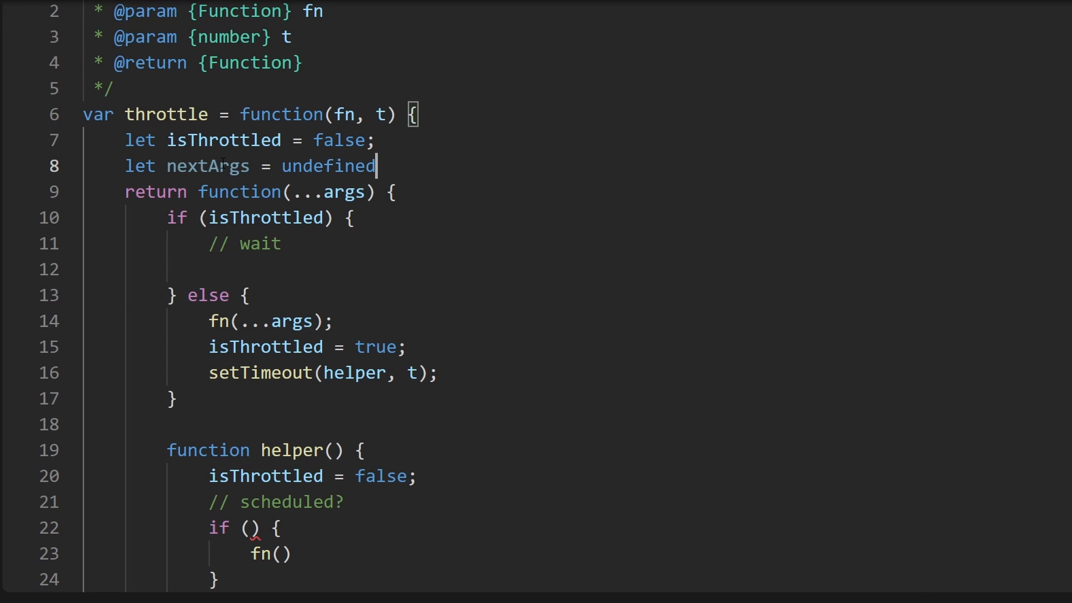
text(;)
key(Enter)
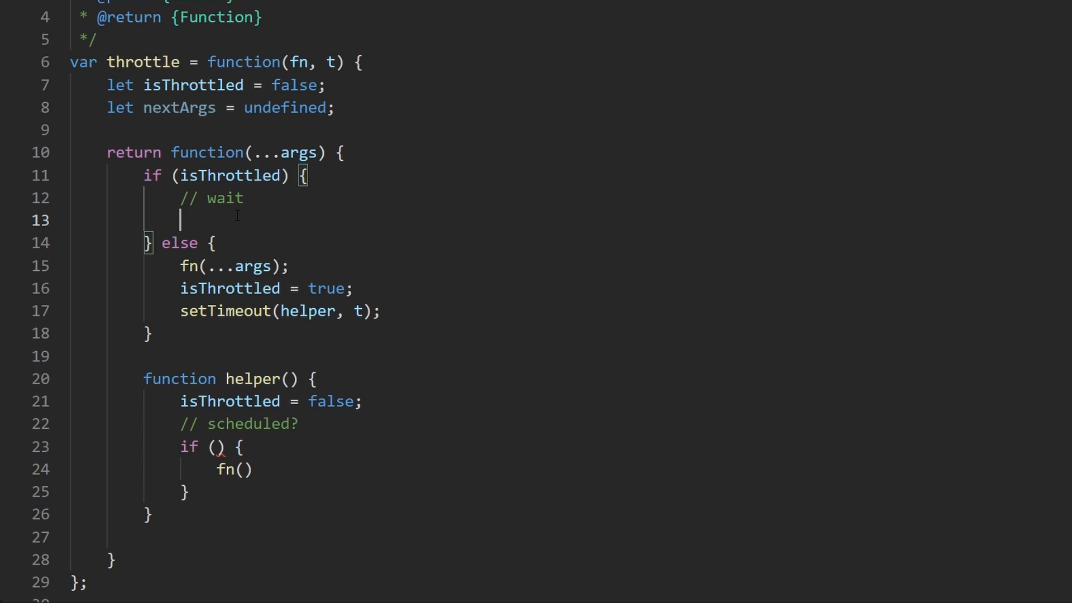
Step: Store the latest call in the throttled branch with nextArgs = args;
text(next)
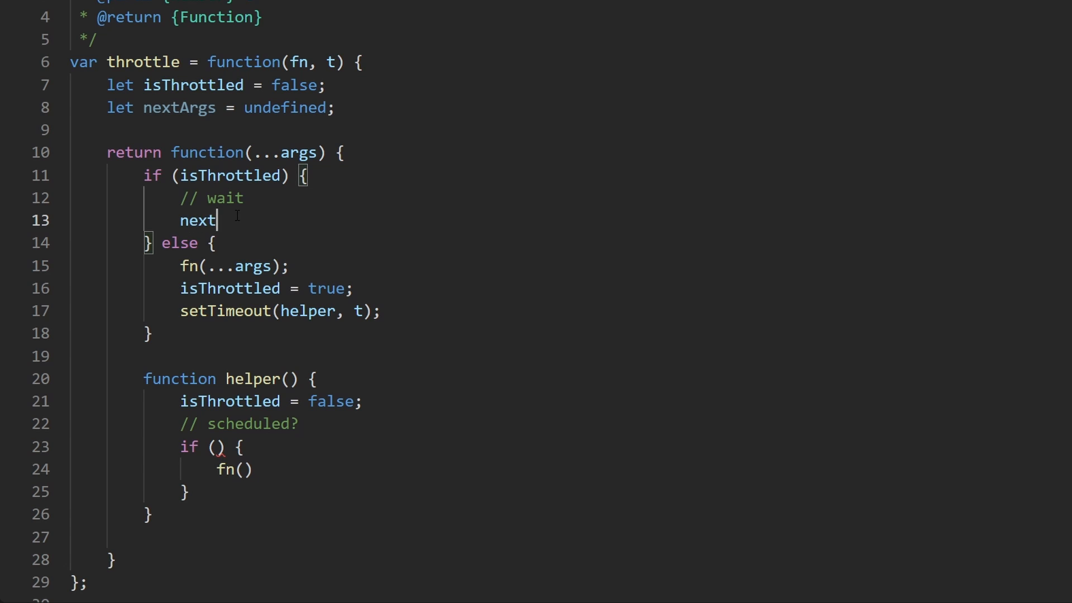
text(Args =)
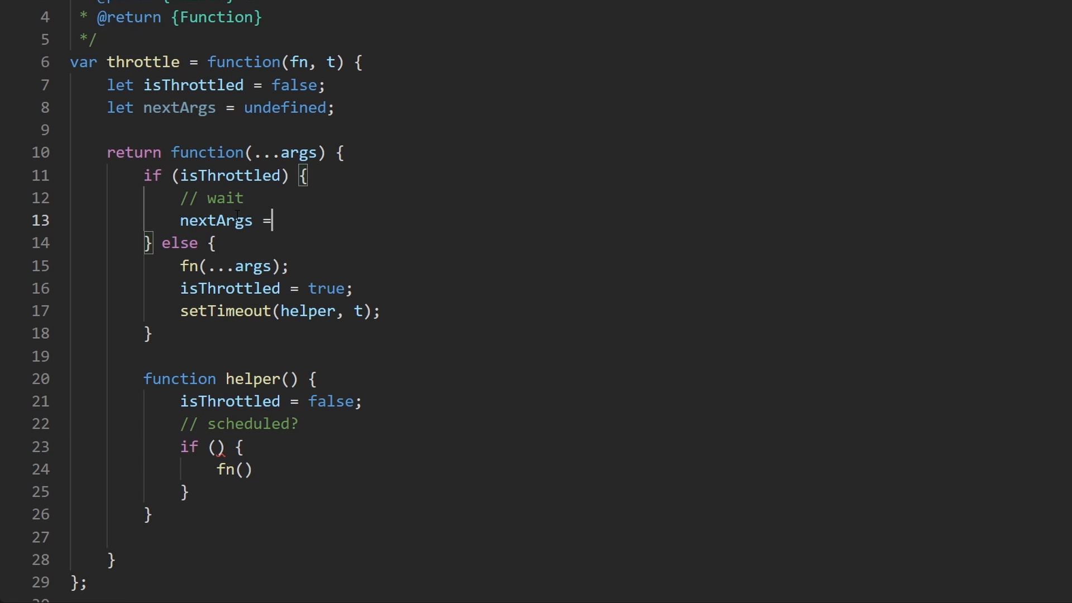
text(args;)
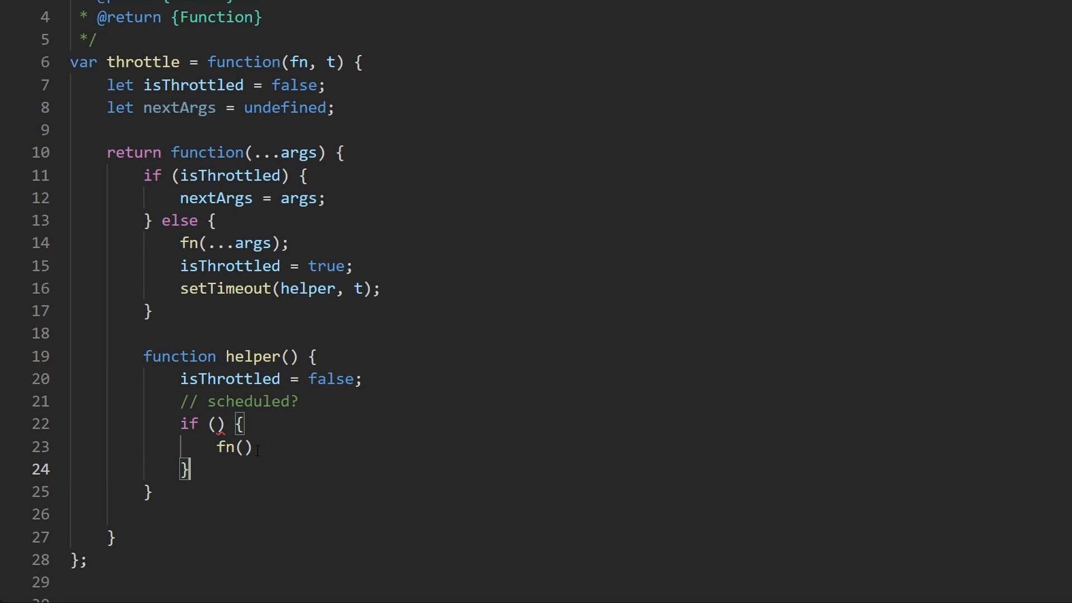
Step: Spread ...nextArgs into the helper's fn call and begin an else after its if
double_click(232, 447)
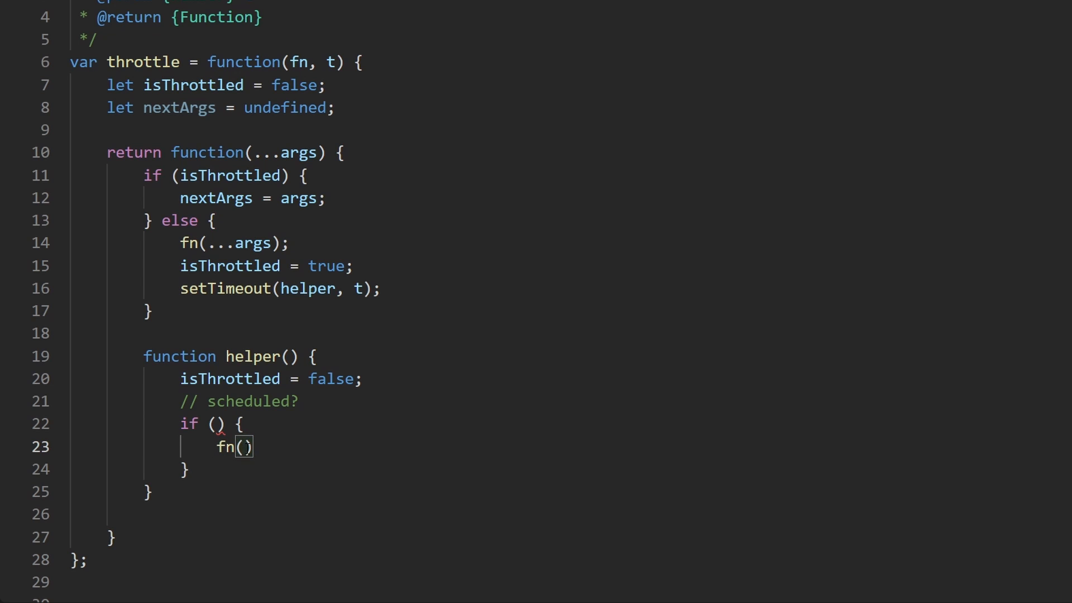
text(...nextArgs)
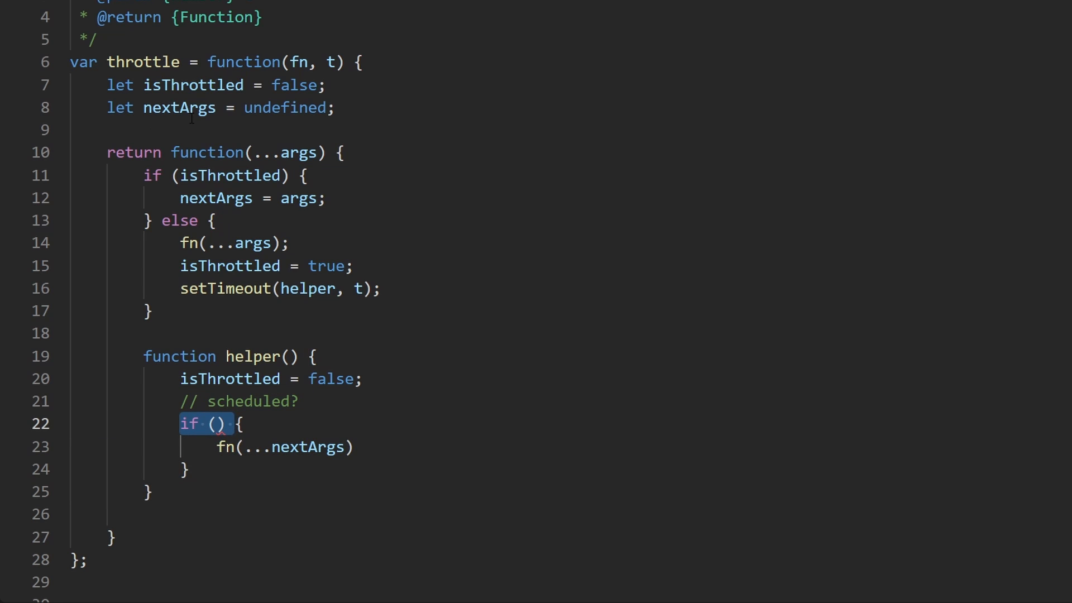
double_click(307, 447)
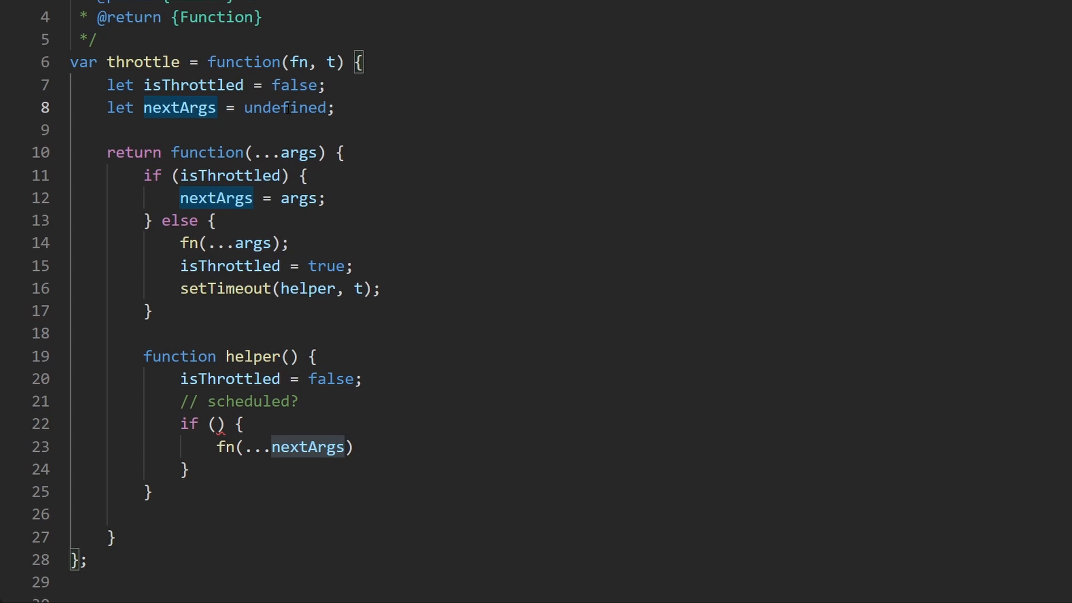
text(e)
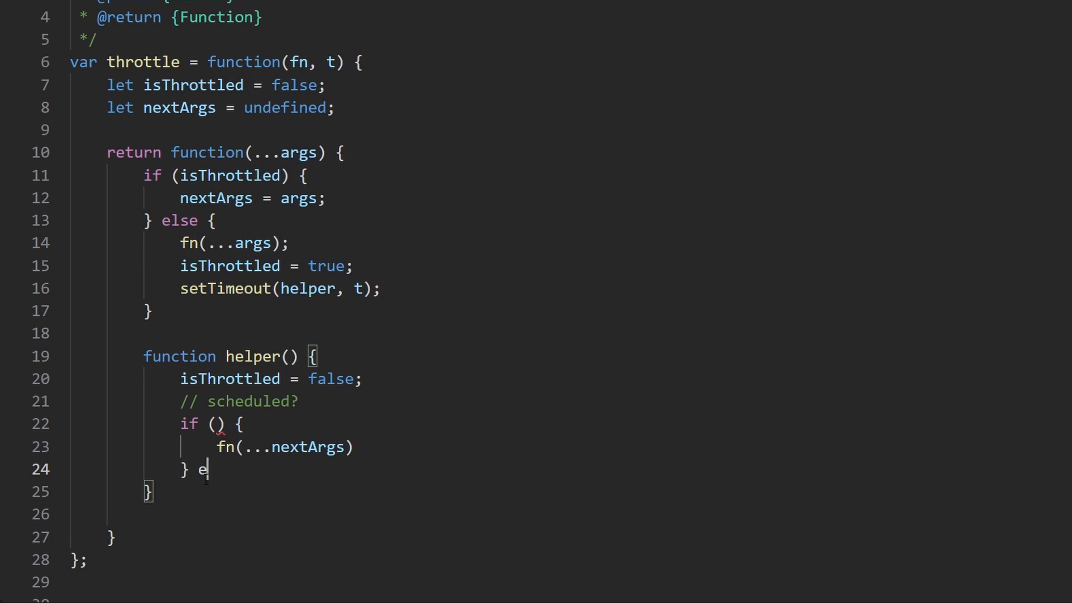
Step: Add the else { branch and set isThrottled = true; inside the nextArgs branch
text(lse {)
text(isThrottled =)
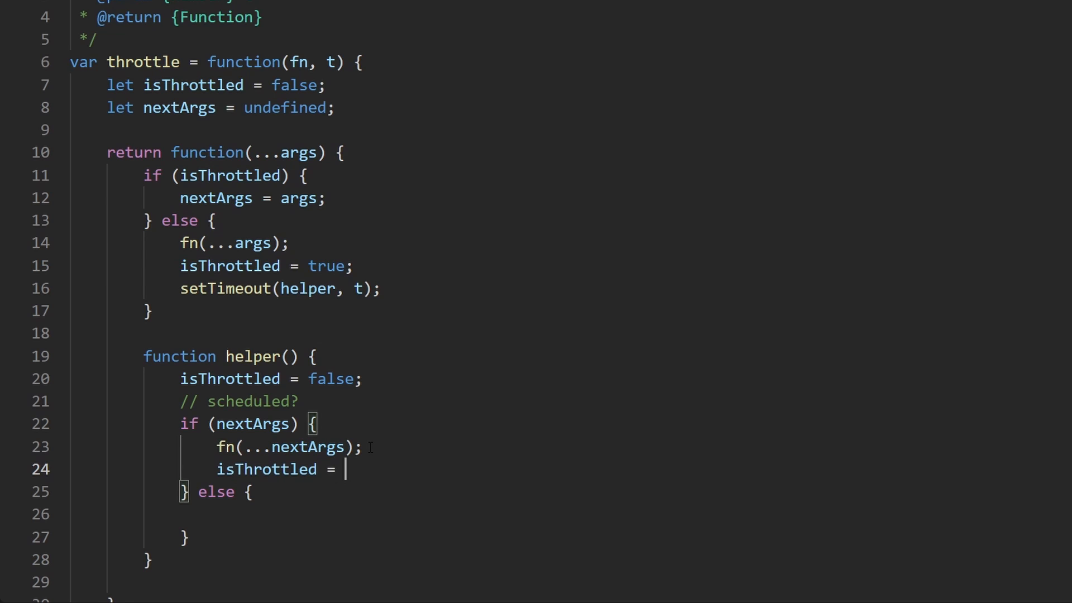
text(true;)
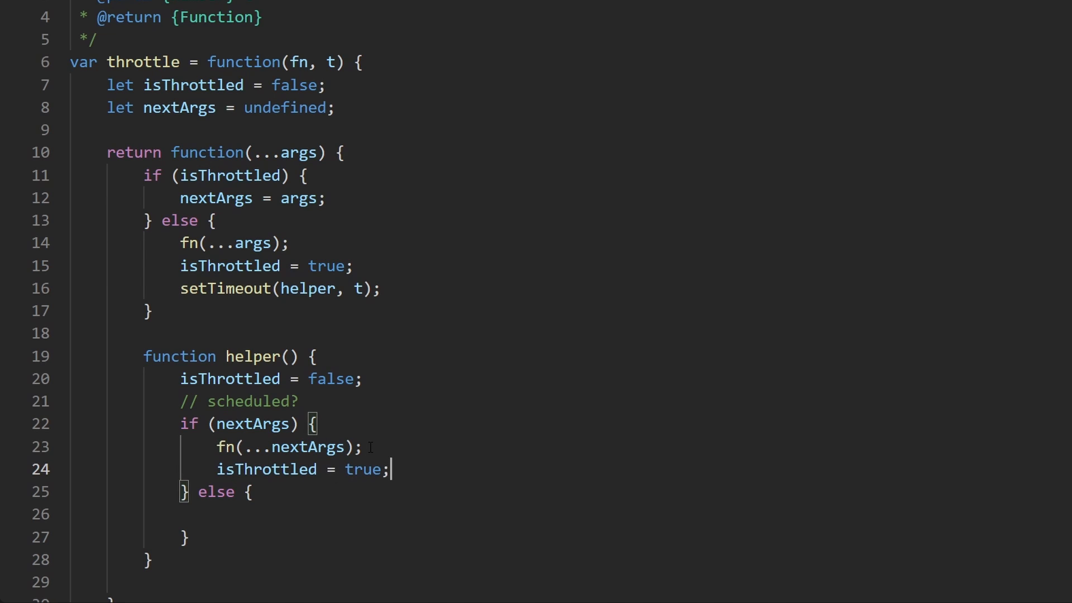
key(Enter)
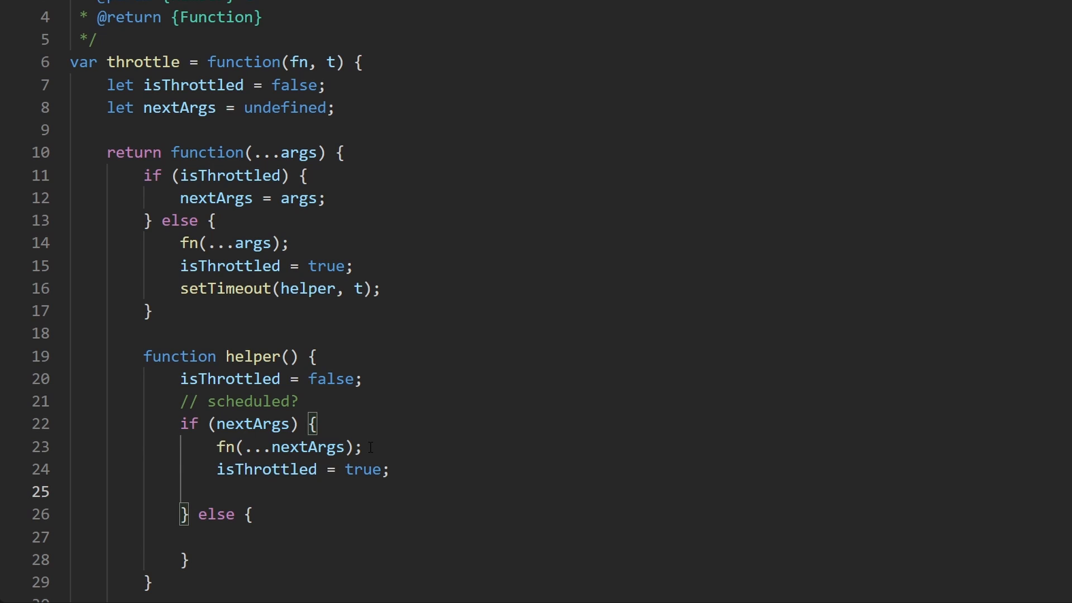
Step: Reschedule with setTimeout(helper, t) after the replayed call
text(setTimeout)
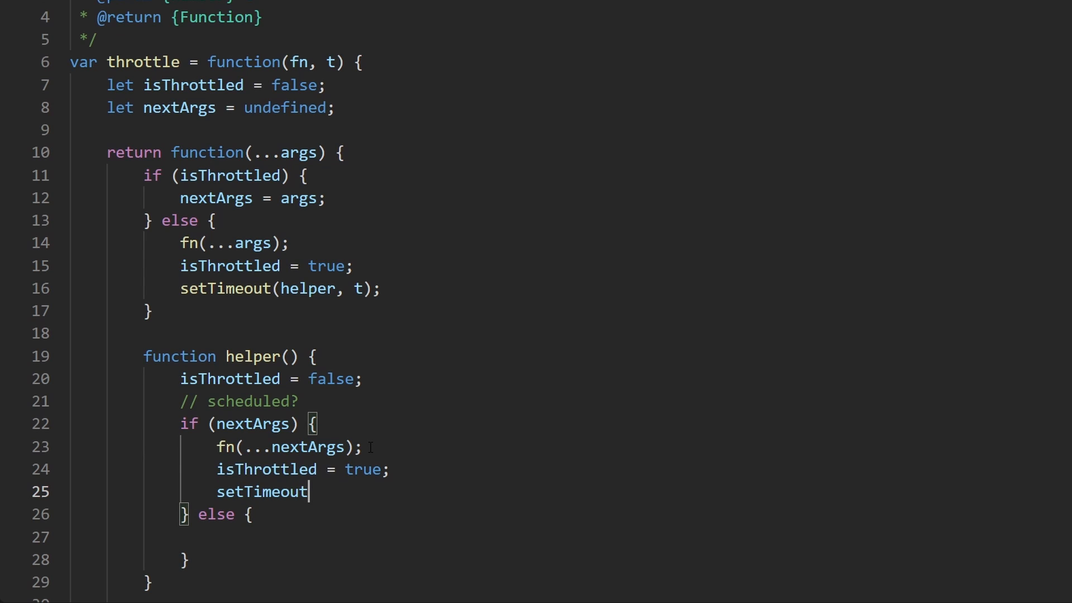
text(()
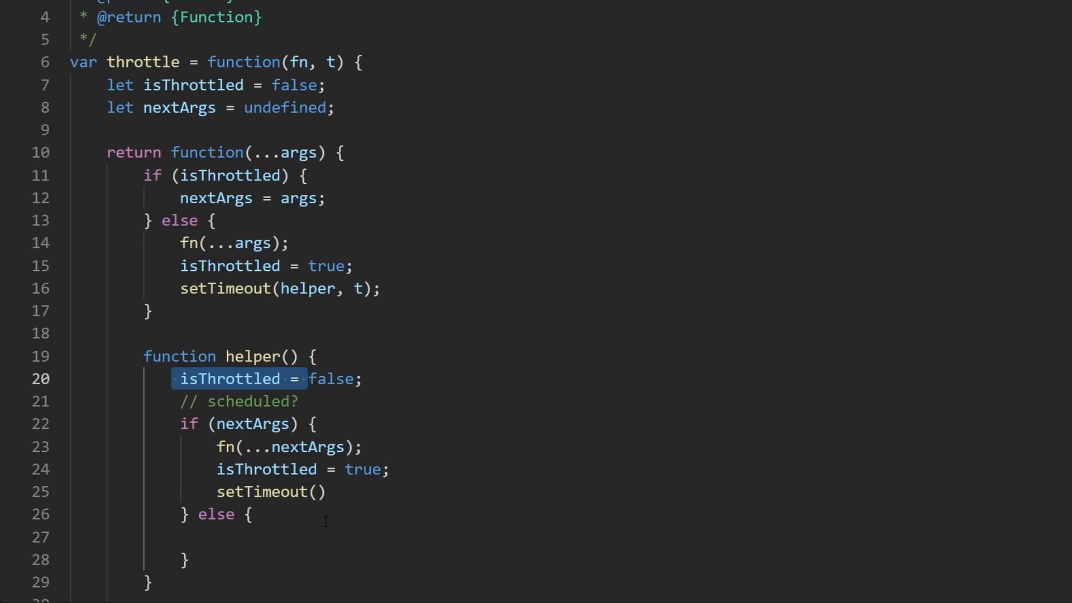
text(, t)
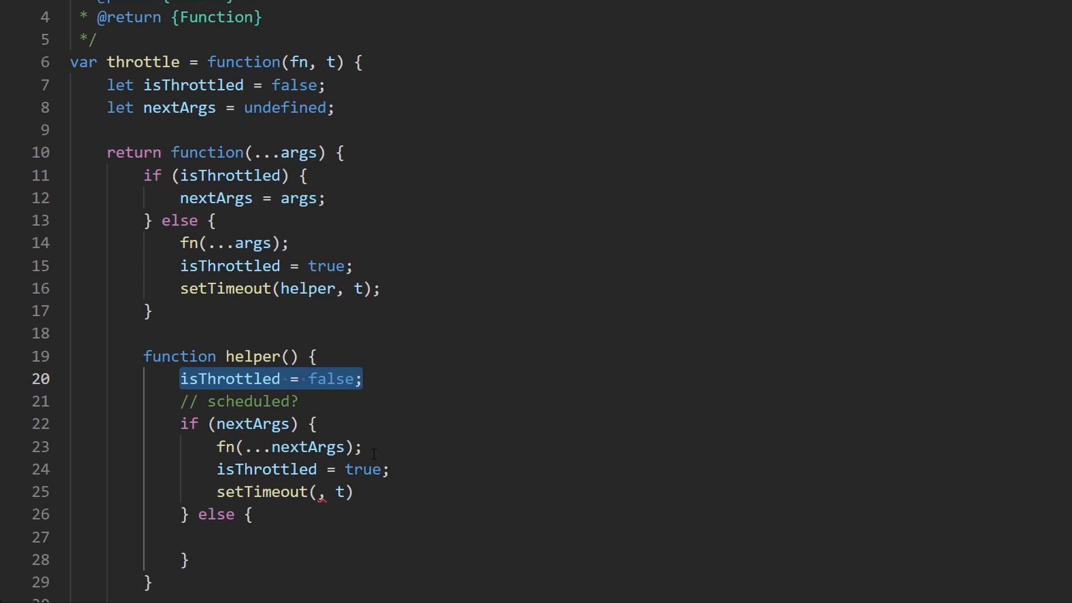
click(245, 423)
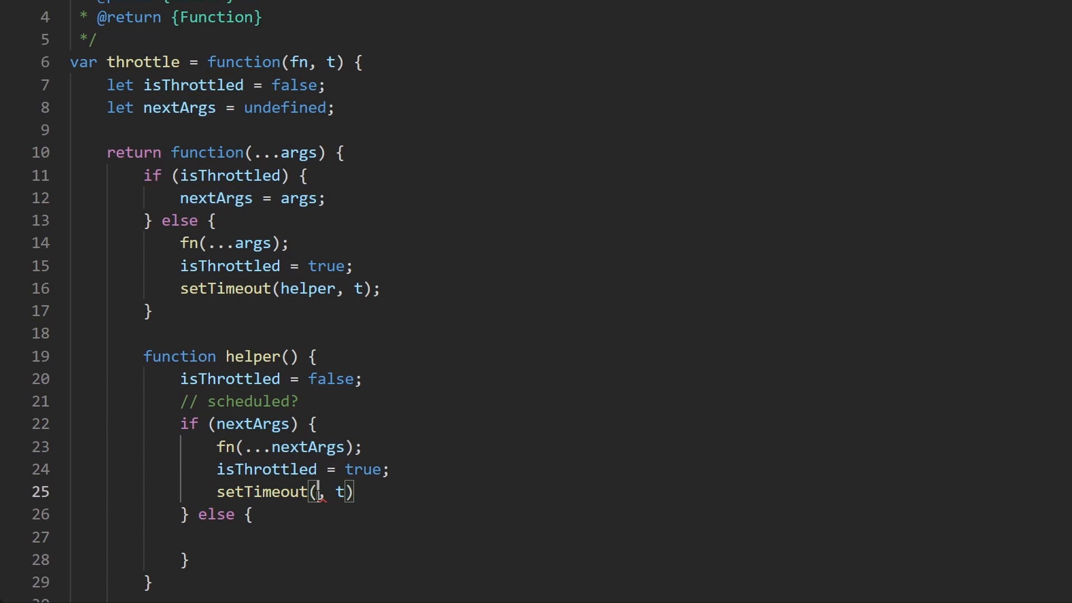
double_click(257, 355)
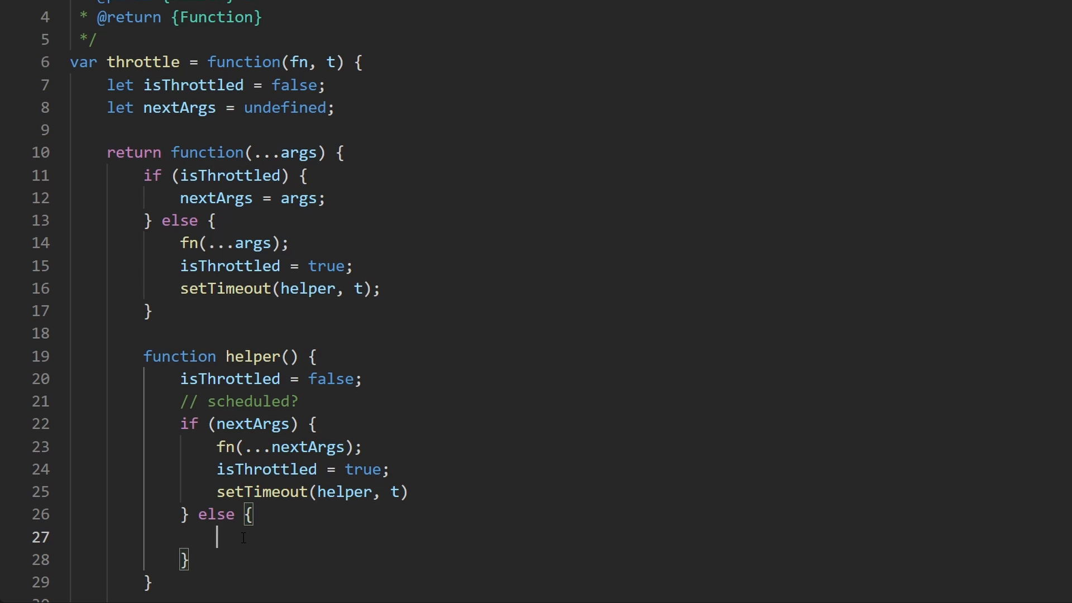
click(375, 288)
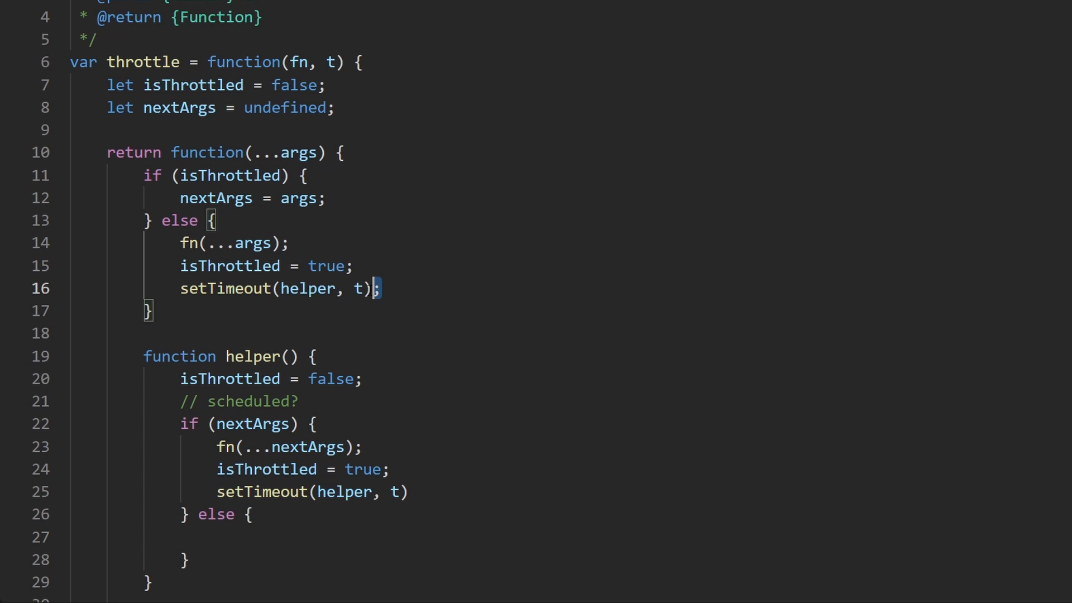
Step: Move isThrottled = false; from the helper's top into its else branch
click(254, 423)
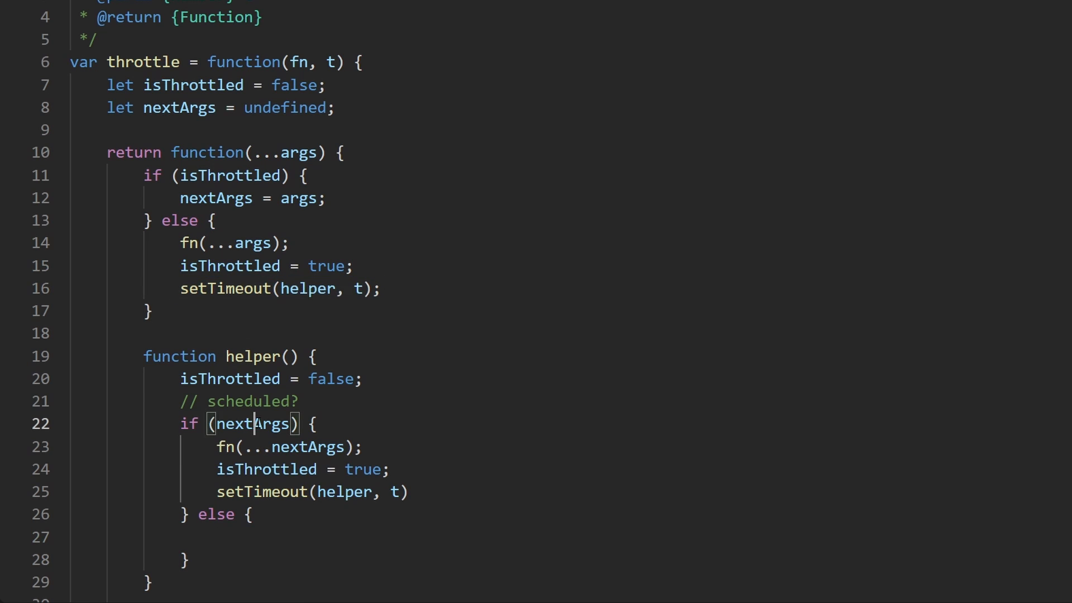
double_click(252, 423)
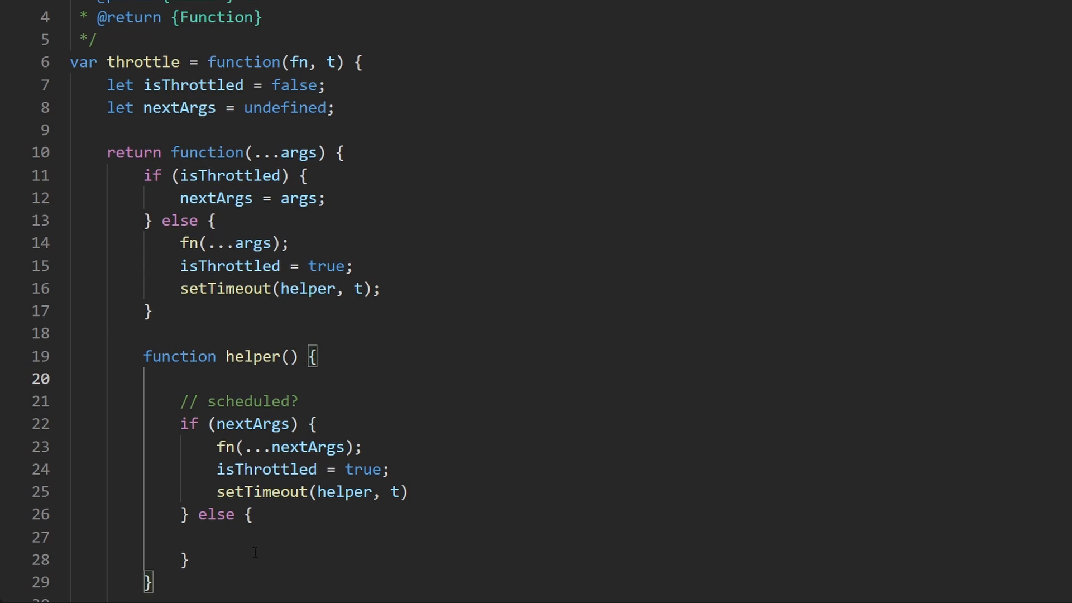
text(isThrottled = false;)
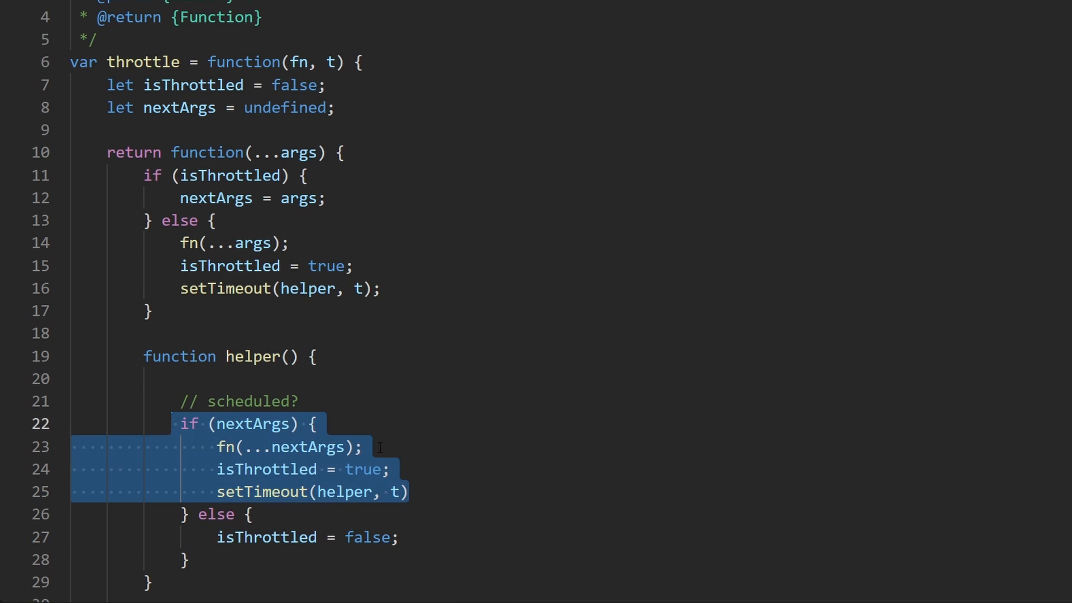
Step: Terminate the setTimeout line with a semicolon and remove the scheduled comment
click(299, 401)
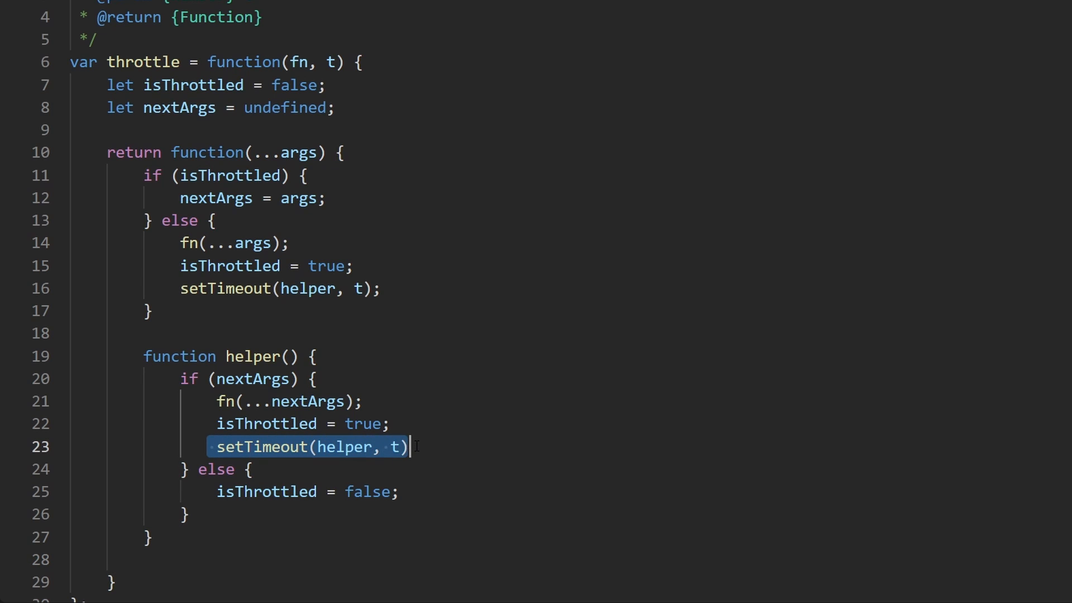
click(383, 153)
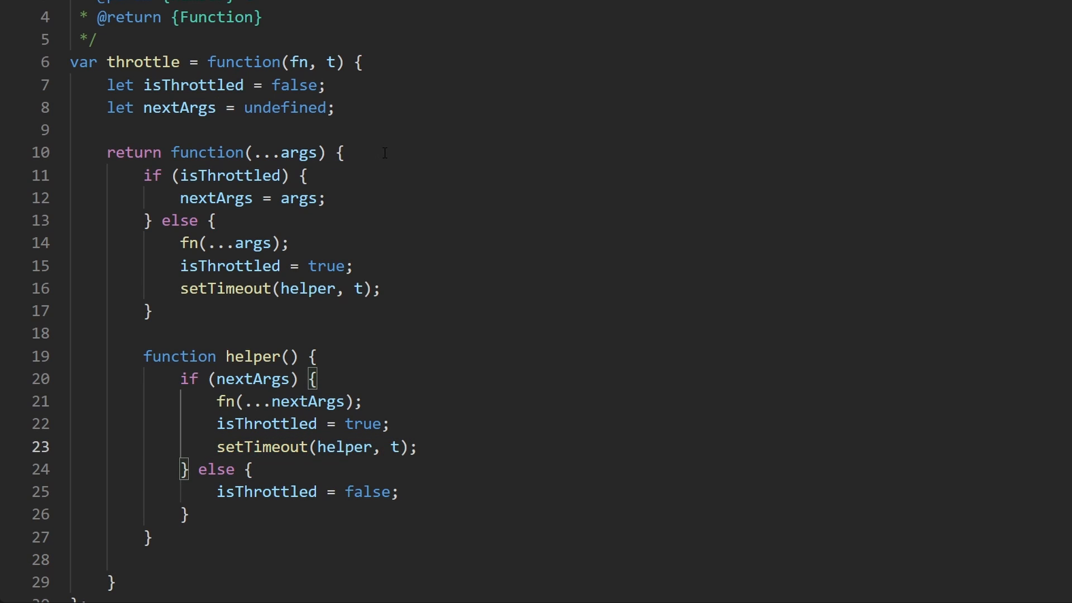
drag(77, 85, 345, 153)
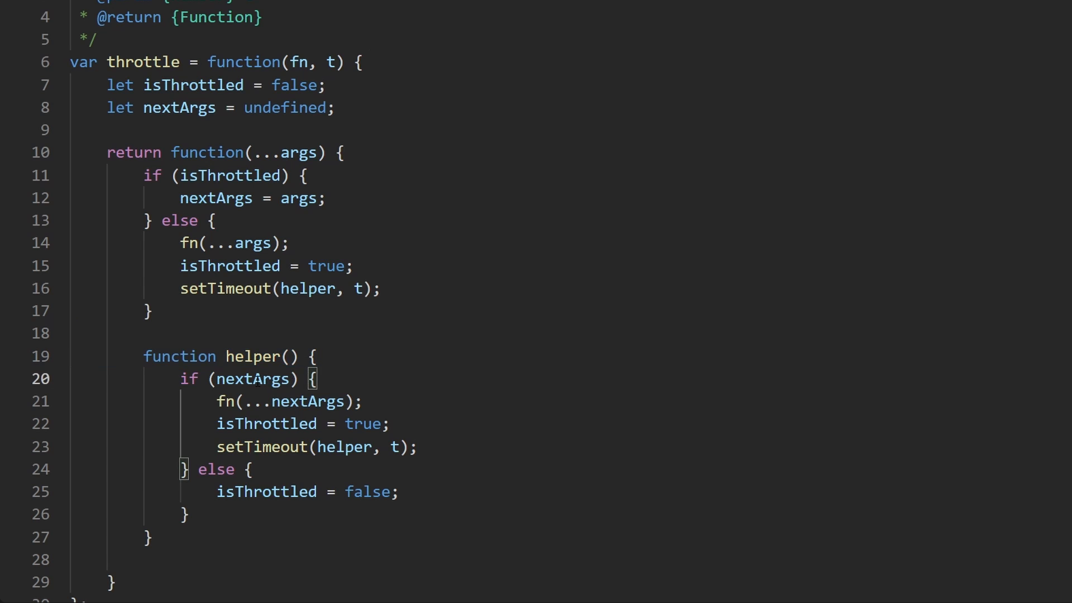
Step: Reset nextArgs = null; in the helper before rescheduling
click(335, 107)
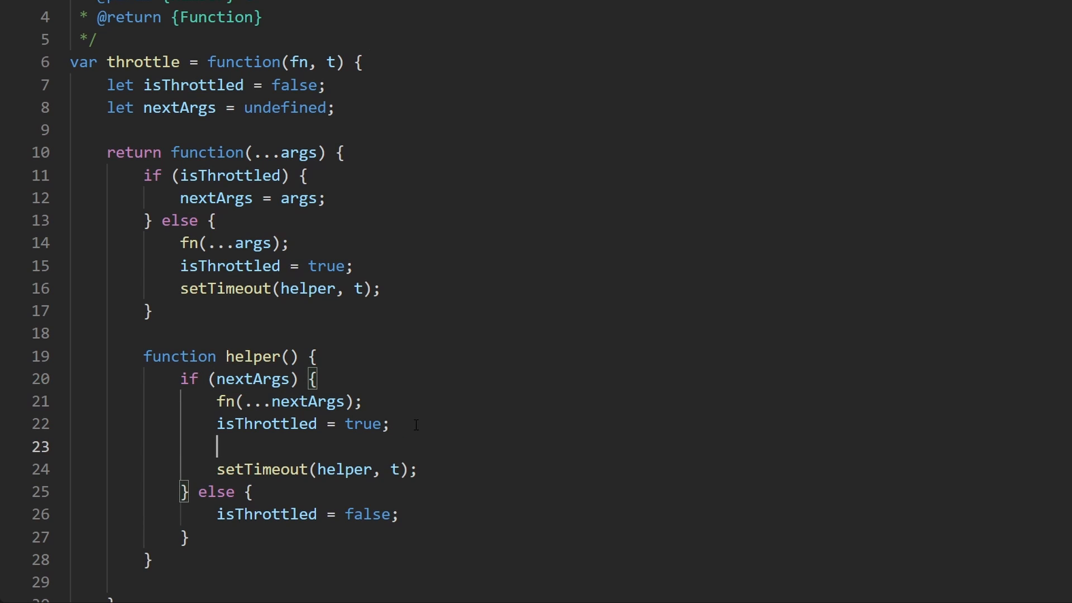
text(nextA)
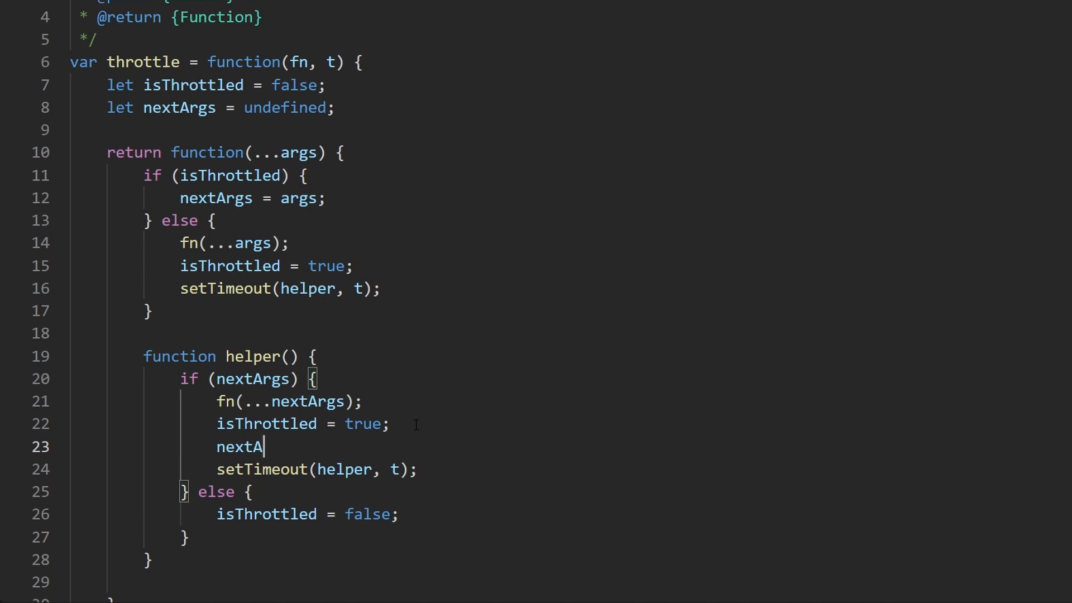
text(rgs =)
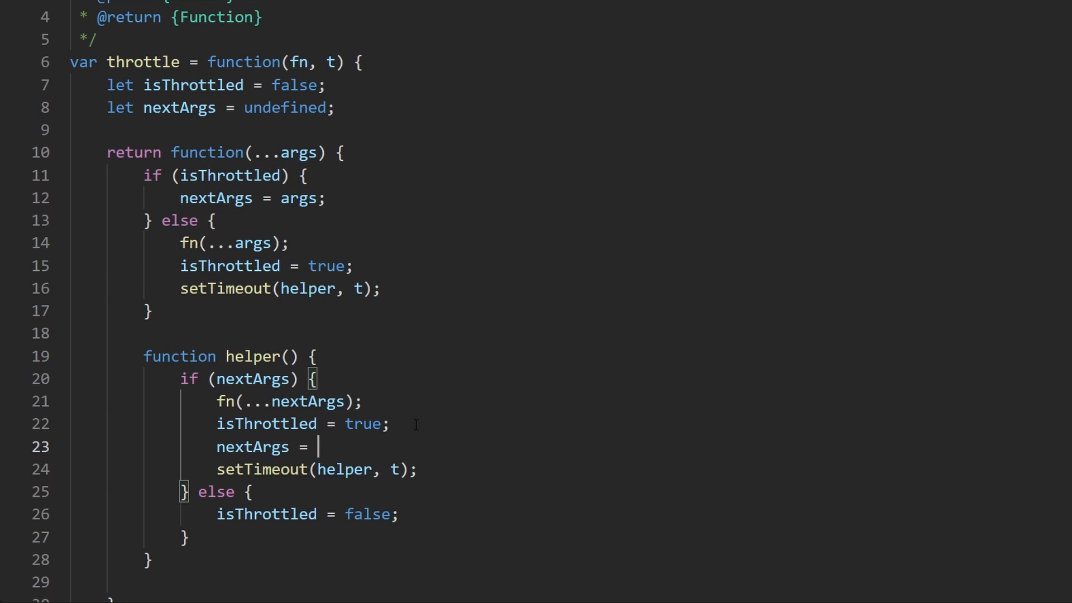
text(undefined;)
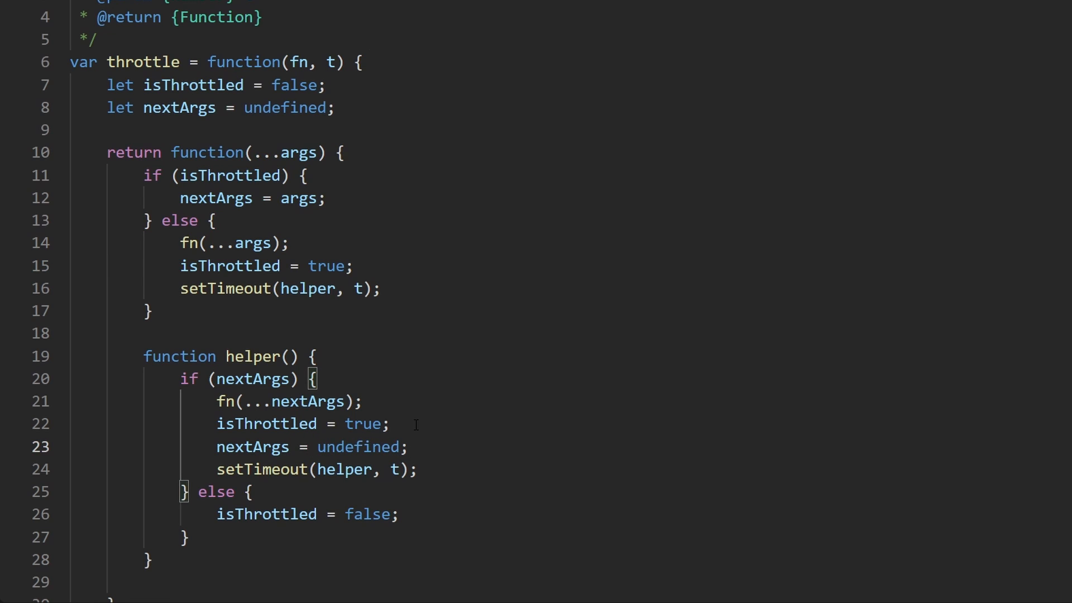
double_click(358, 447)
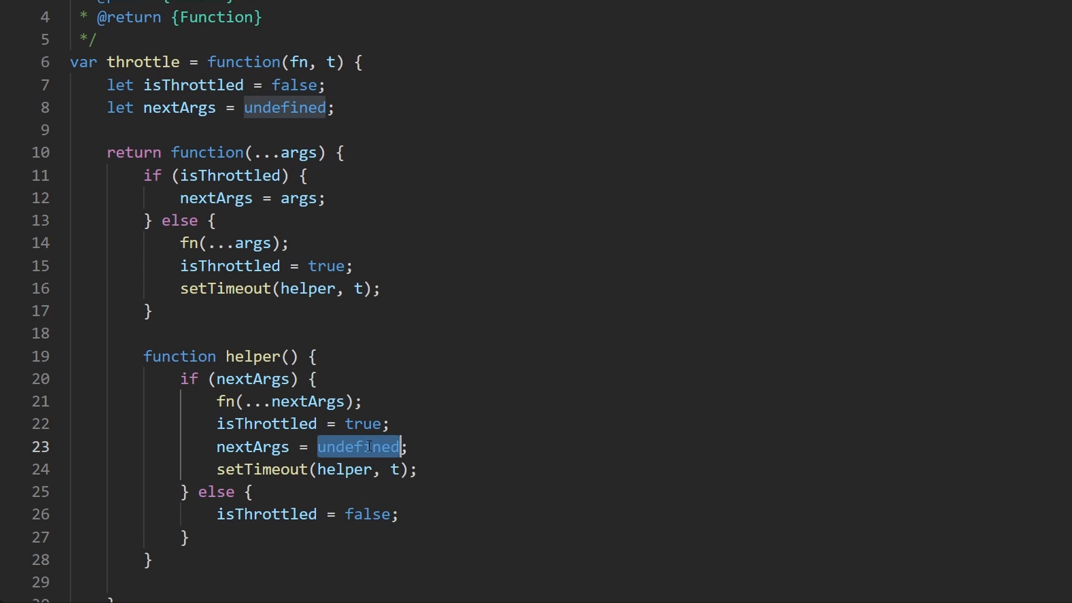
text(null)
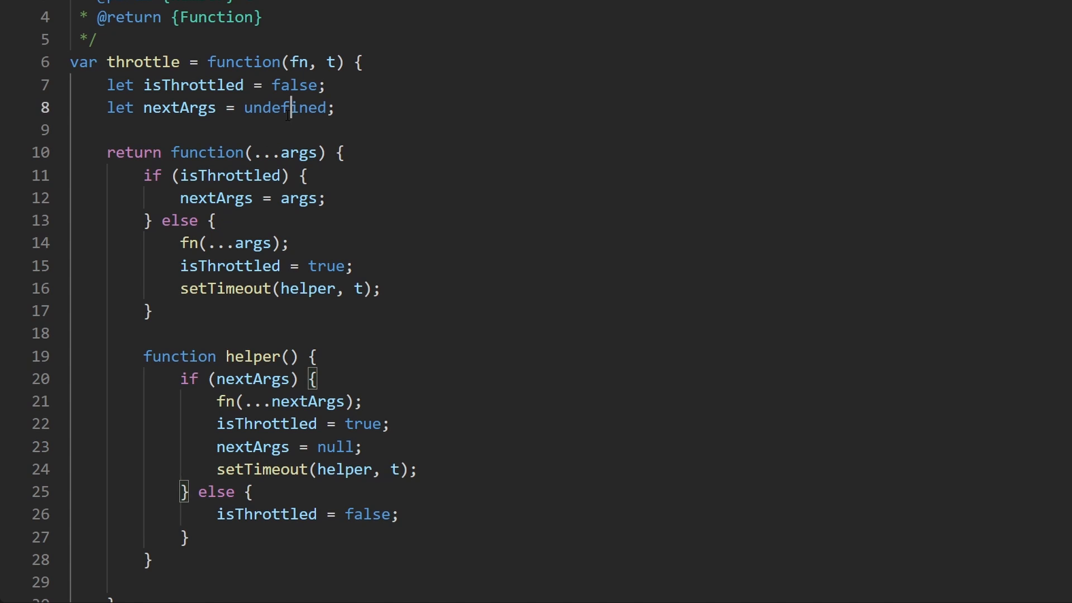
Step: Initialize nextArgs as null and submit, reviewing the accepted 57 ms result
text(null)
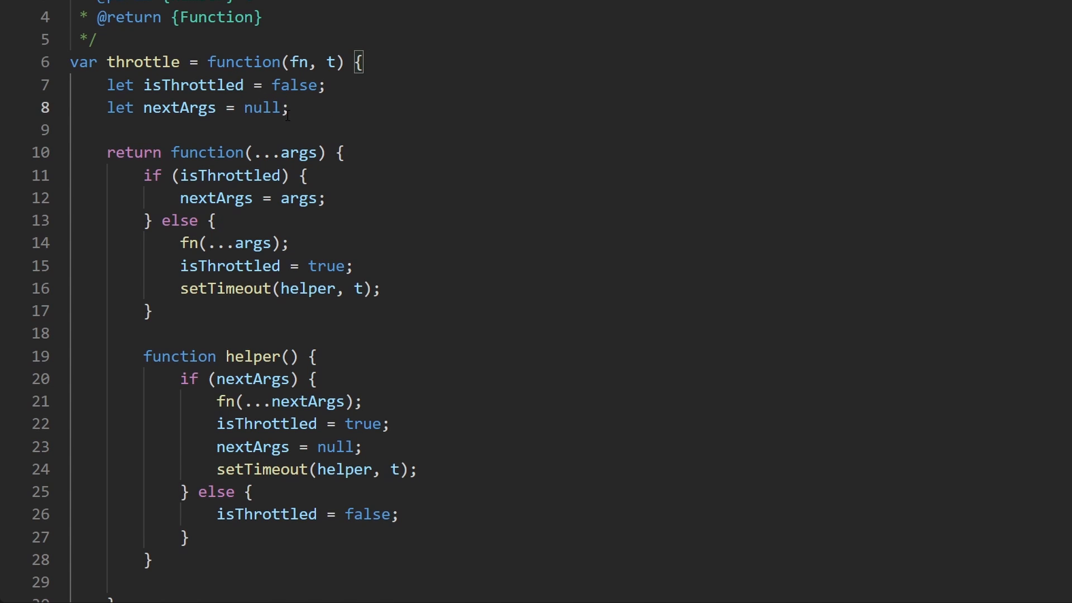
scroll(down, 3)
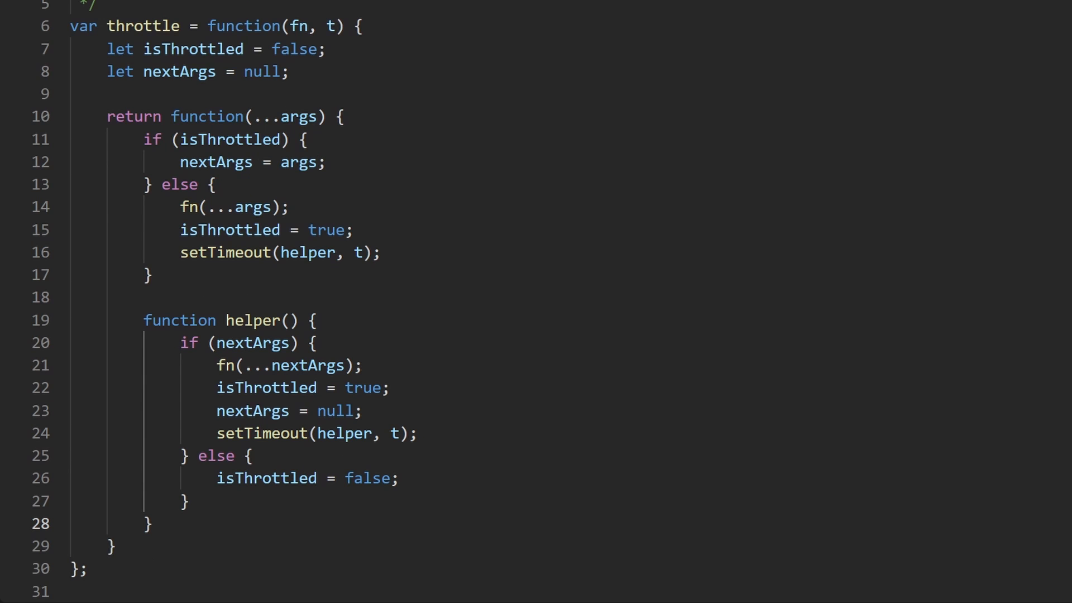
scroll(up, 3)
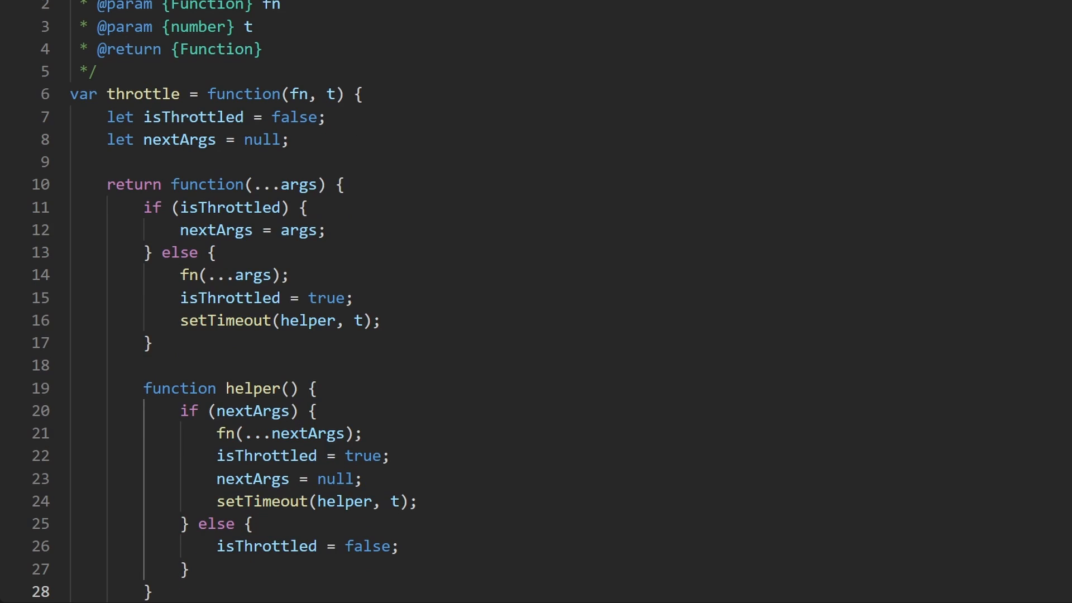
scroll(down, 3)
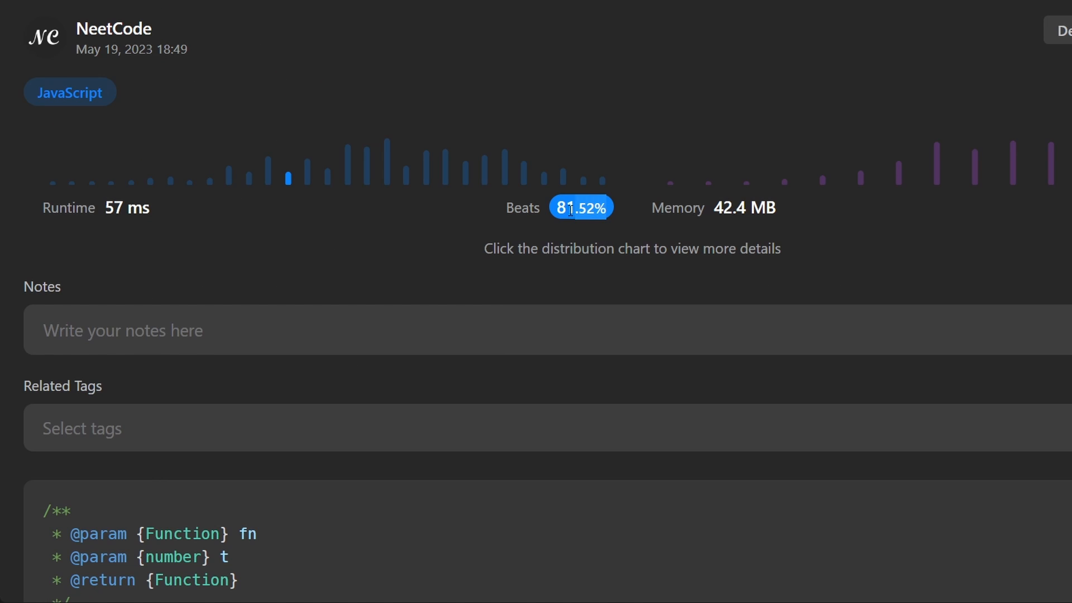
mouse_move(948, 239)
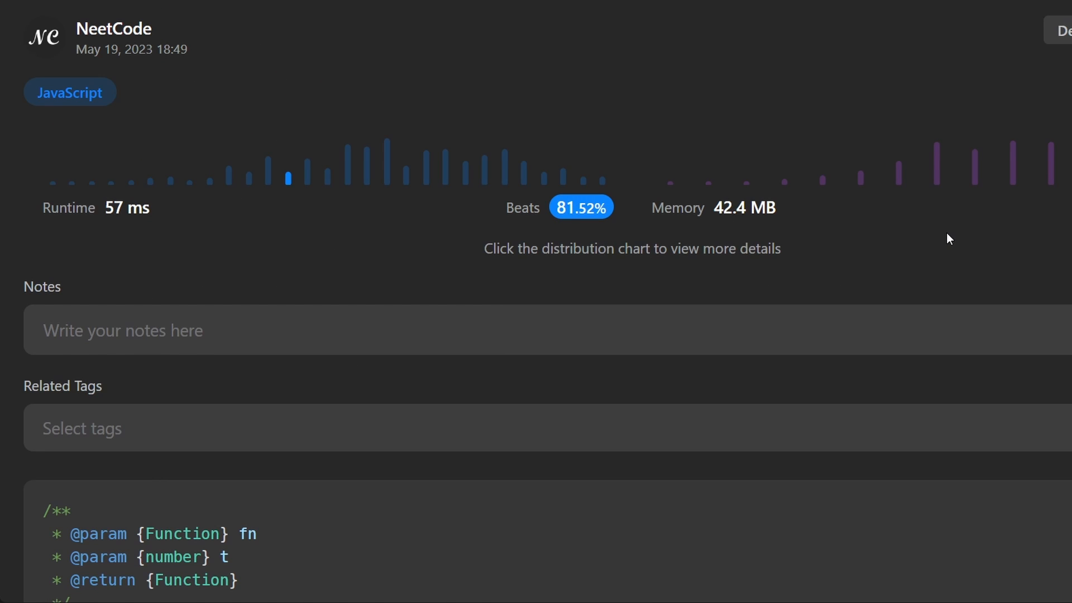